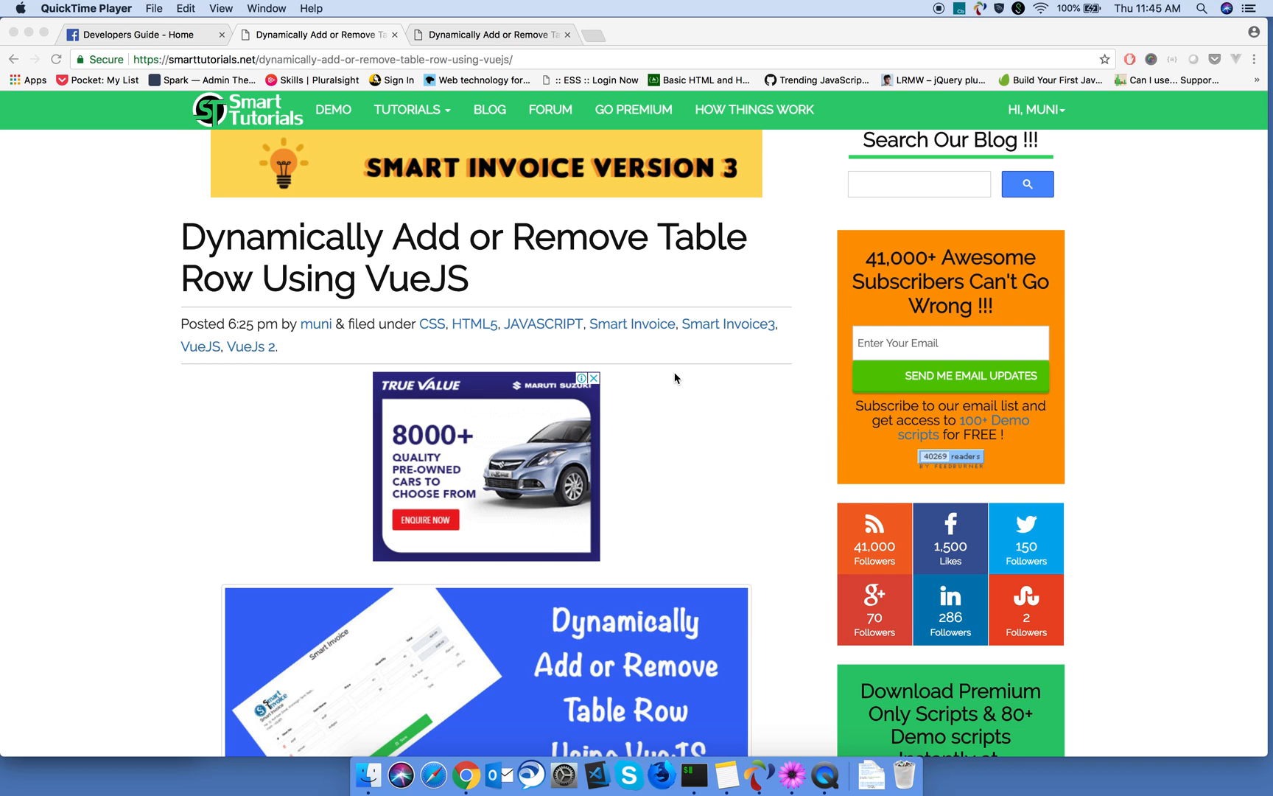
# Step: Scroll the Smart Tutorials article down to 'Step 1: Create index.html file and Add VueJS File'
pyautogui.scroll(-3)
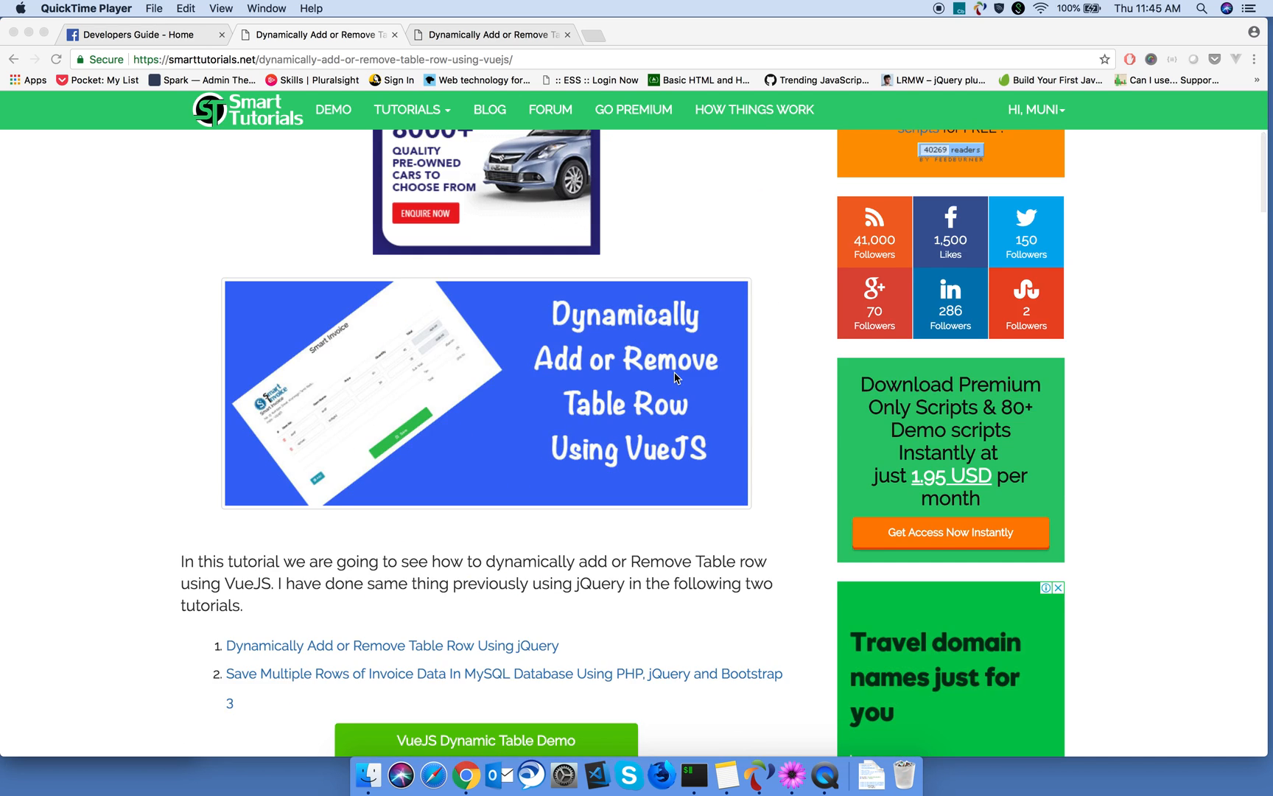
pyautogui.scroll(-3)
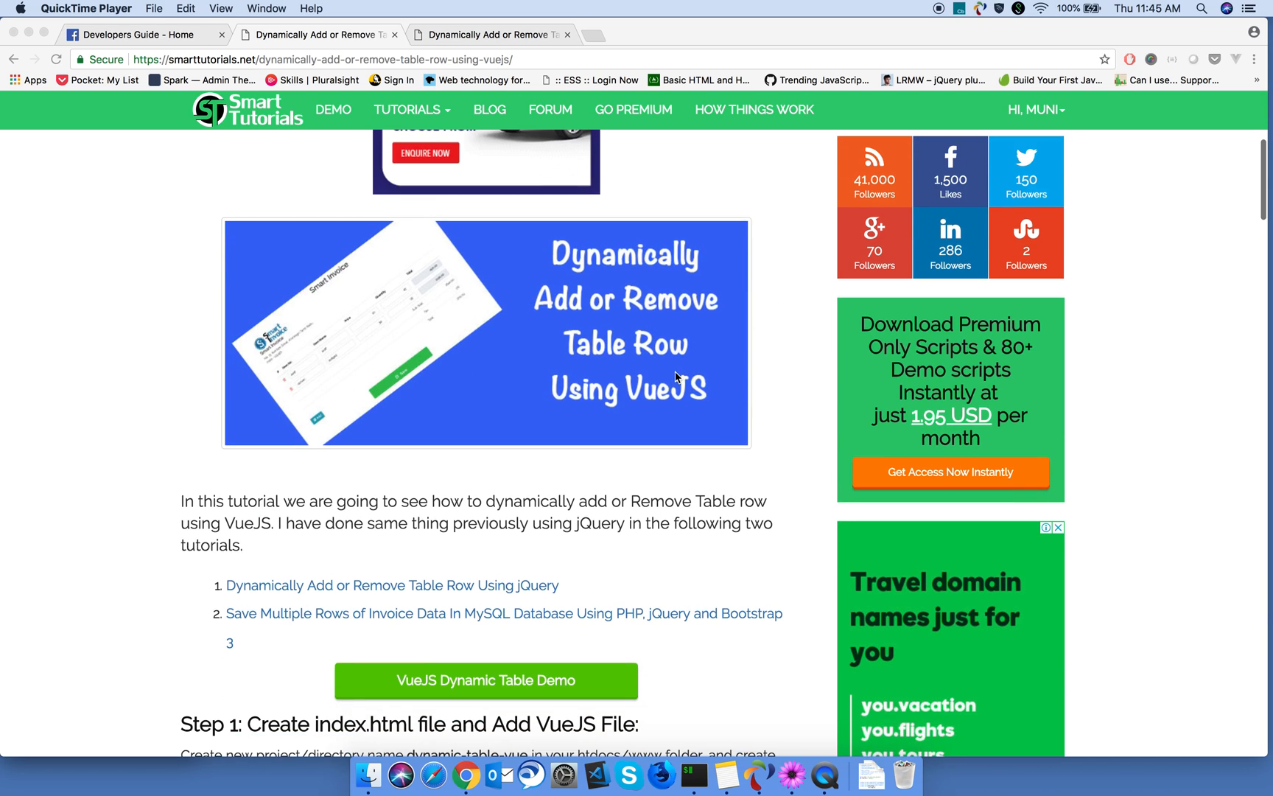
pyautogui.scroll(-3)
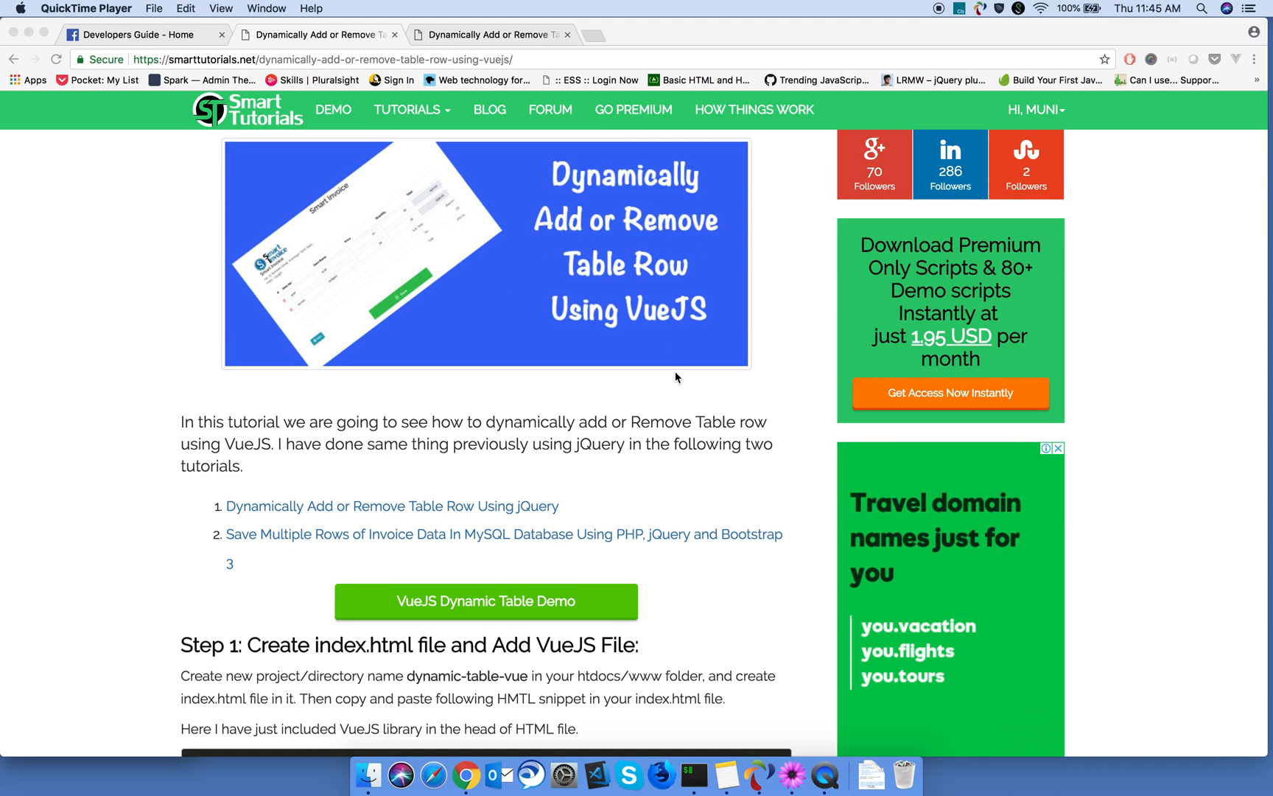
pyautogui.scroll(-3)
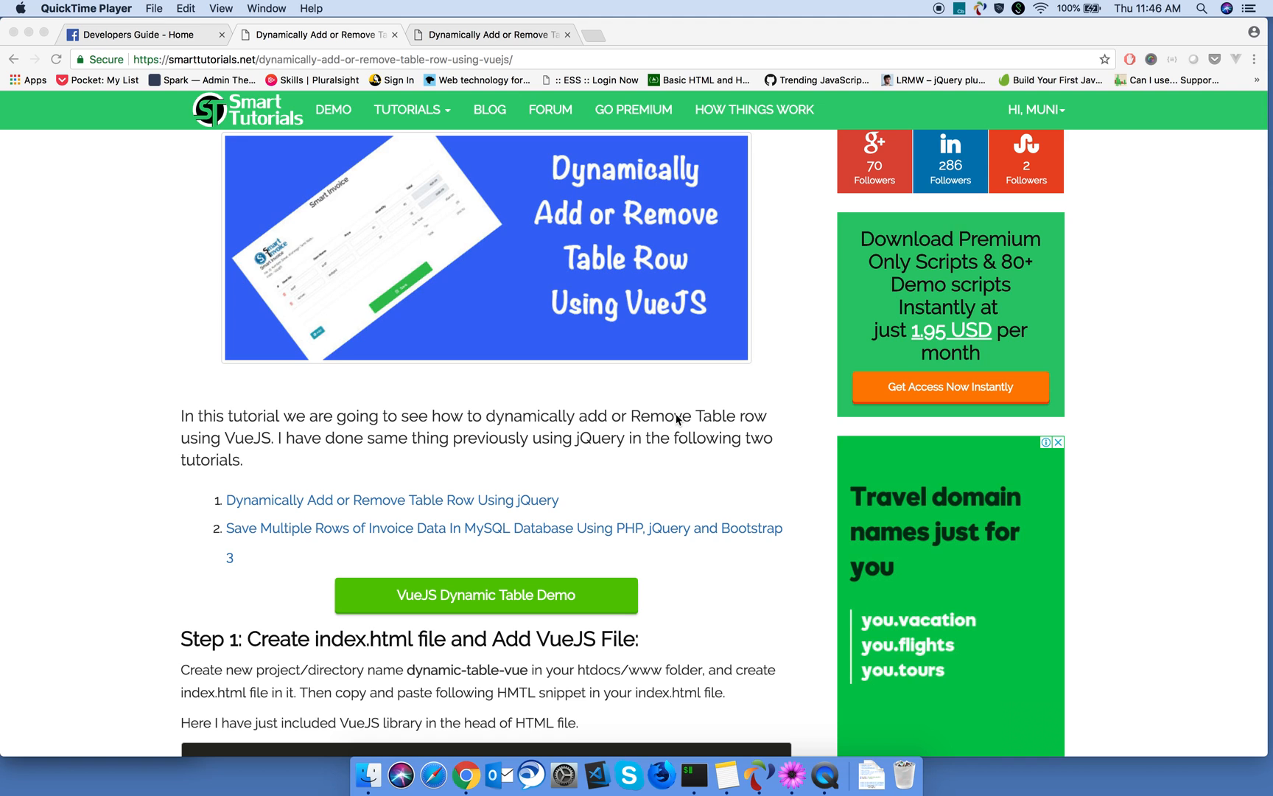
pyautogui.scroll(-3)
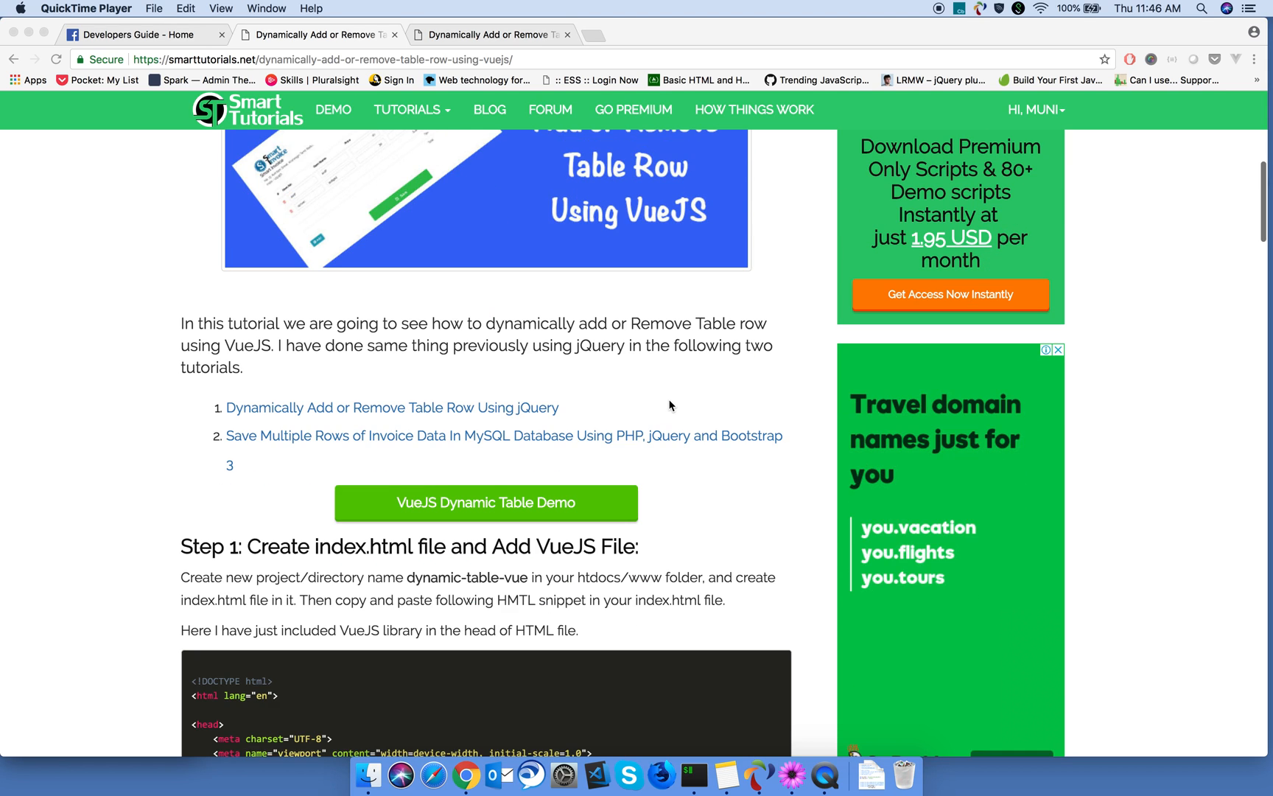
pyautogui.scroll(-3)
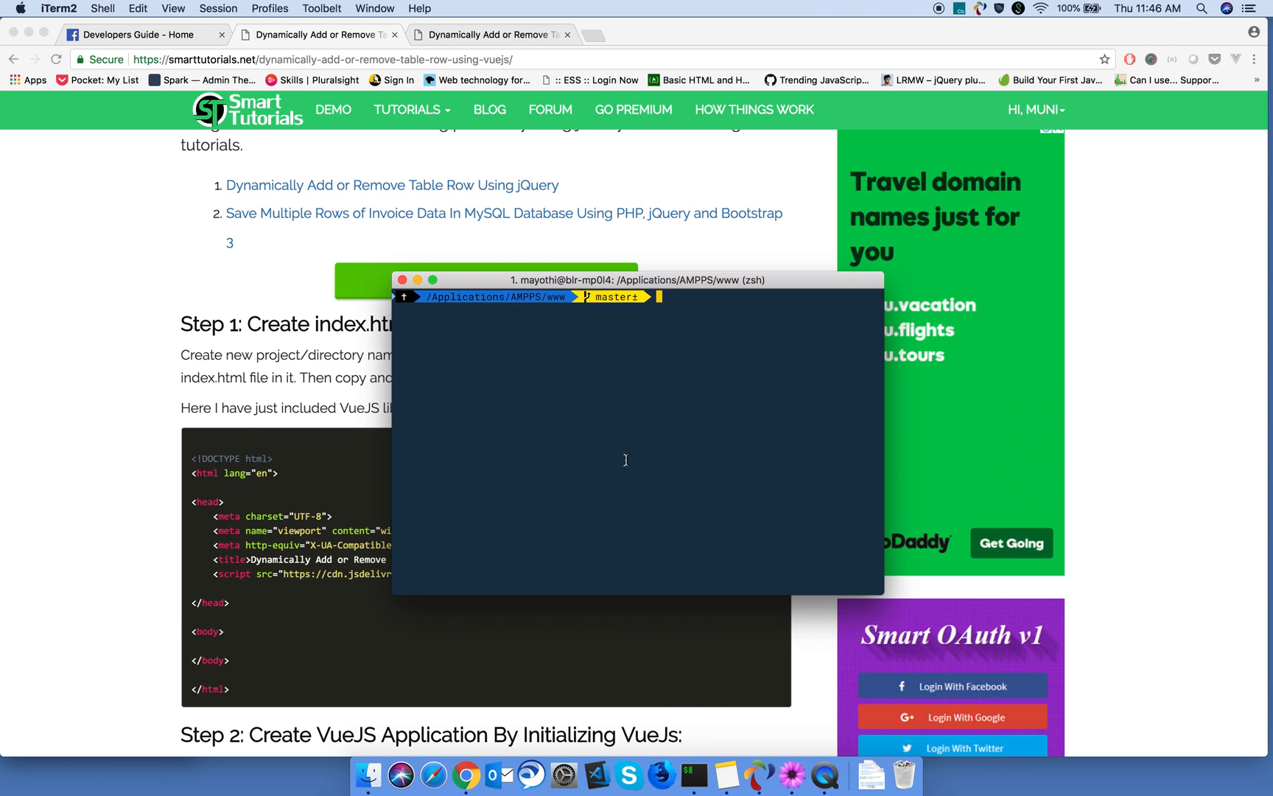
# Step: Make a dynamic-table-vue folder under projects and open it in VS Code with code
pyautogui.write('cd projects')
pyautogui.write('mkdir dynamic-table-vue')
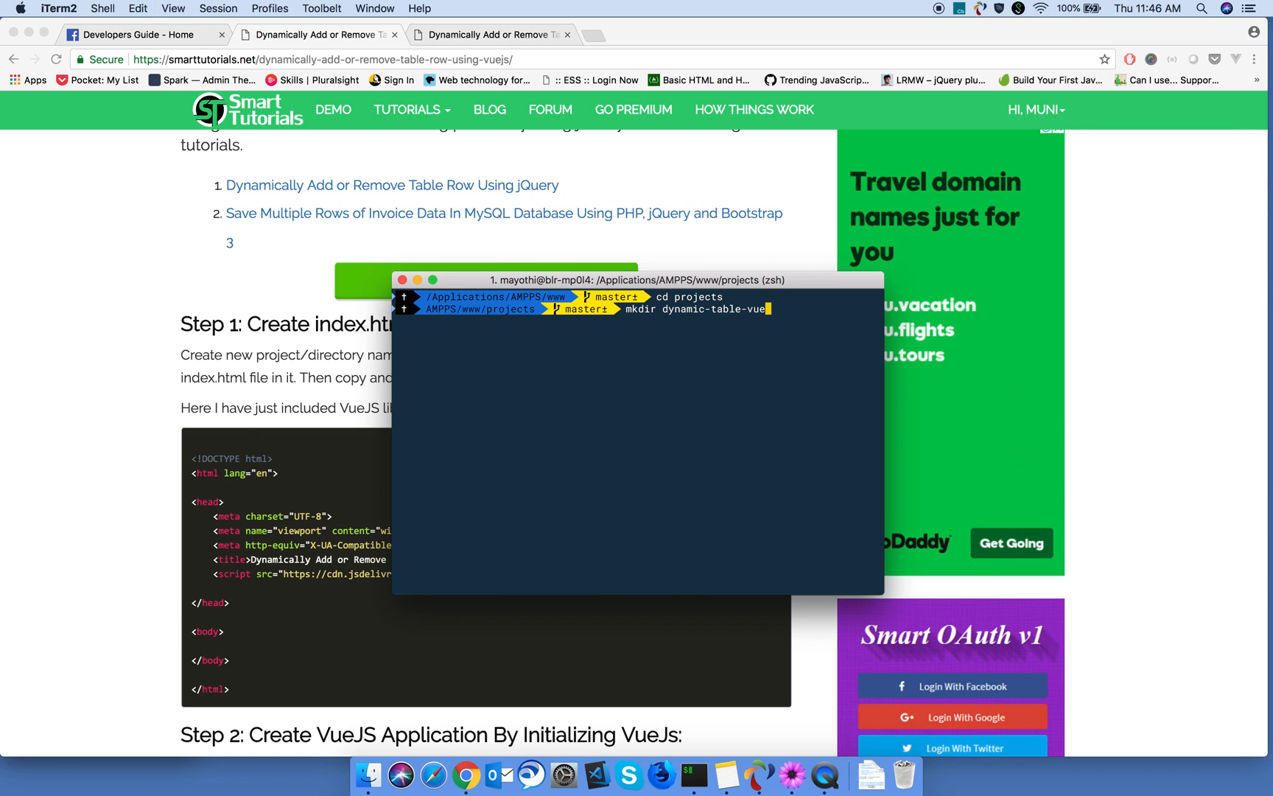
pyautogui.write('cd')
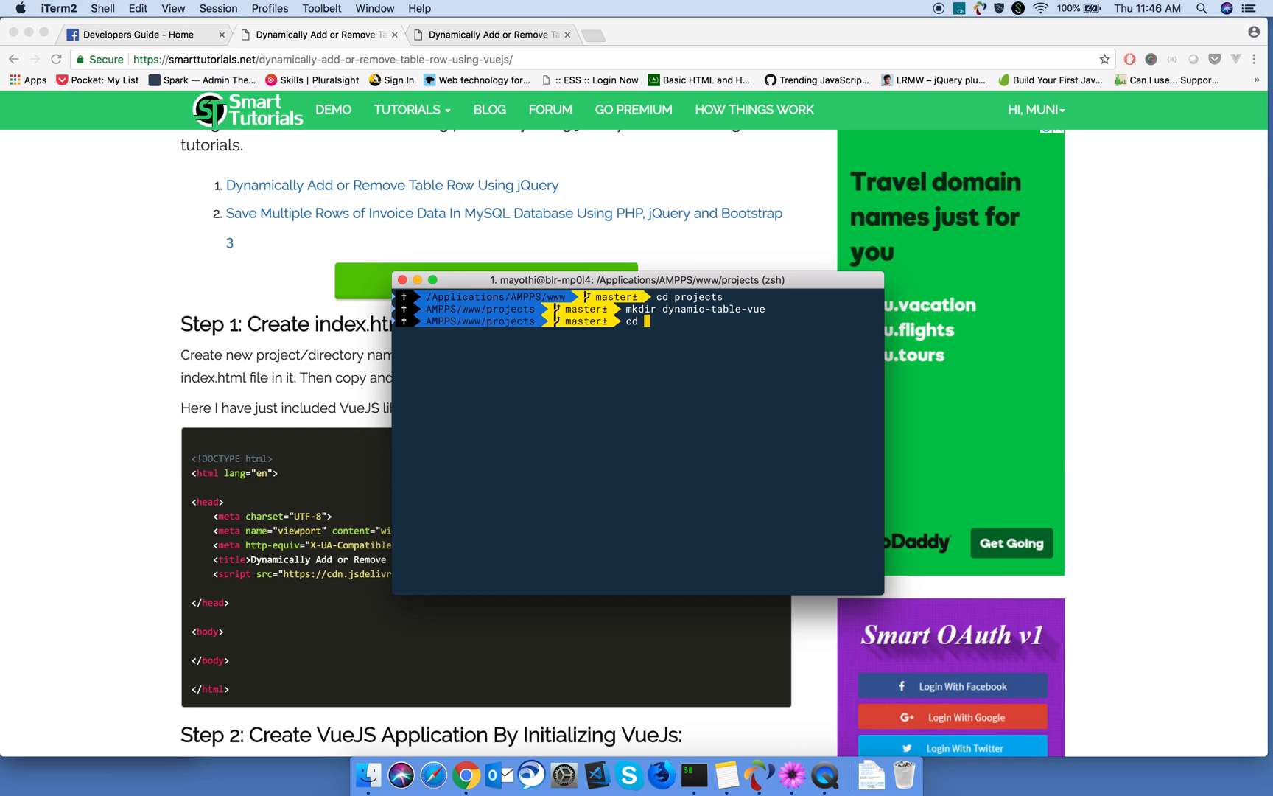
pyautogui.write('dynamic-')
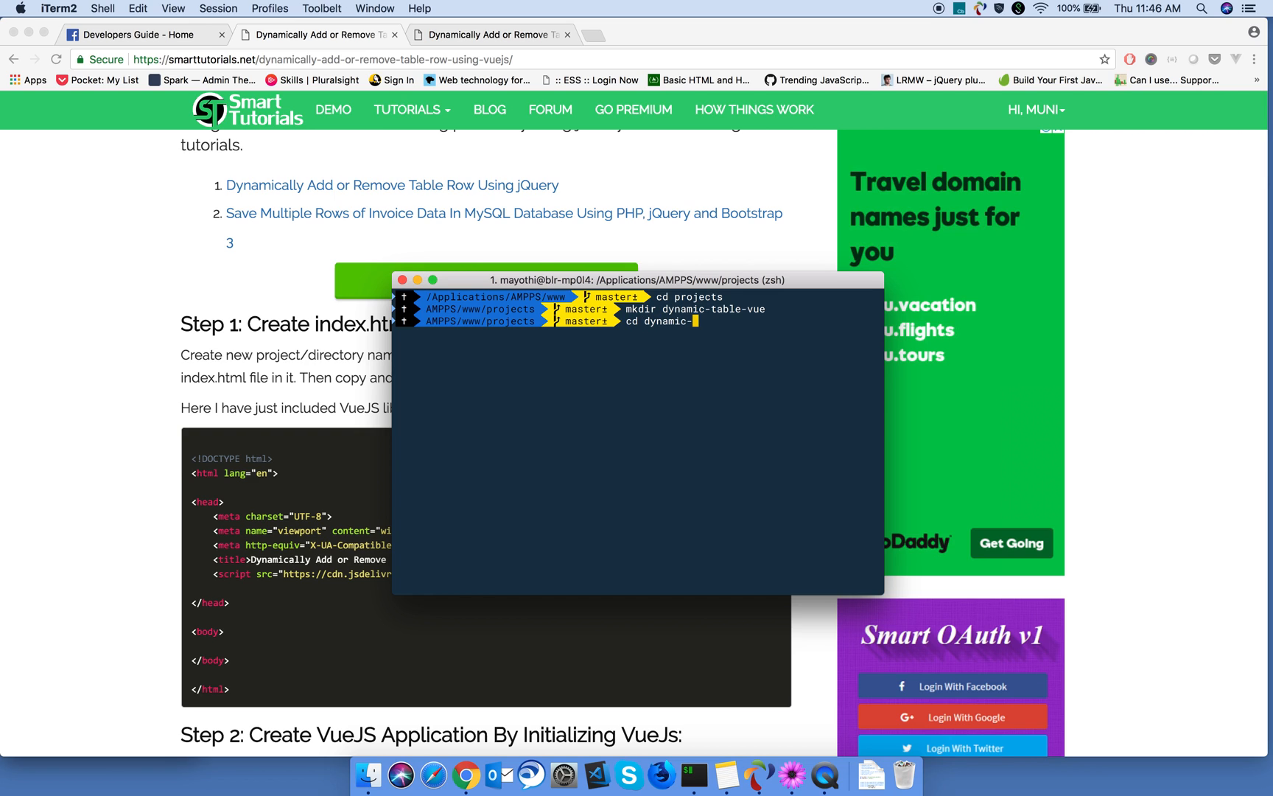
pyautogui.write('cod')
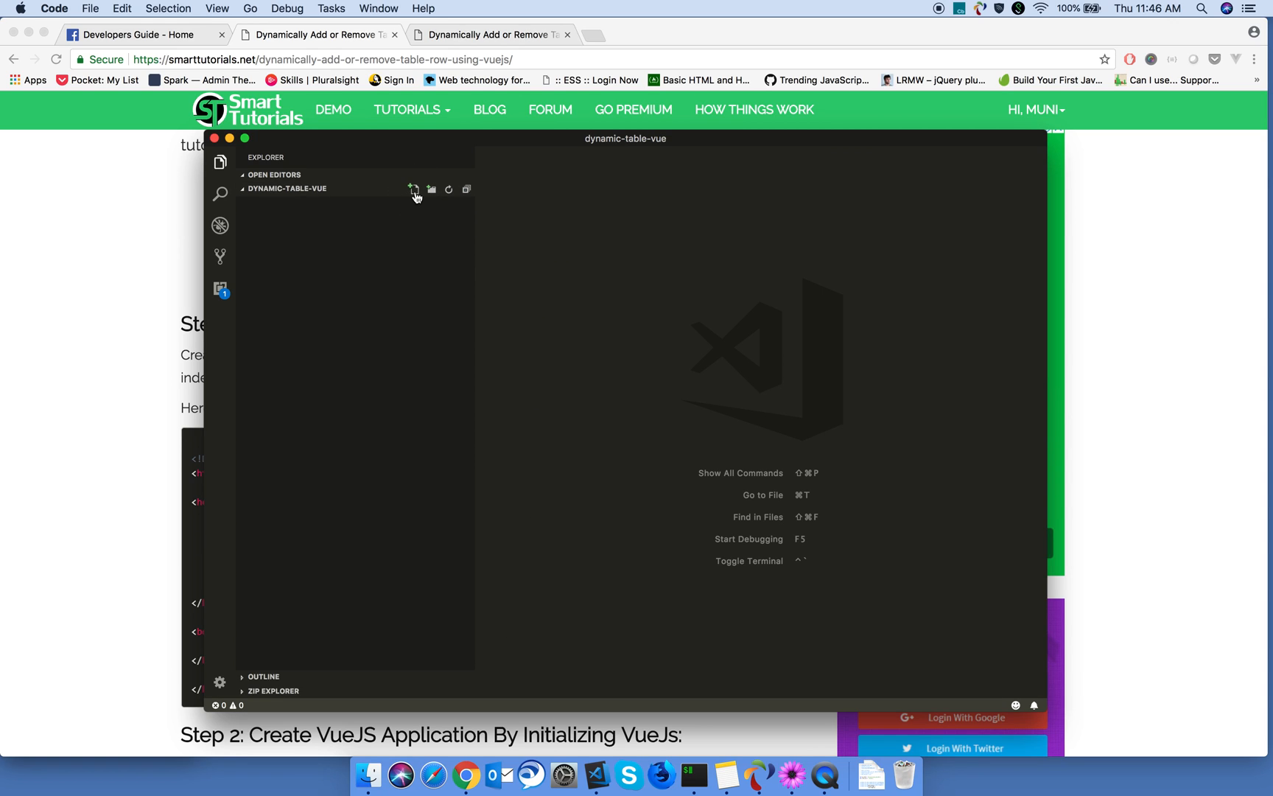
# Step: Create index.html holding the tutorial's HTML boilerplate with the Vue script and div id="app", and save it
pyautogui.click(413, 188)
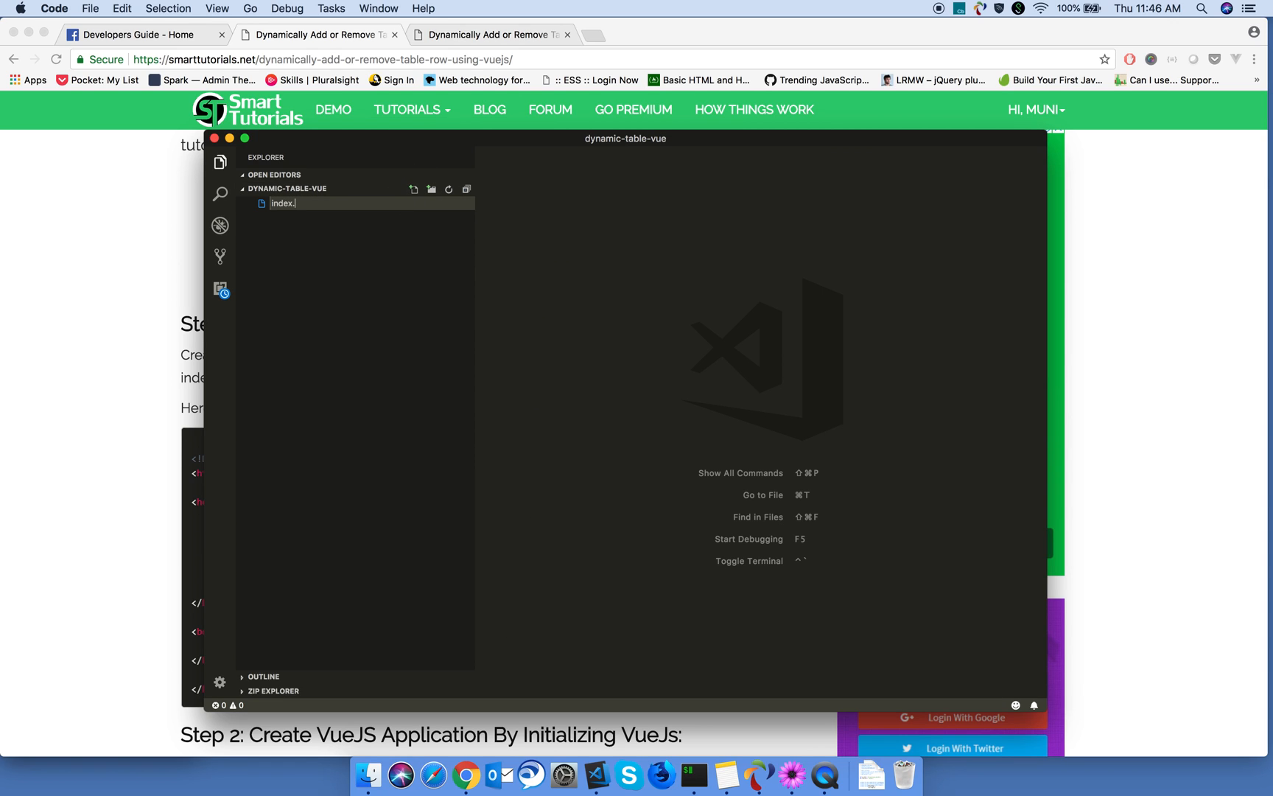
pyautogui.press('Enter')
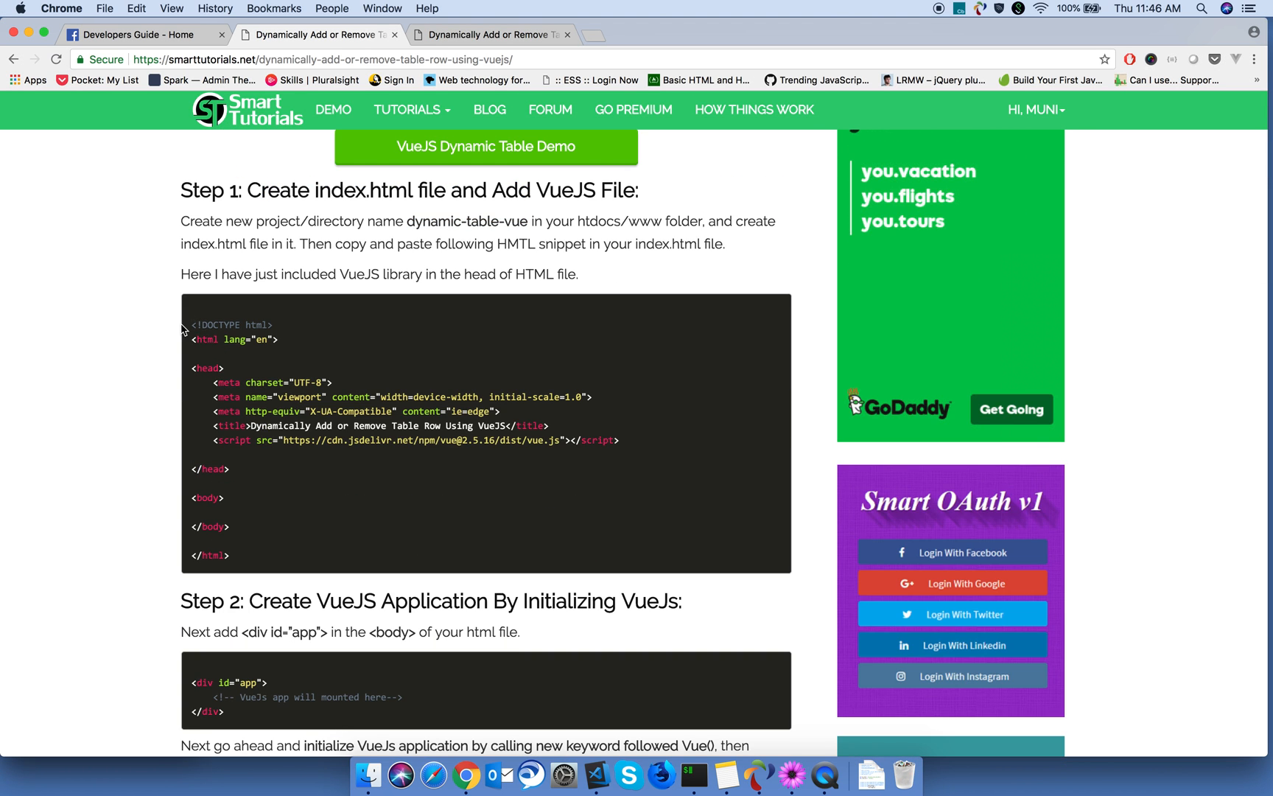
pyautogui.moveTo(181, 325); pyautogui.dragTo(263, 559)
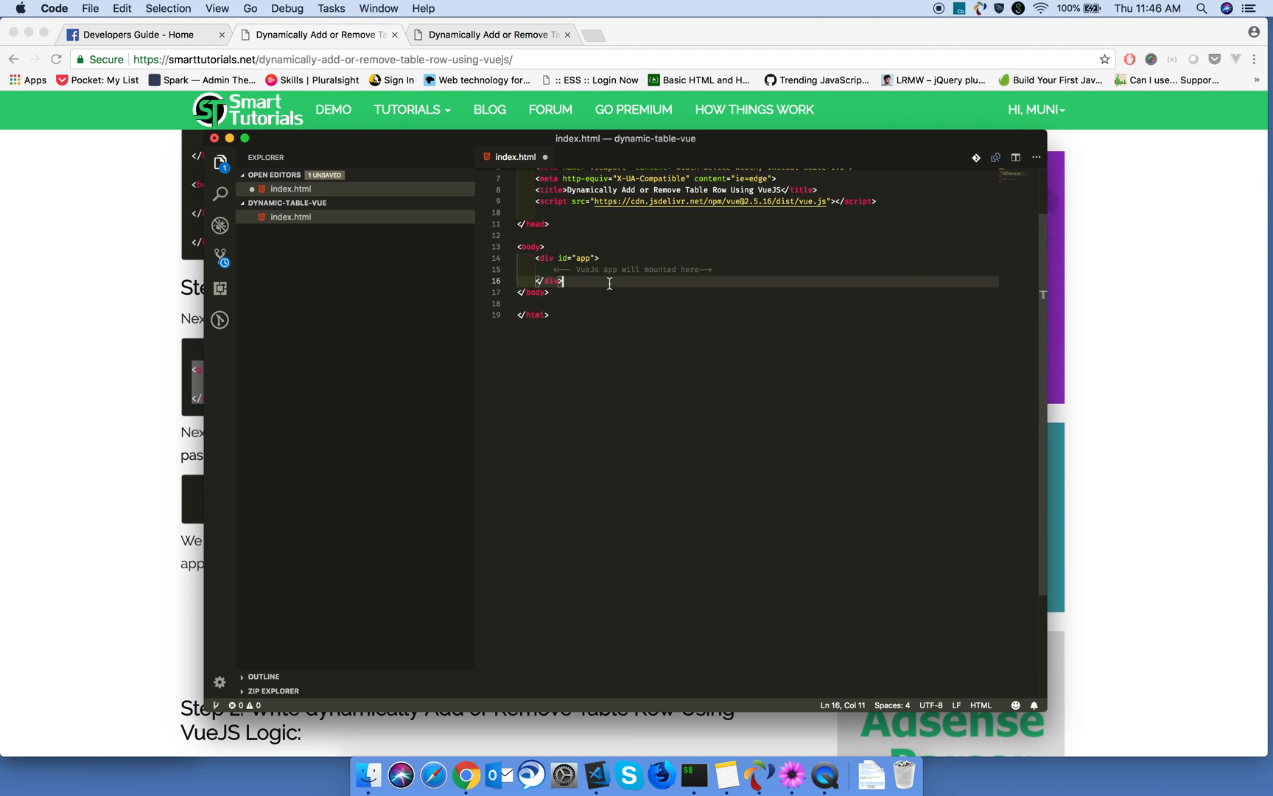
pyautogui.press('cmd+s')
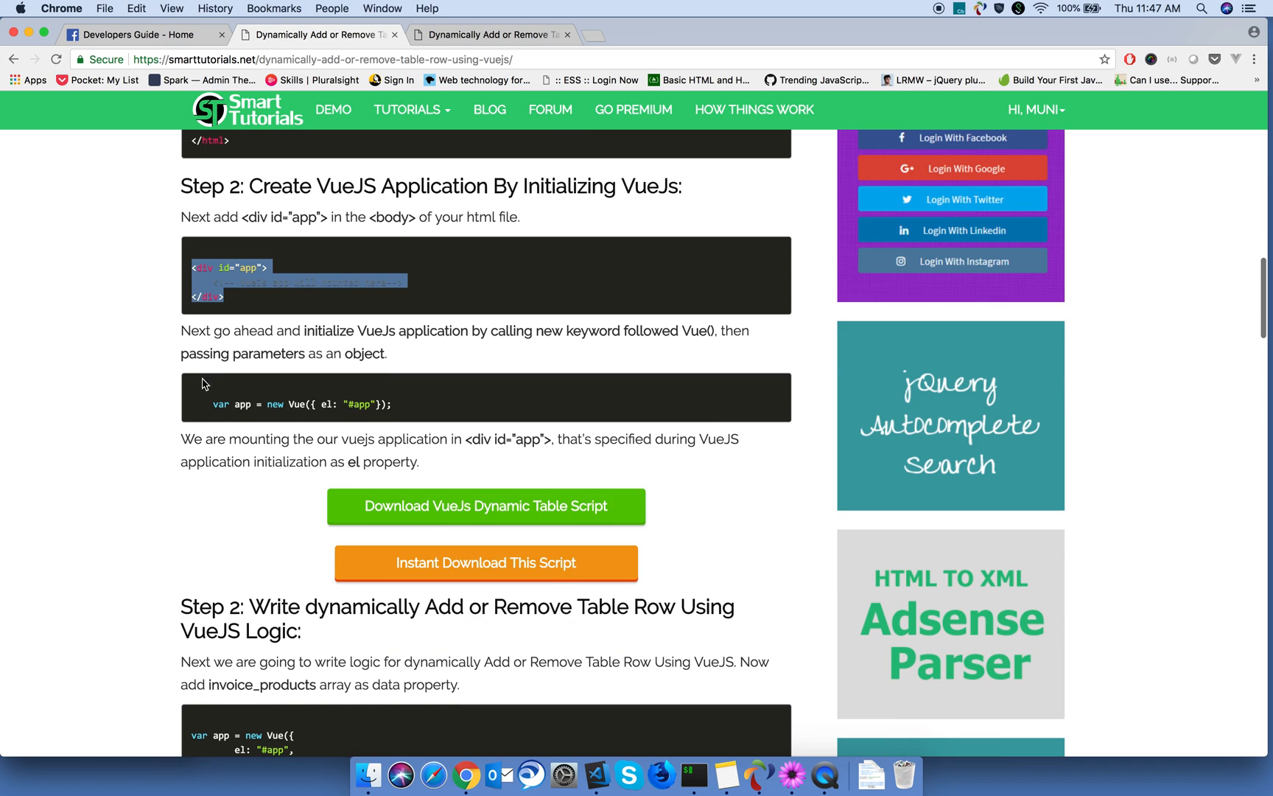
pyautogui.scroll(-3)
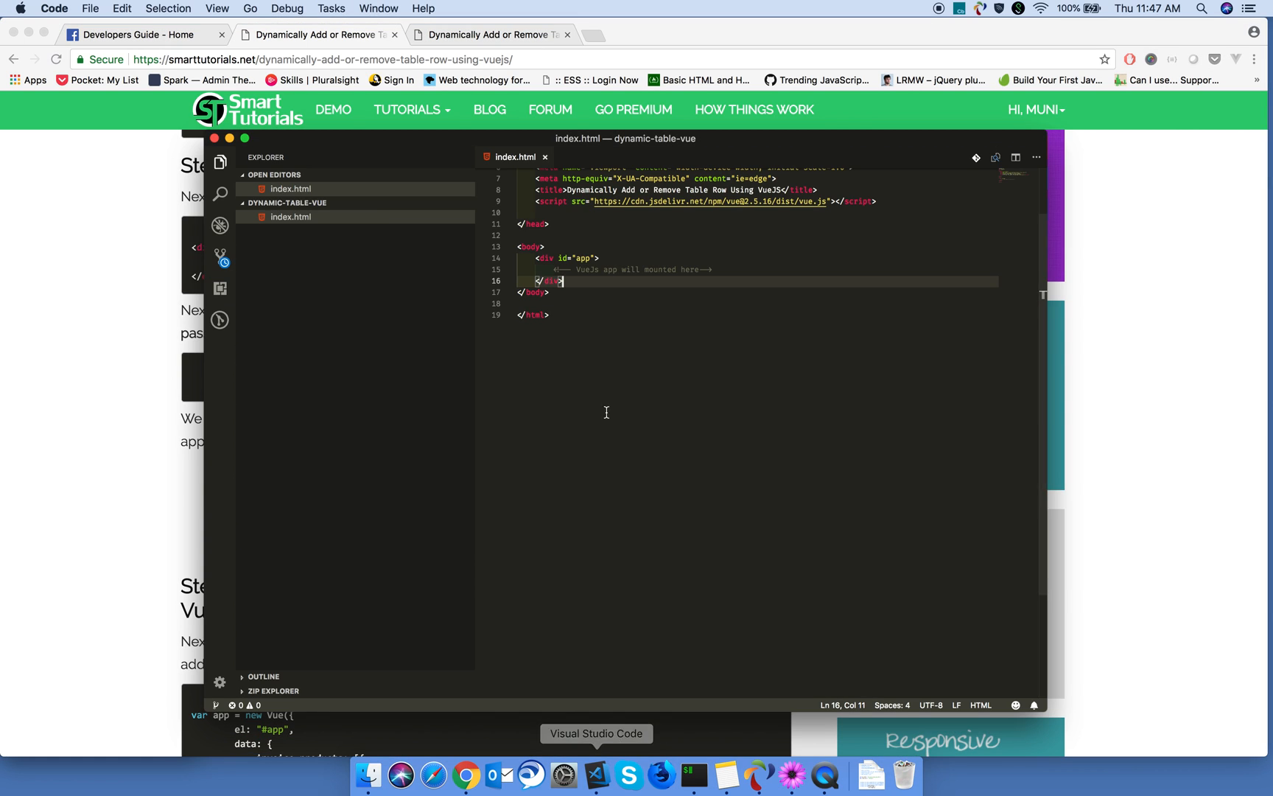
# Step: Add a script block creating var app = new Vue({ el: "#app" }) and lay it out over several lines
pyautogui.write('</scrip')
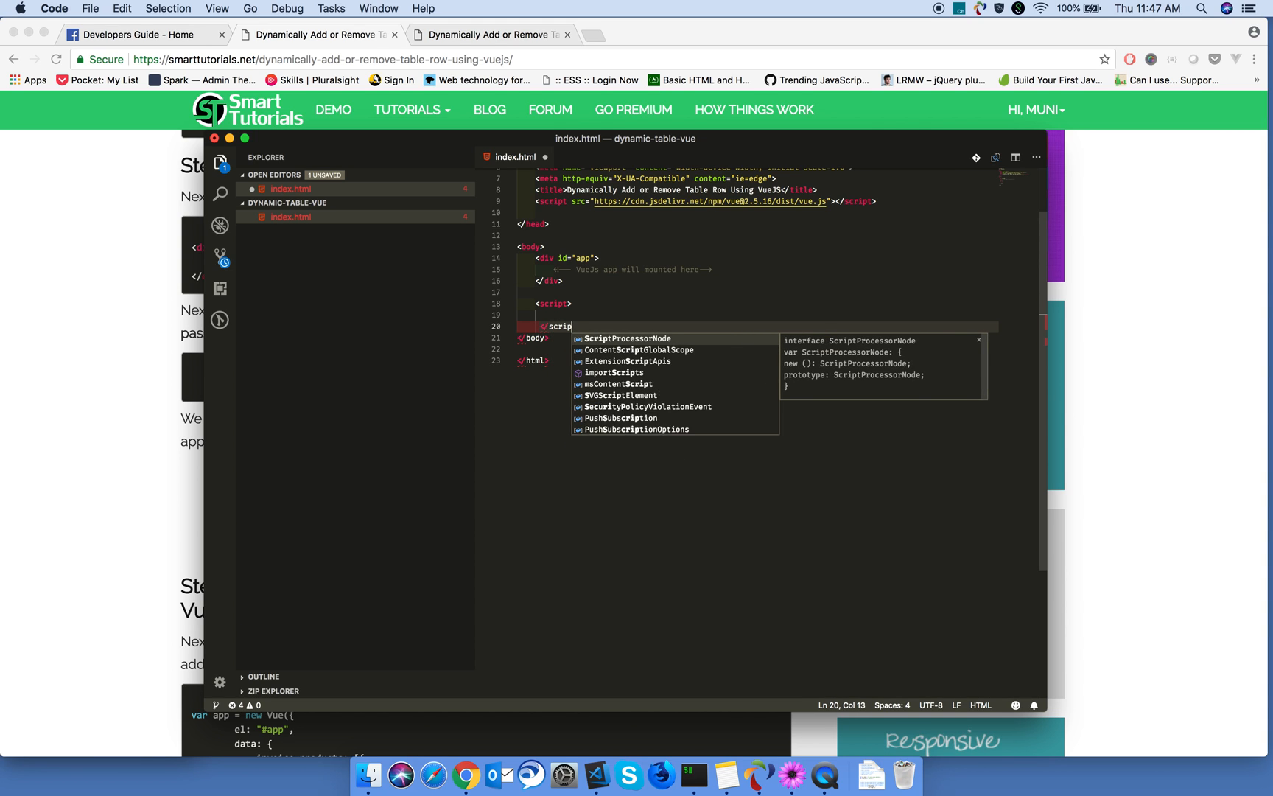
pyautogui.write('var app = new Vue({ el: "#app"});')
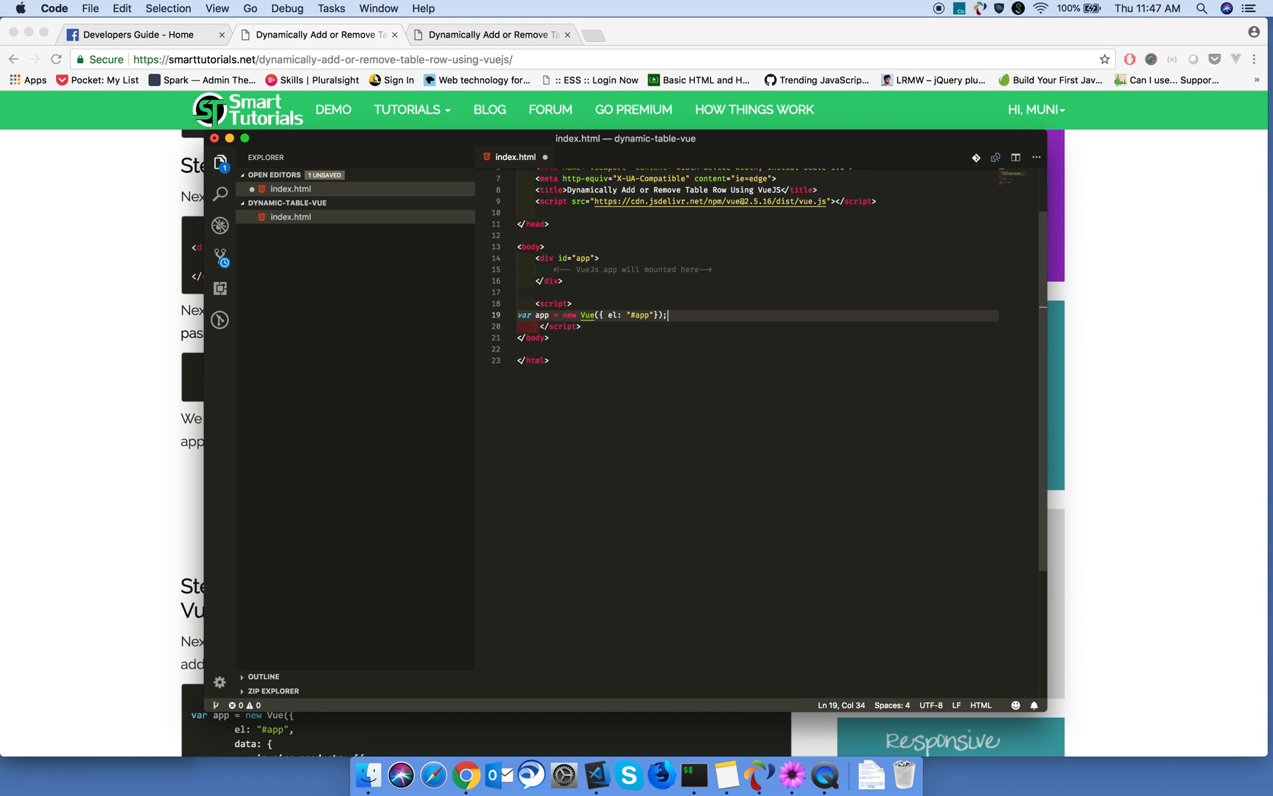
pyautogui.click(536, 316)
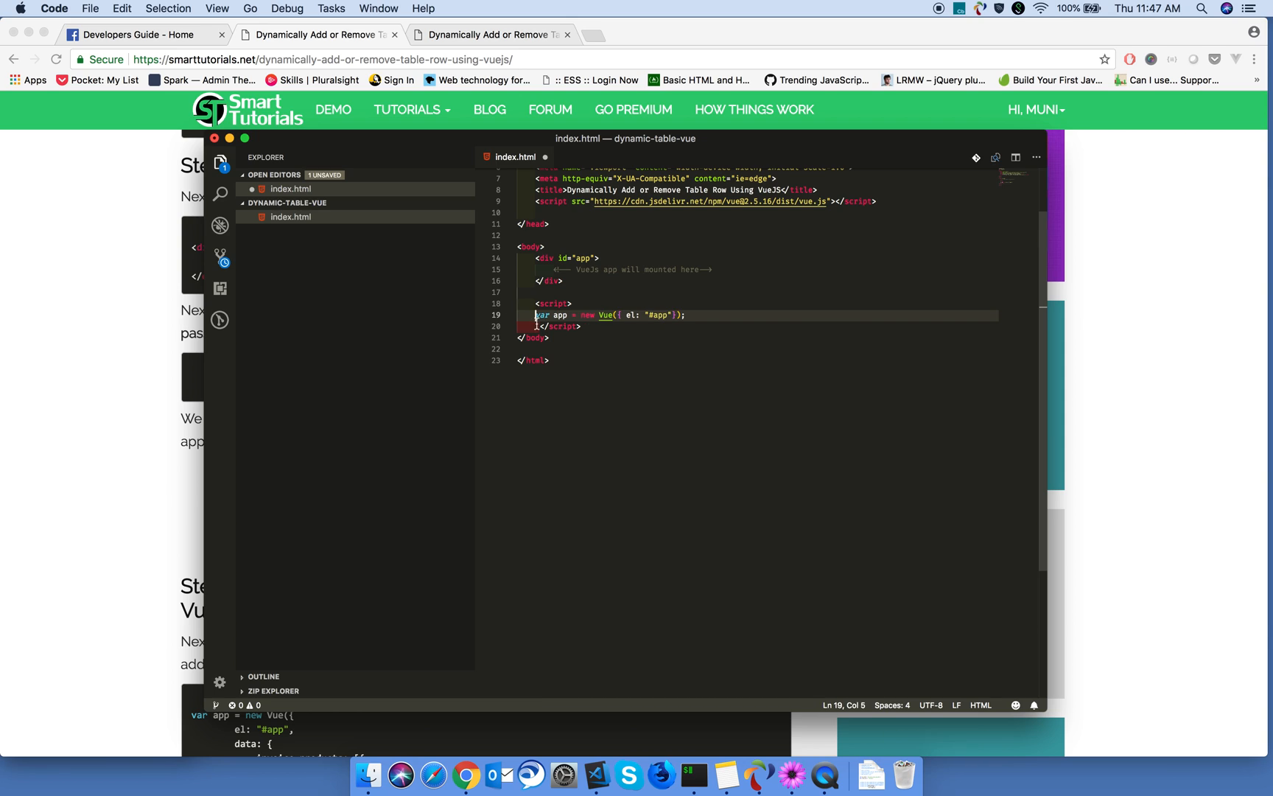
pyautogui.click(554, 326)
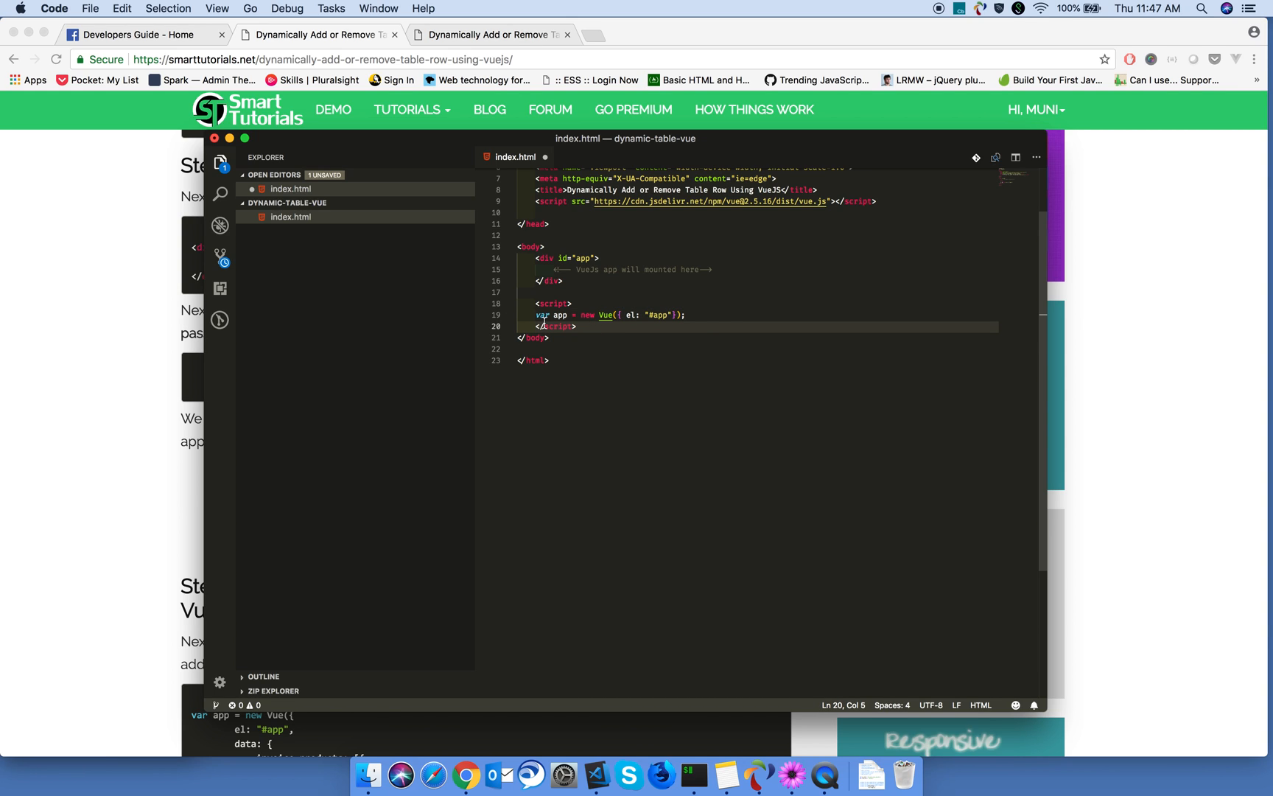
pyautogui.click(538, 315)
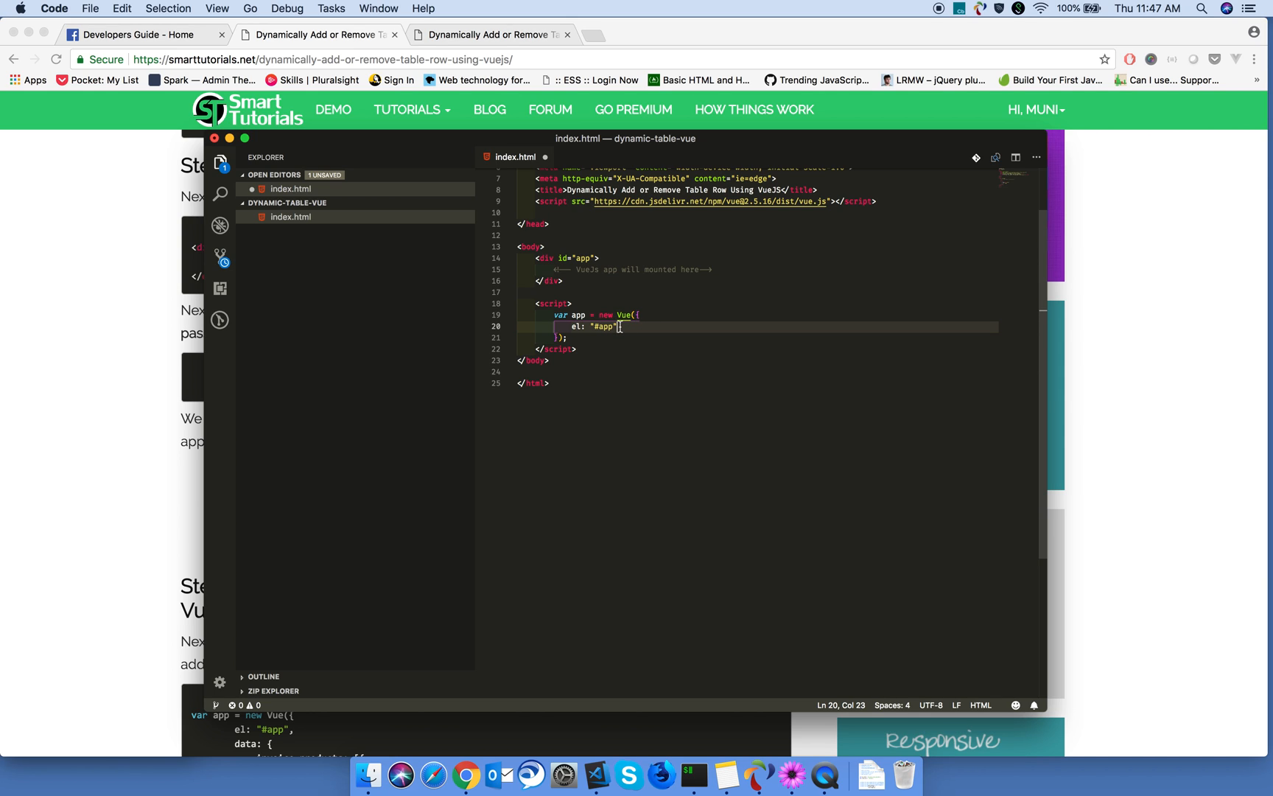
# Step: Give the Vue instance data msg "Hello World" and render it in an <h1>{{msg}}</h1> inside the app div
pyautogui.write('data: {')
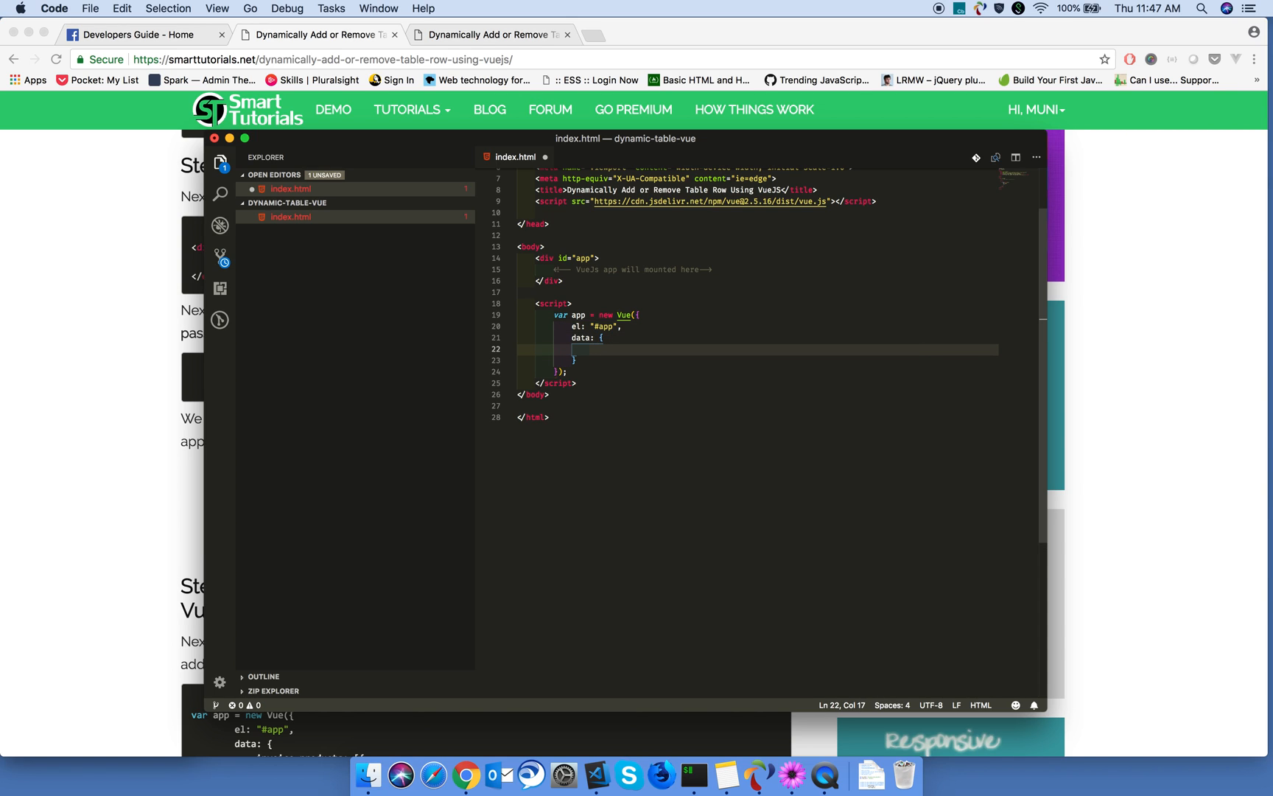
pyautogui.write('msg: ""')
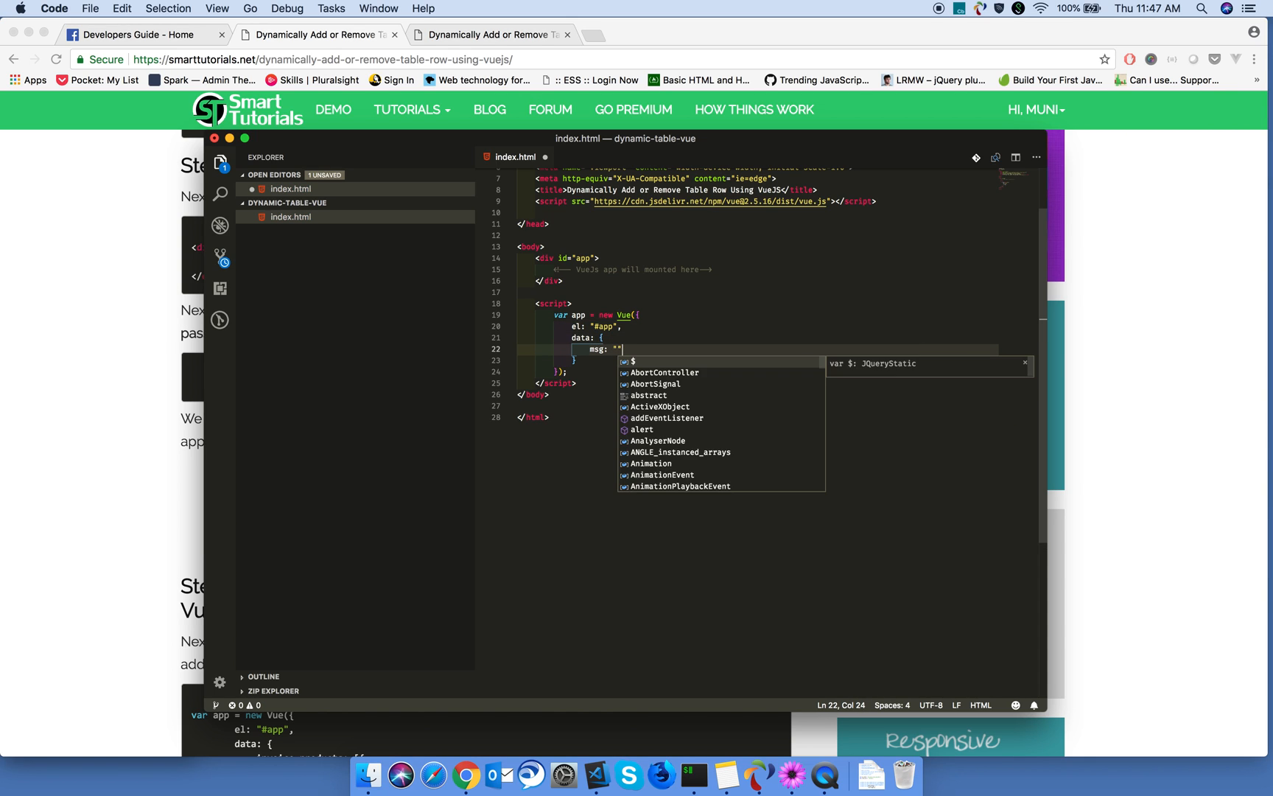
pyautogui.write('Hello W')
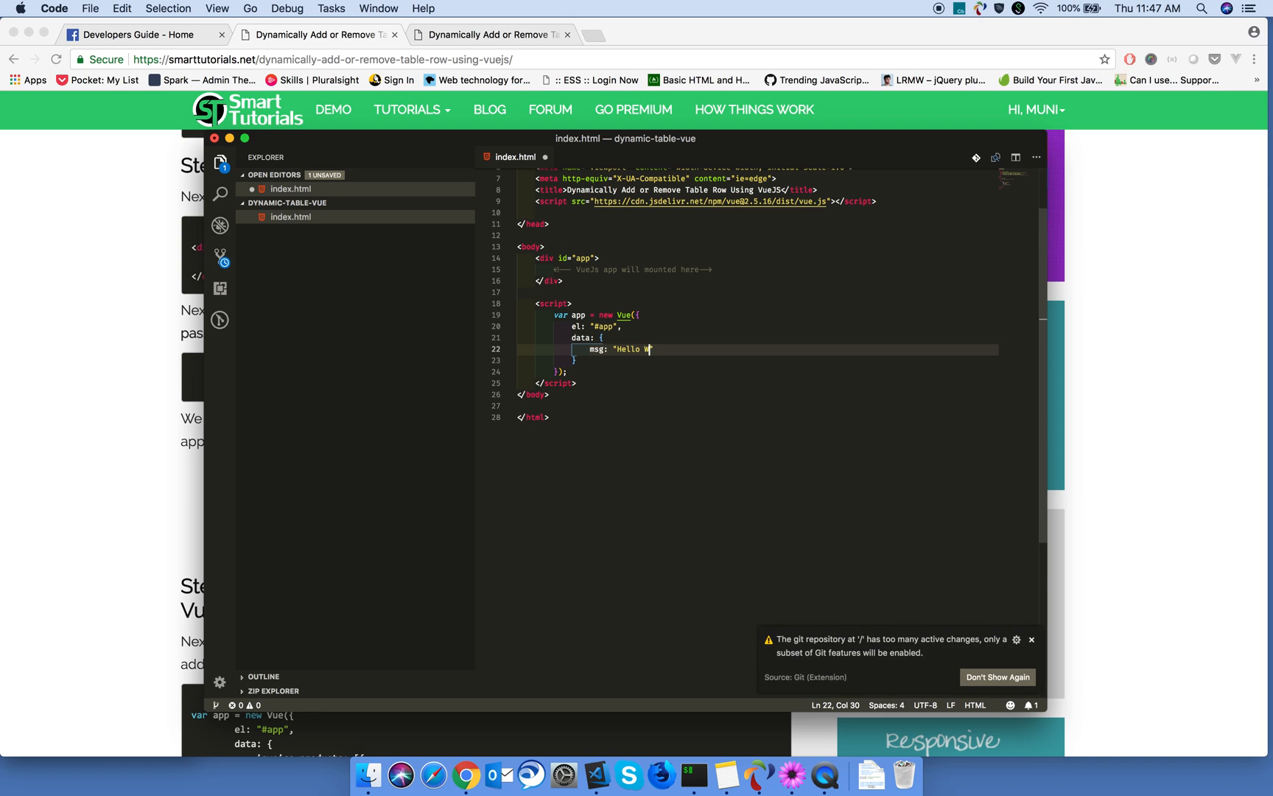
pyautogui.write('orld')
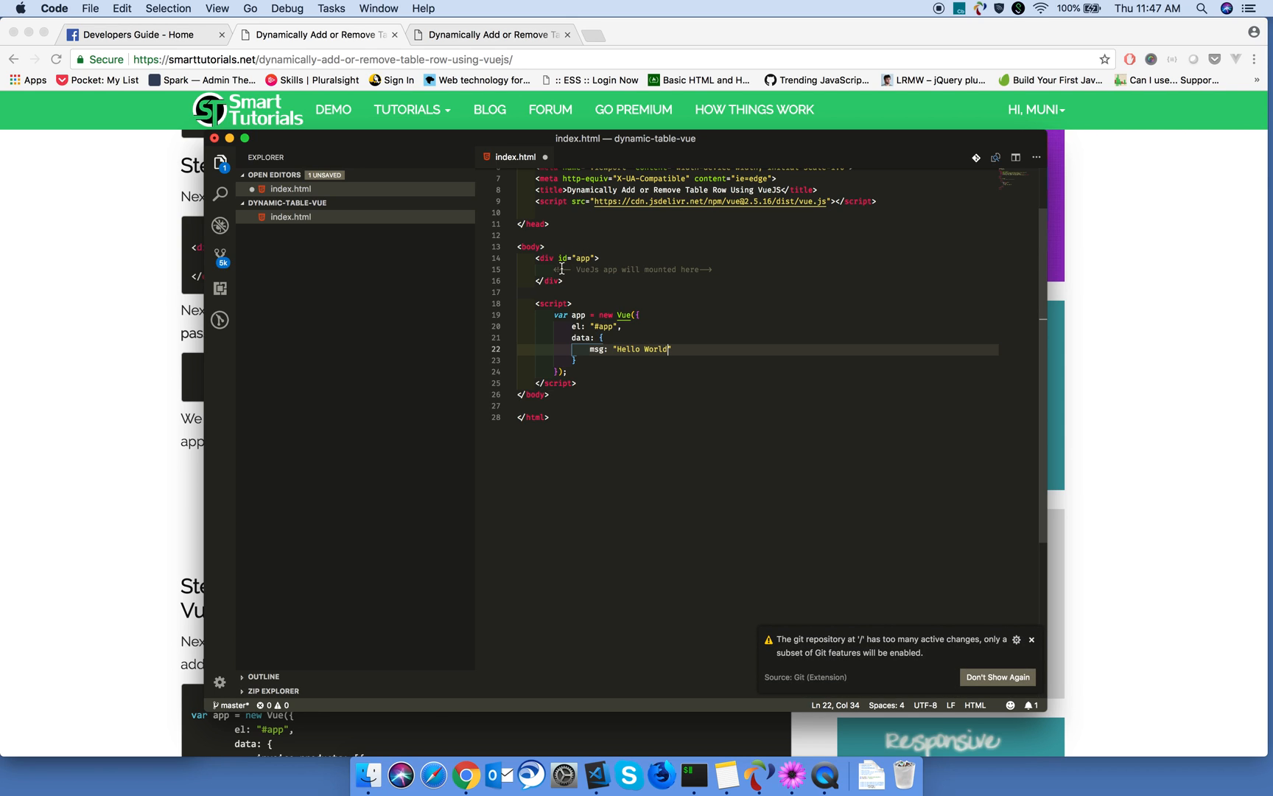
pyautogui.write('h1>{{</h1>')
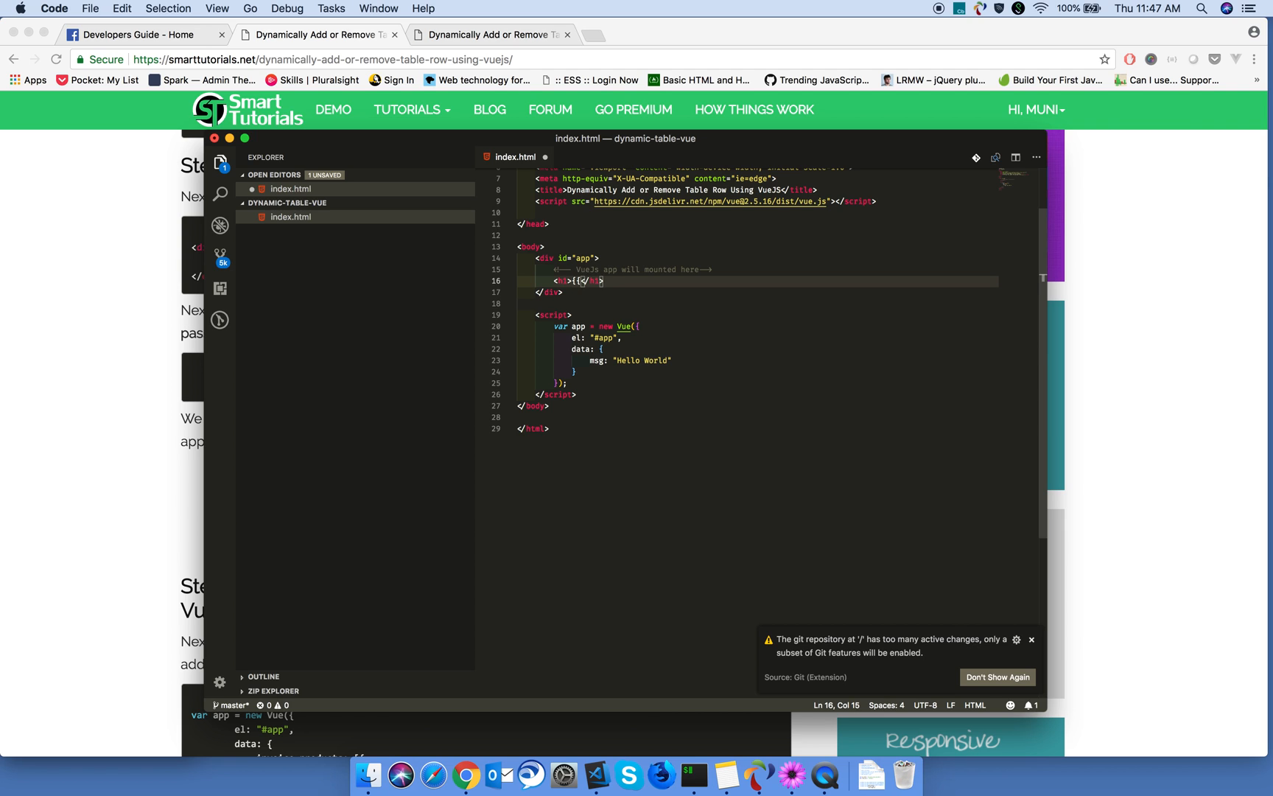
pyautogui.write('msg}}')
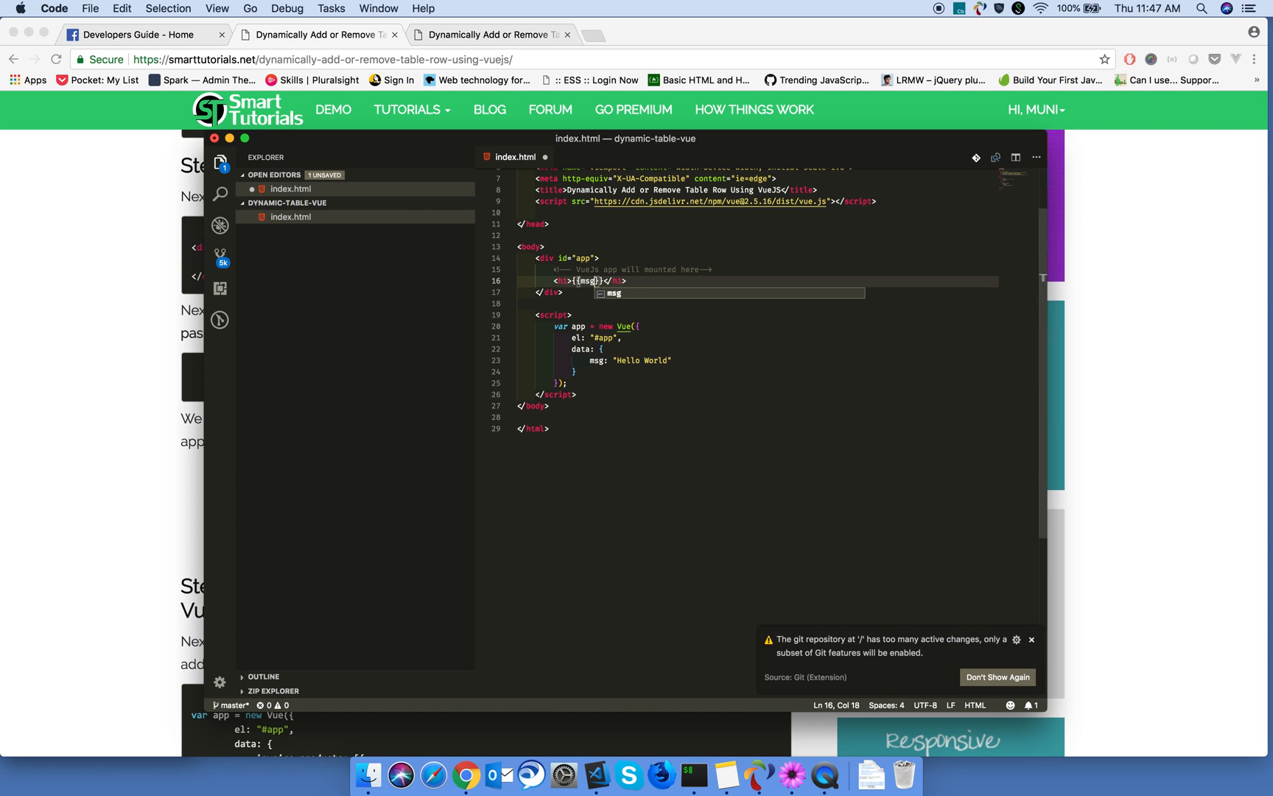
pyautogui.write('localhost/projects/sem')
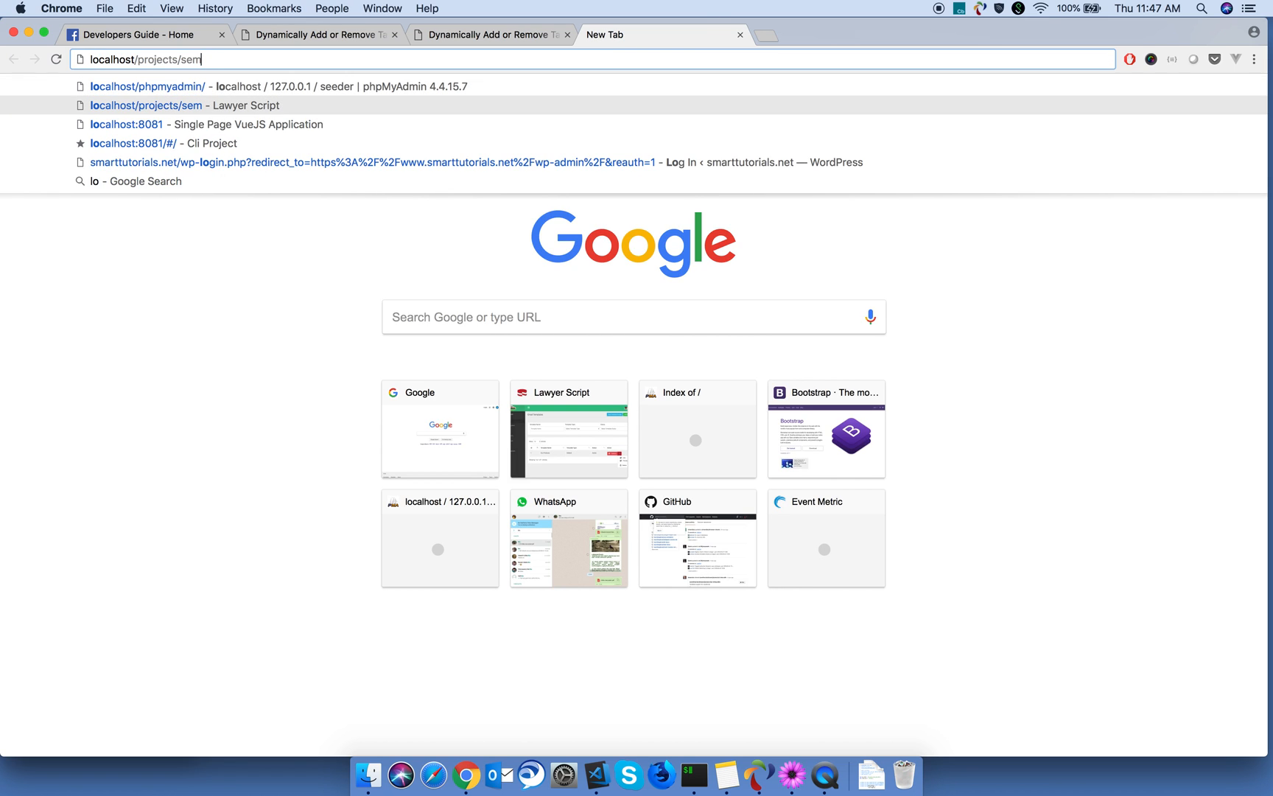
# Step: Load the localhost dynamic-table-vue page showing Hello World, then switch to the Smart Invoice demo tab
pyautogui.write('dynamic-input-vue')
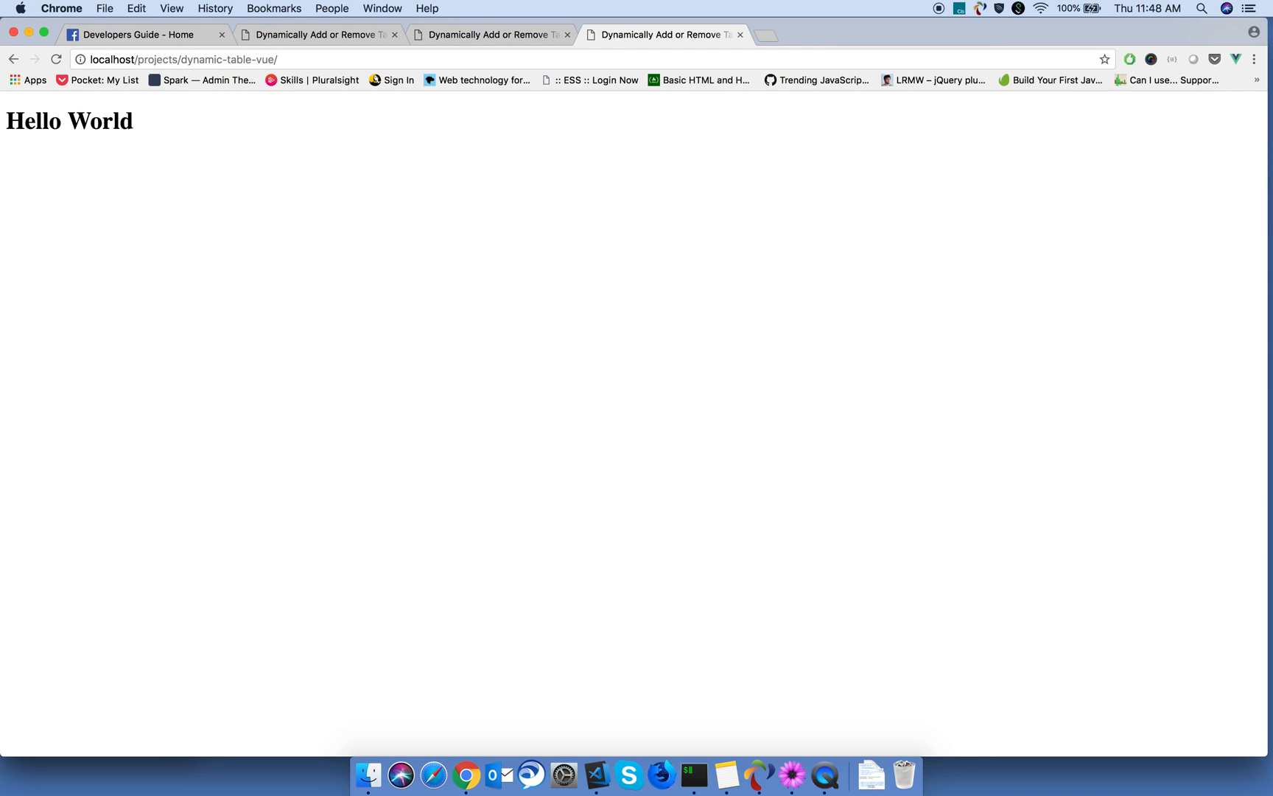
pyautogui.click(597, 775)
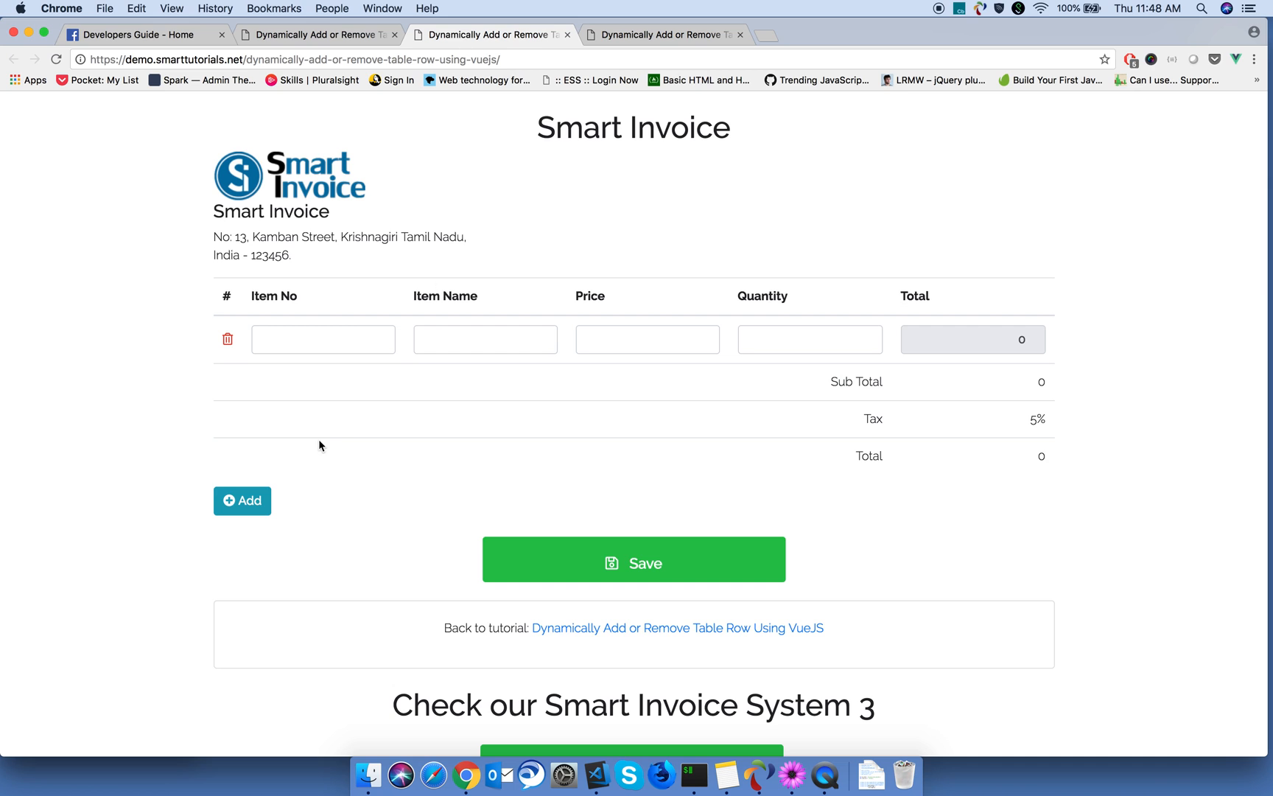
# Step: Read the tutorial's Step 2 from the invoice_products data array down to the v-for table-row markup
pyautogui.click(317, 34)
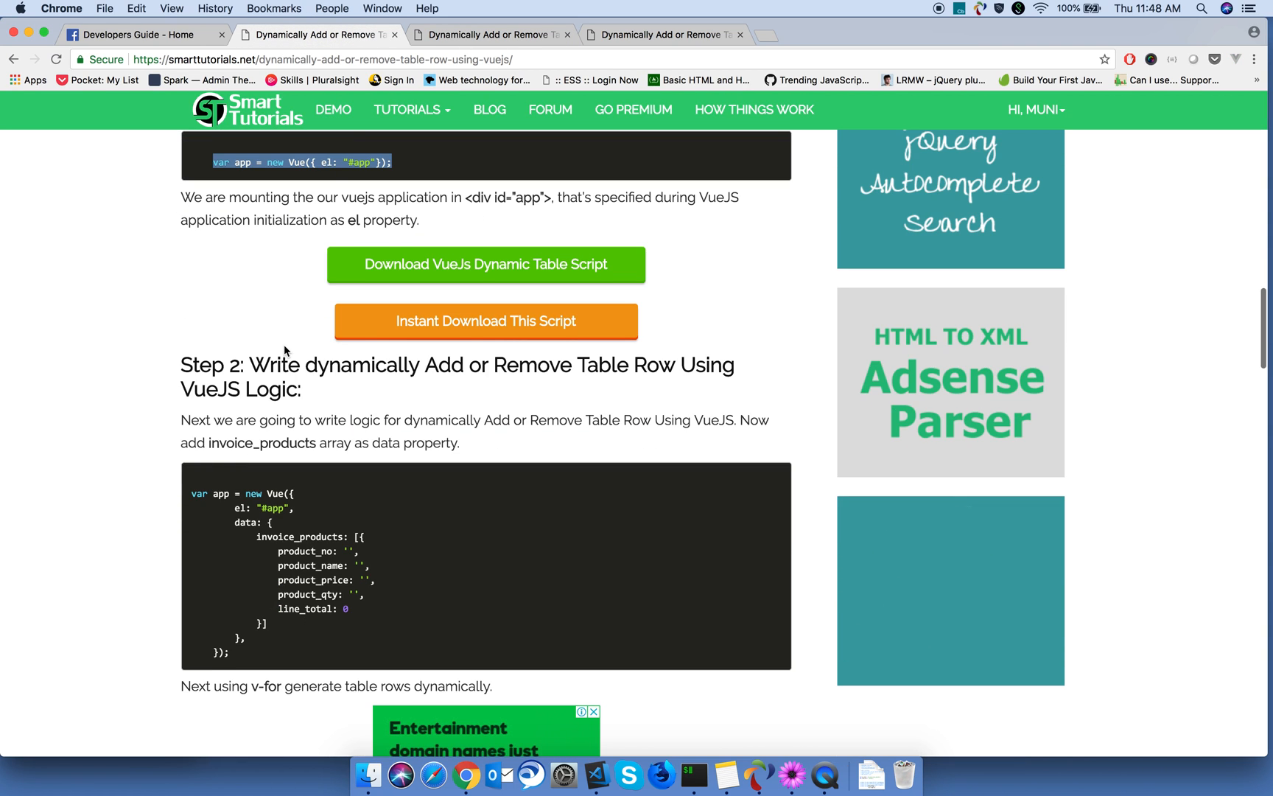
pyautogui.scroll(-3)
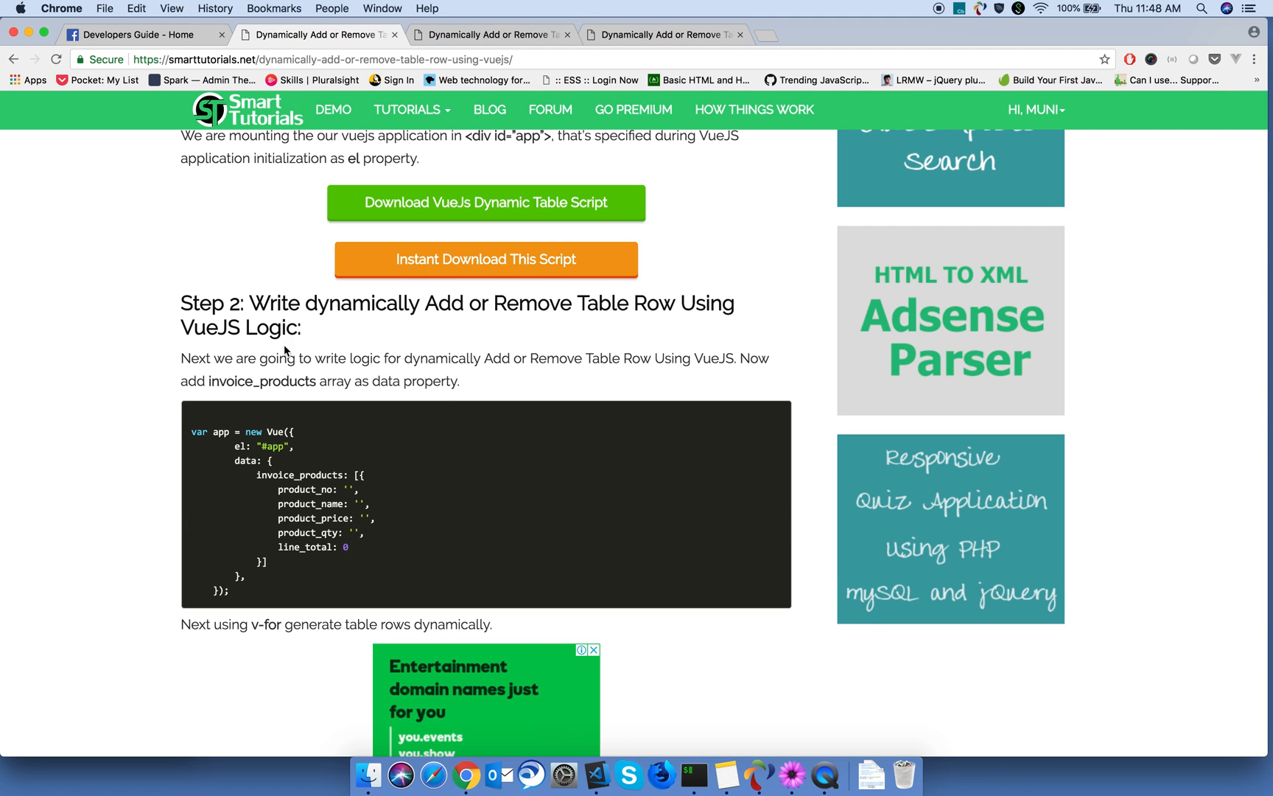
pyautogui.scroll(-3)
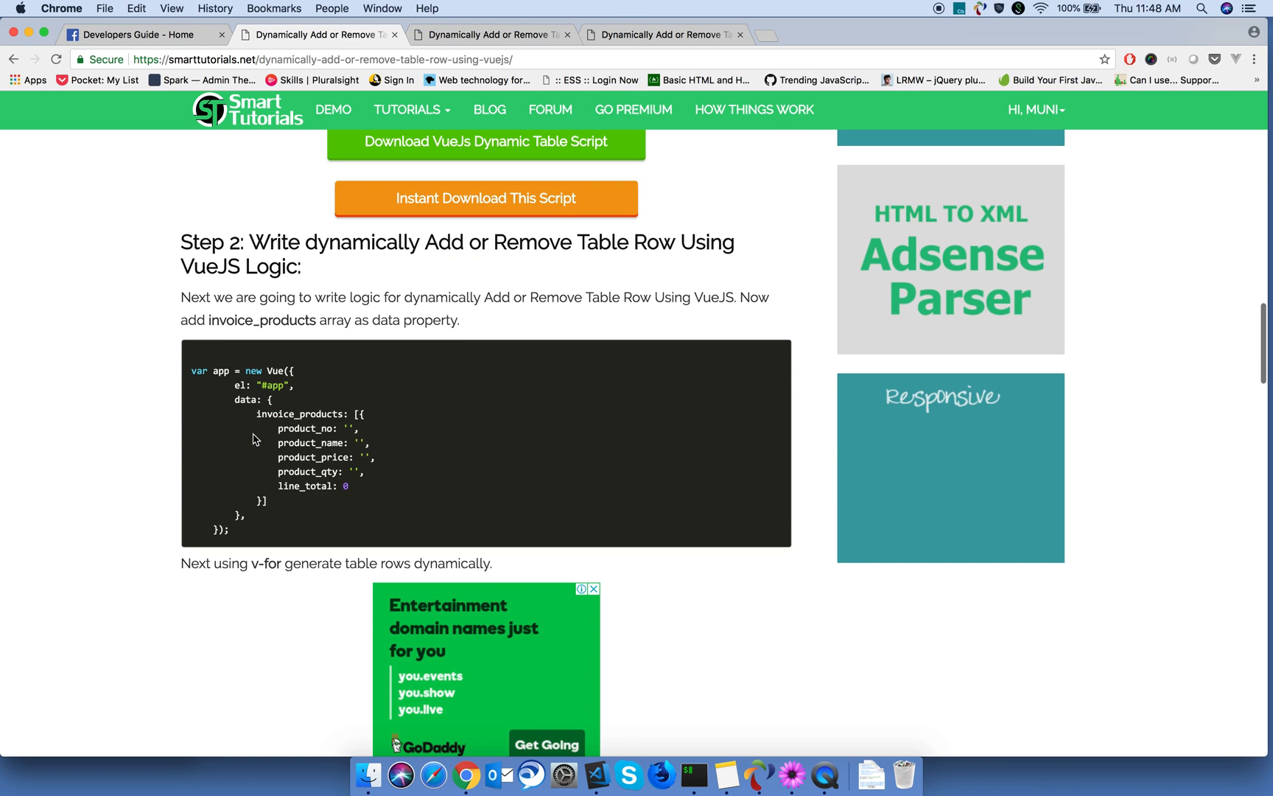
pyautogui.scroll(-3)
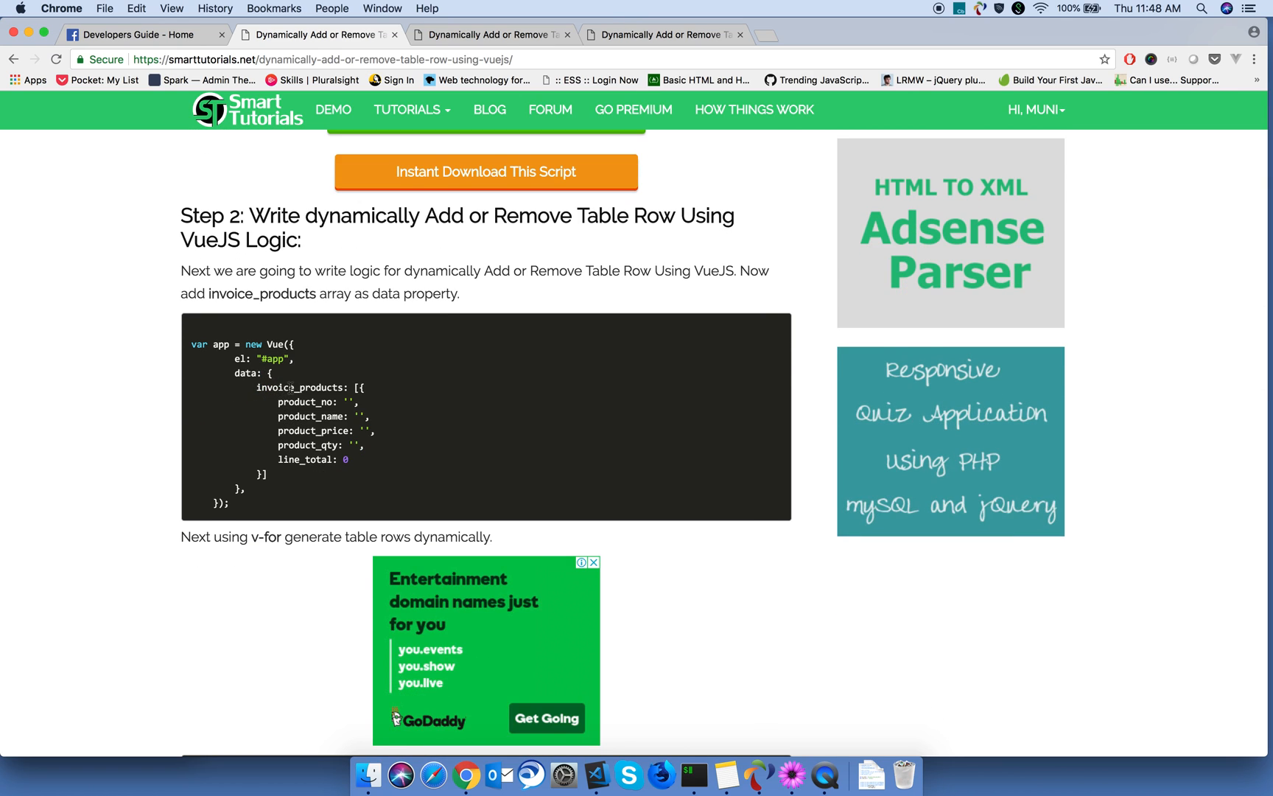
pyautogui.doubleClick(299, 386)
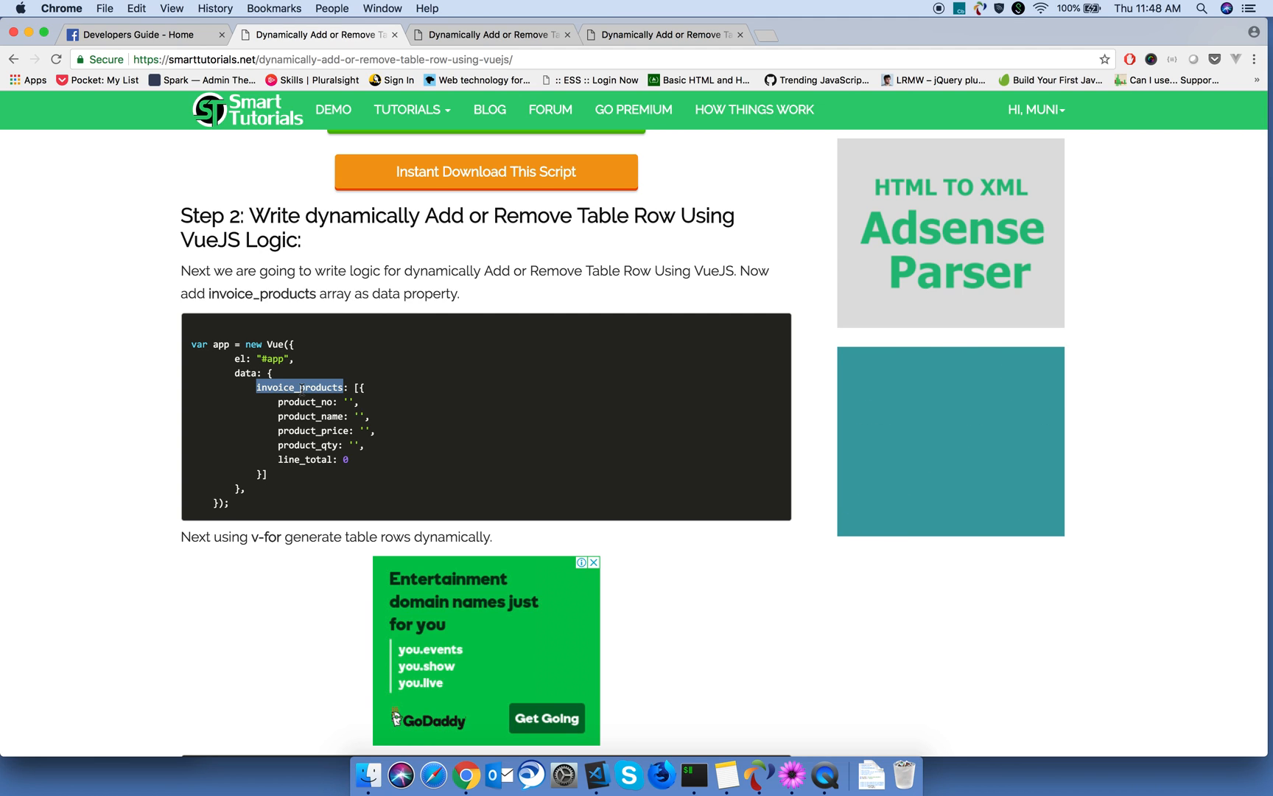
pyautogui.scroll(-3)
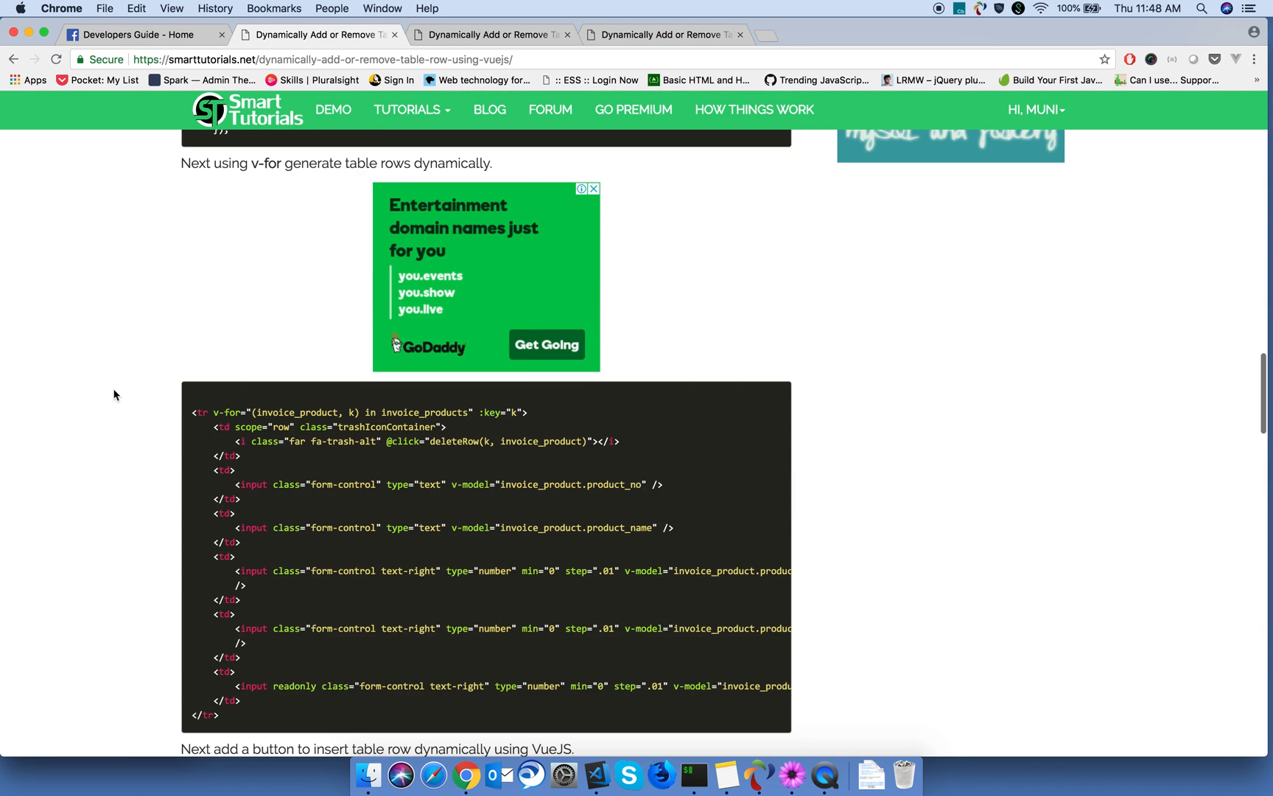
# Step: Scroll the tutorial further to the v-for <tr> block and the Add button markup below it
pyautogui.scroll(-3)
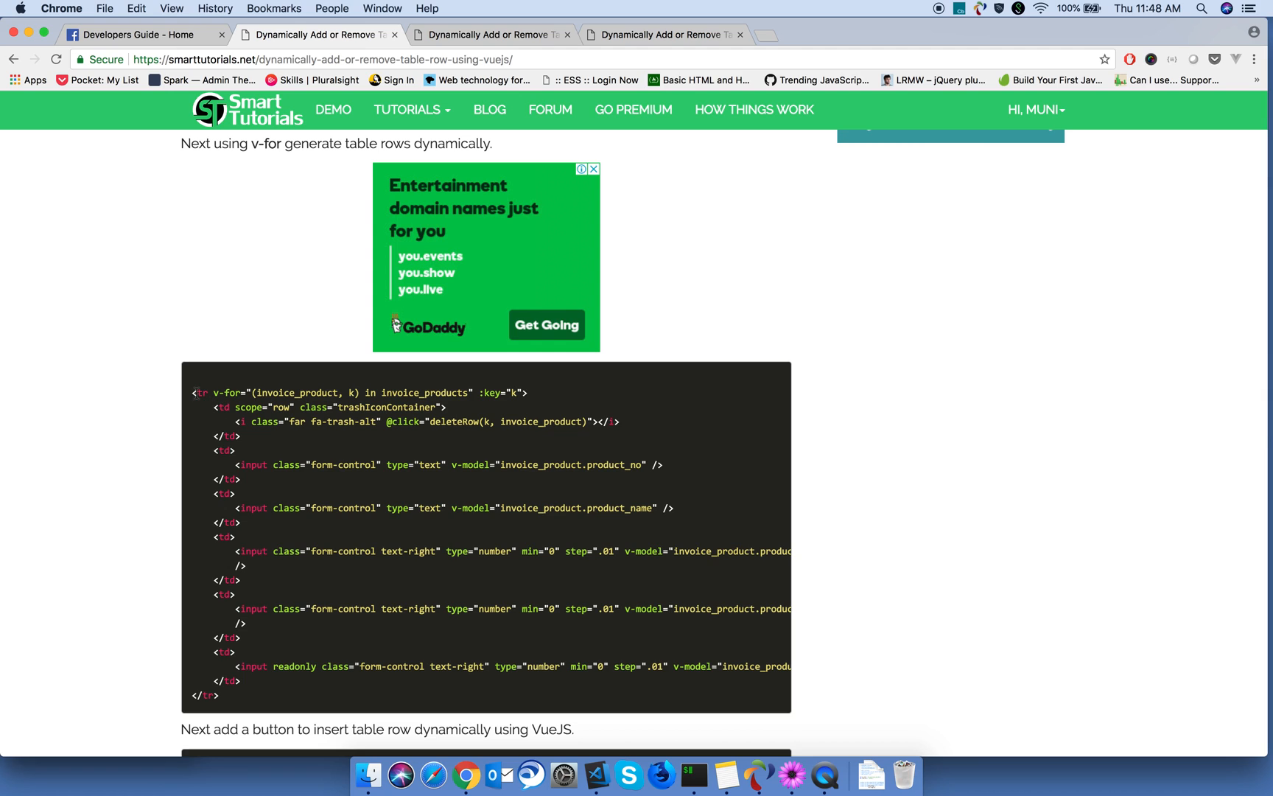
pyautogui.scroll(-3)
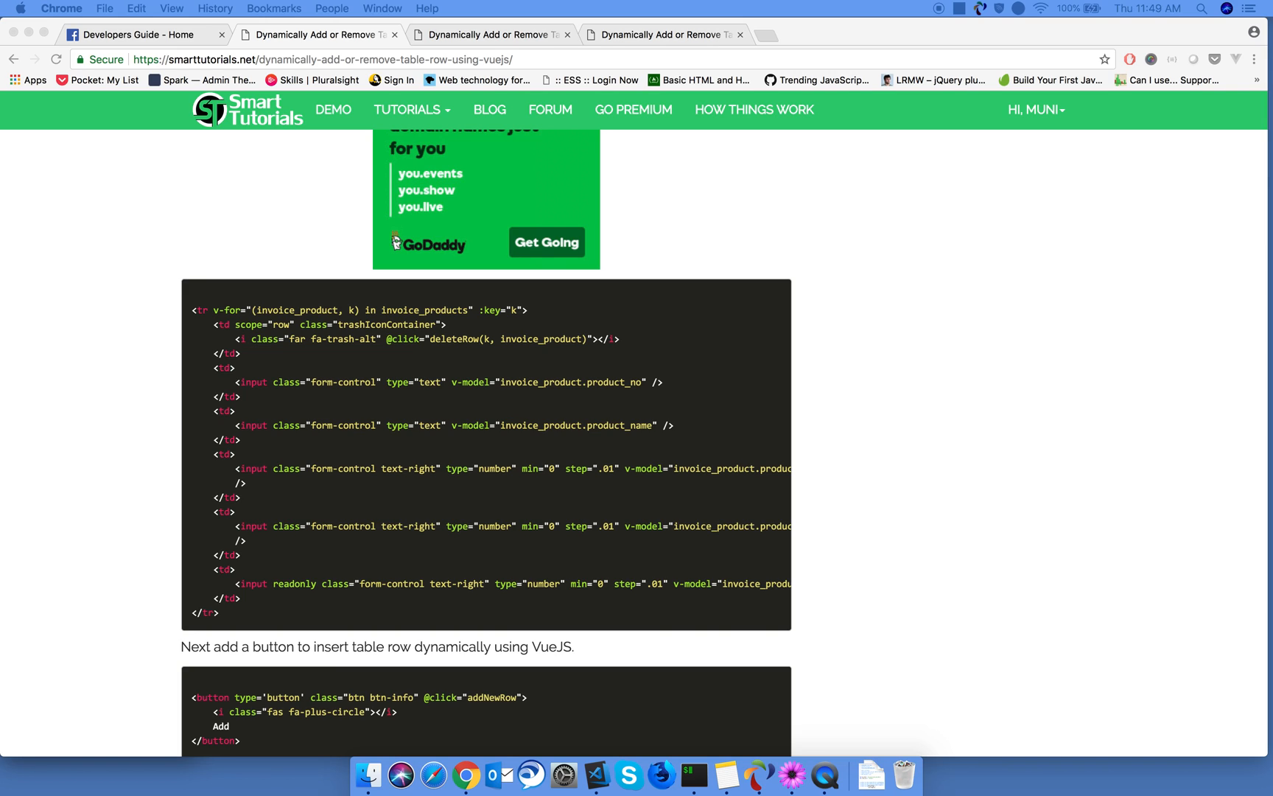
pyautogui.moveTo(247, 460)
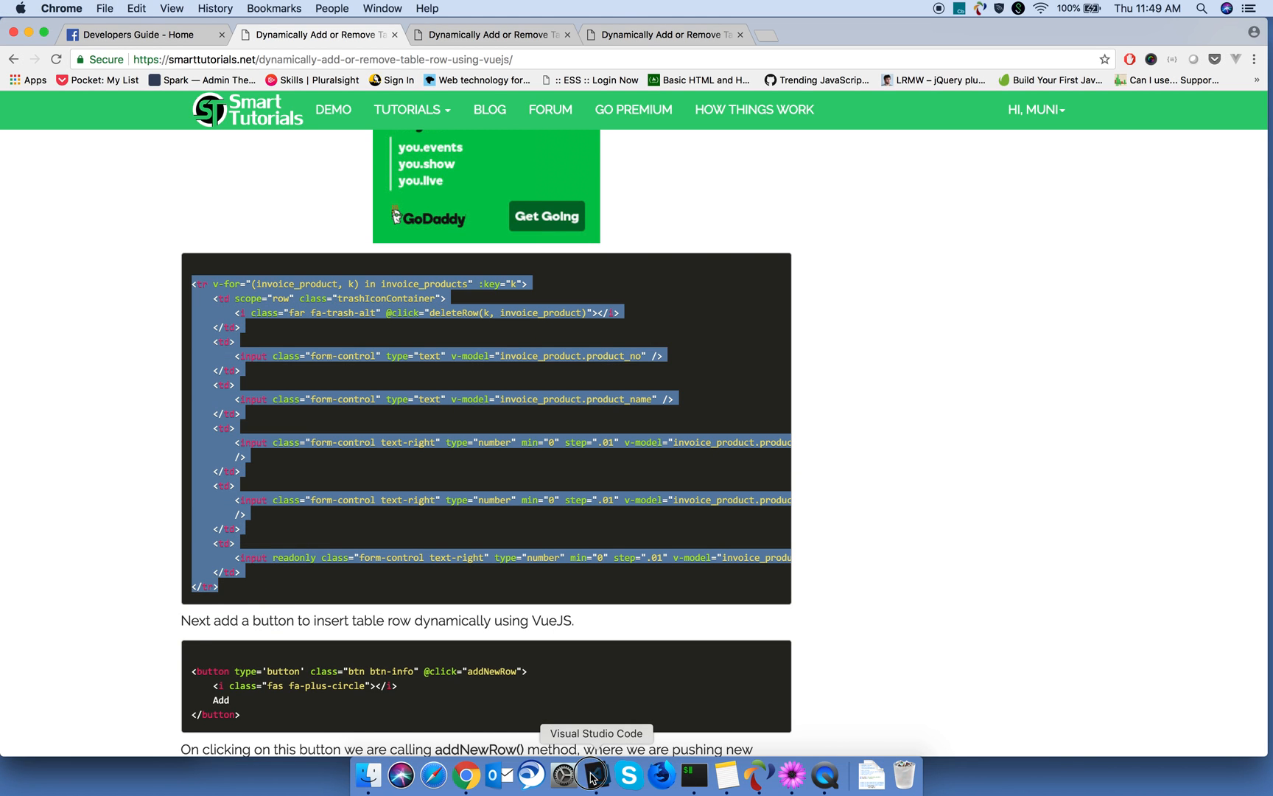
# Step: Add a <table> in index.html with a #, Item No, Item Name, Price, Quantity, Total thead and the v-for product row
pyautogui.click(593, 776)
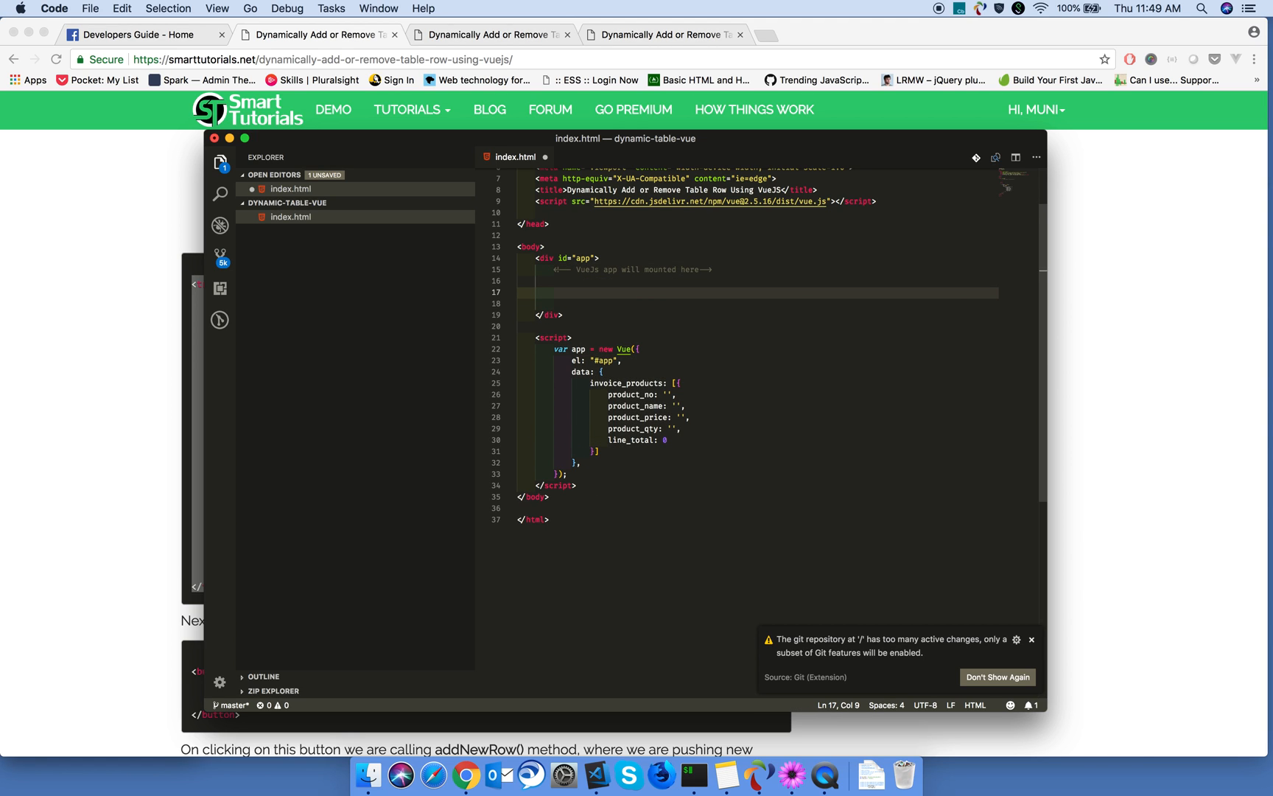
pyautogui.write('<table></table>')
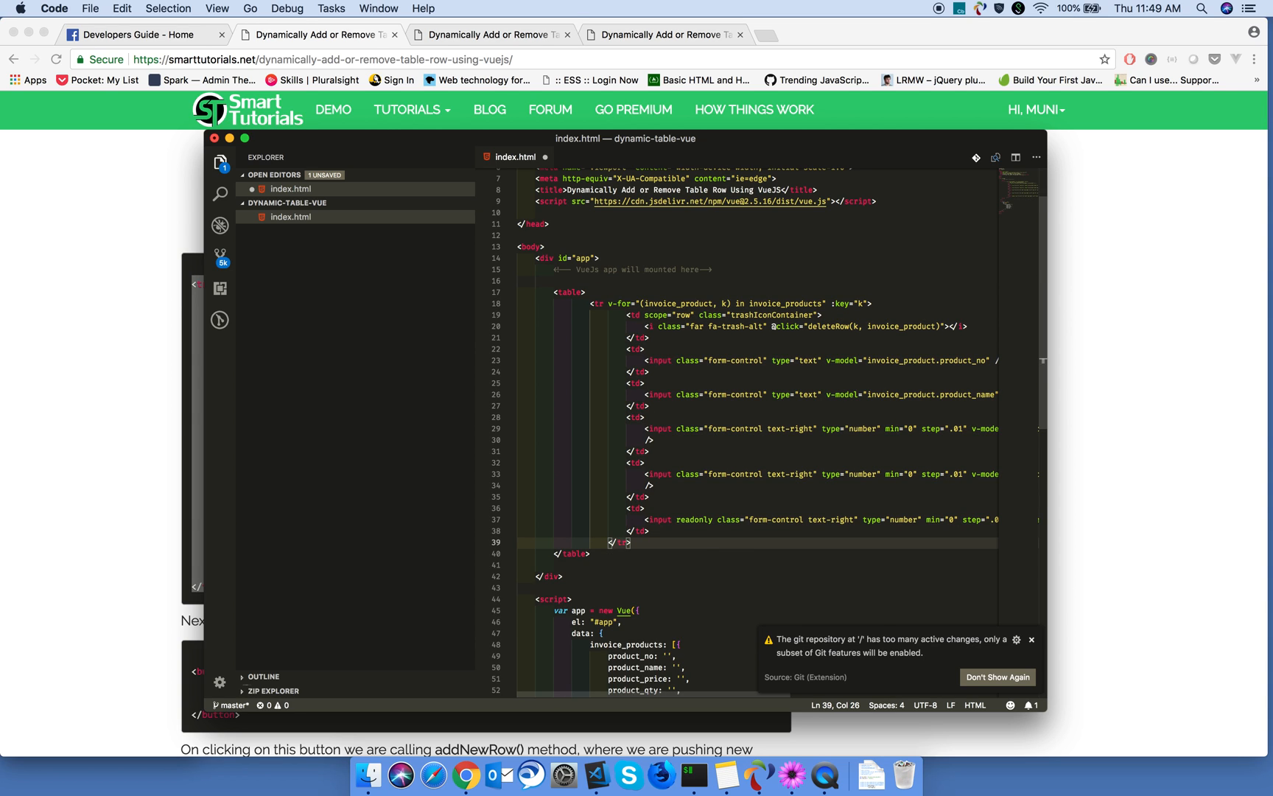
pyautogui.moveTo(572, 304); pyautogui.dragTo(630, 542)
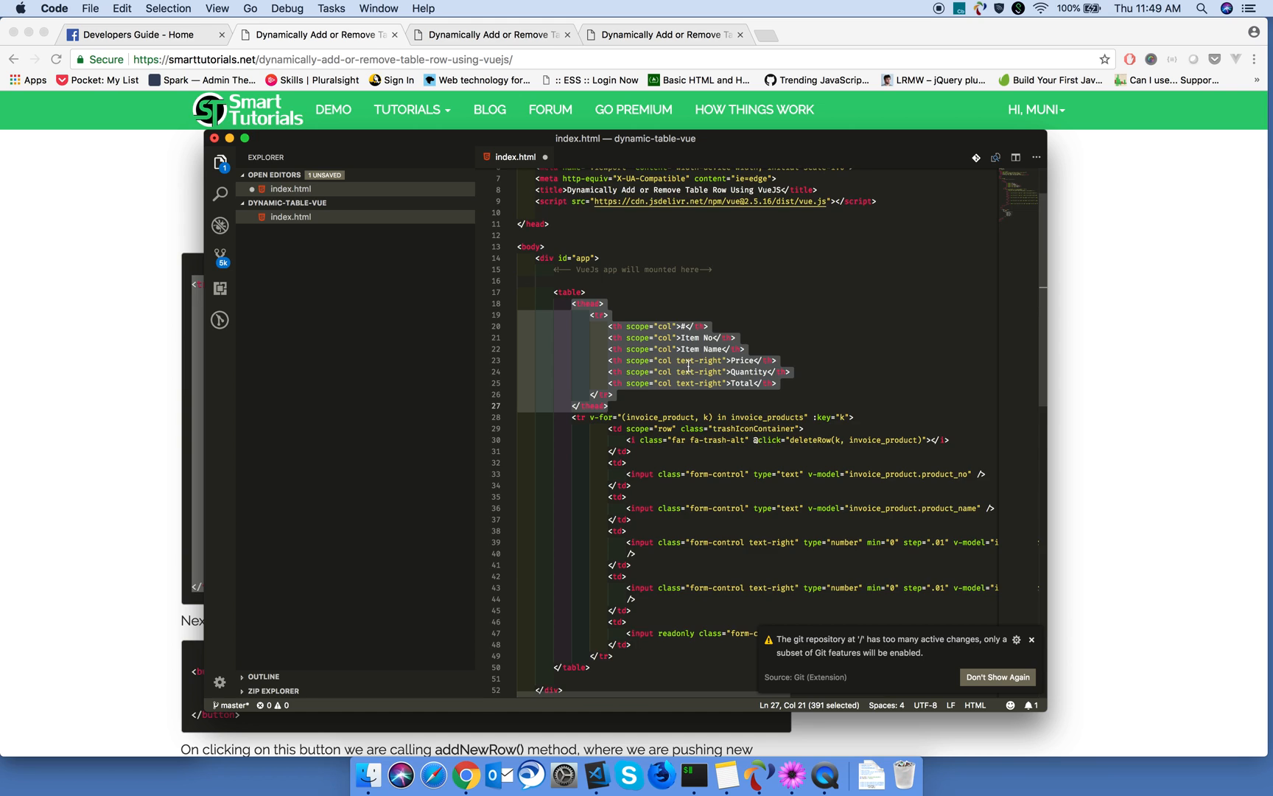
pyautogui.scroll(-3)
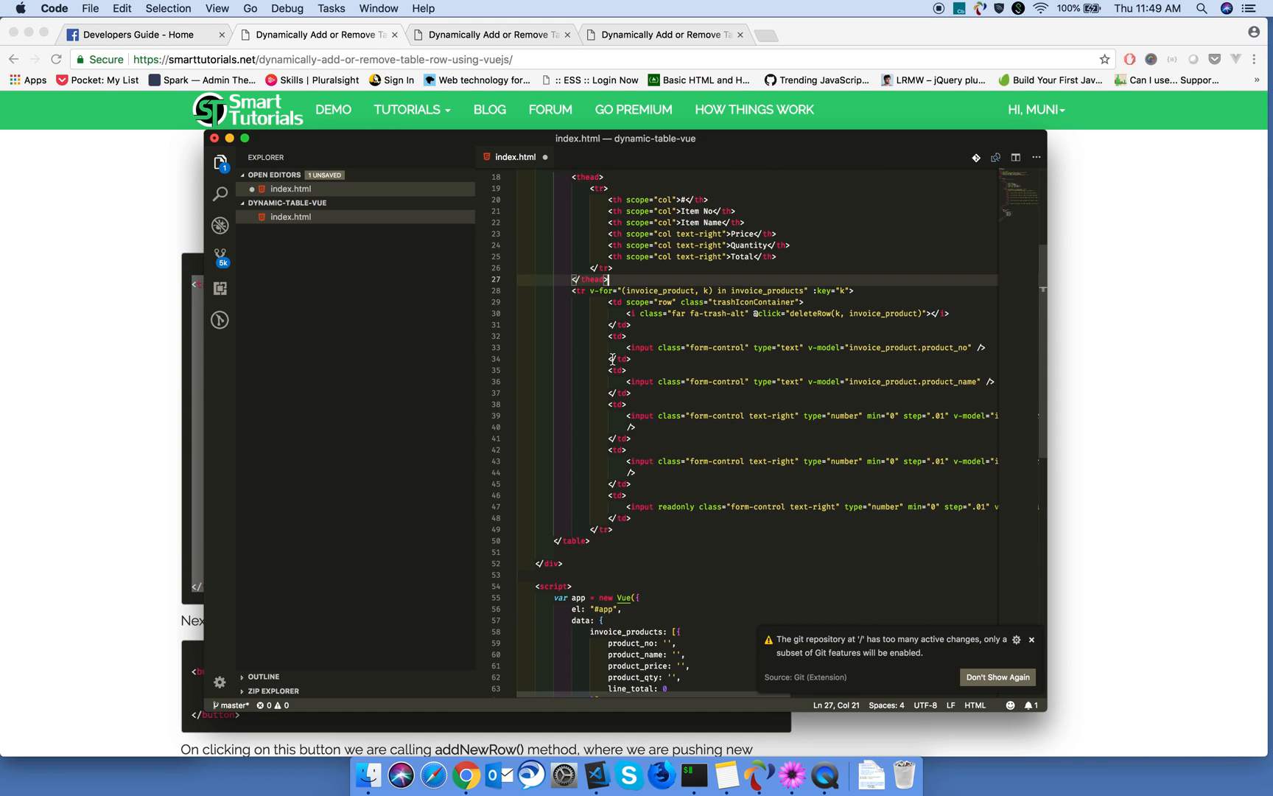
pyautogui.scroll(-3)
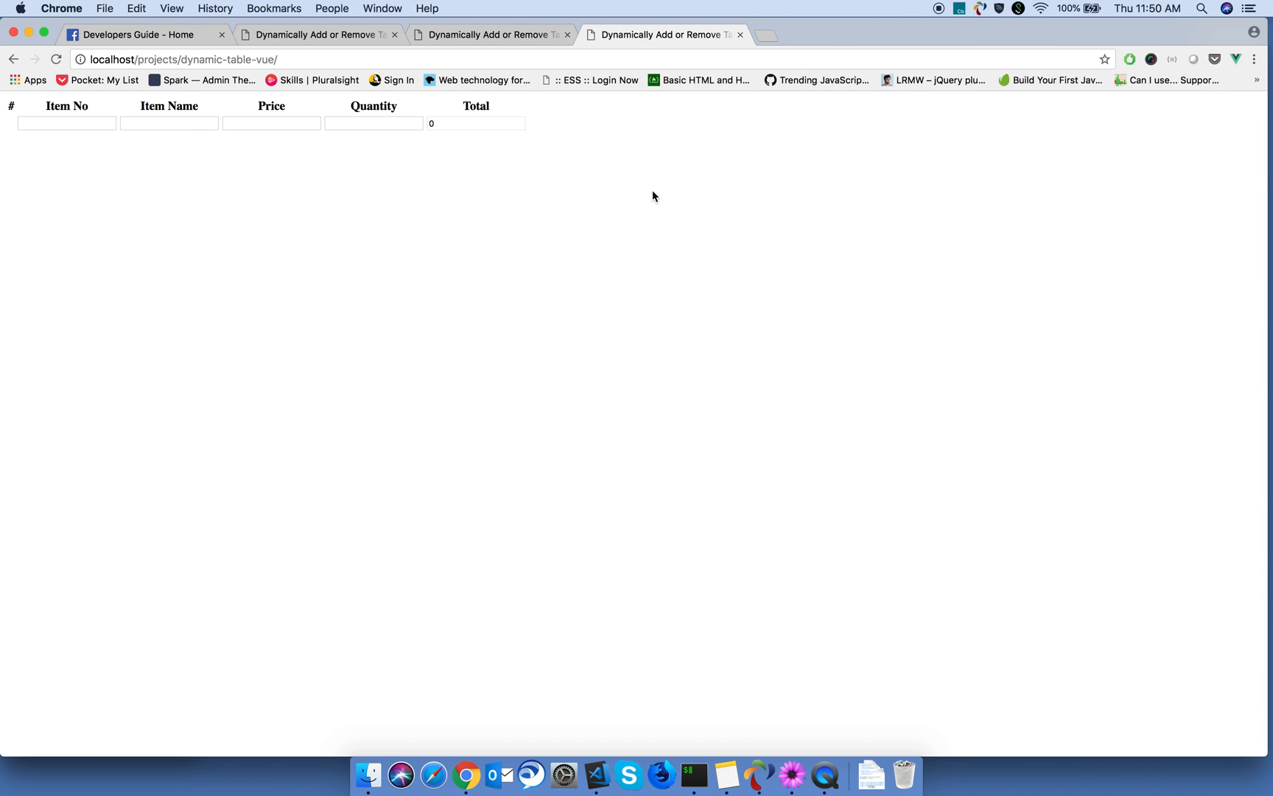
pyautogui.moveTo(598, 774)
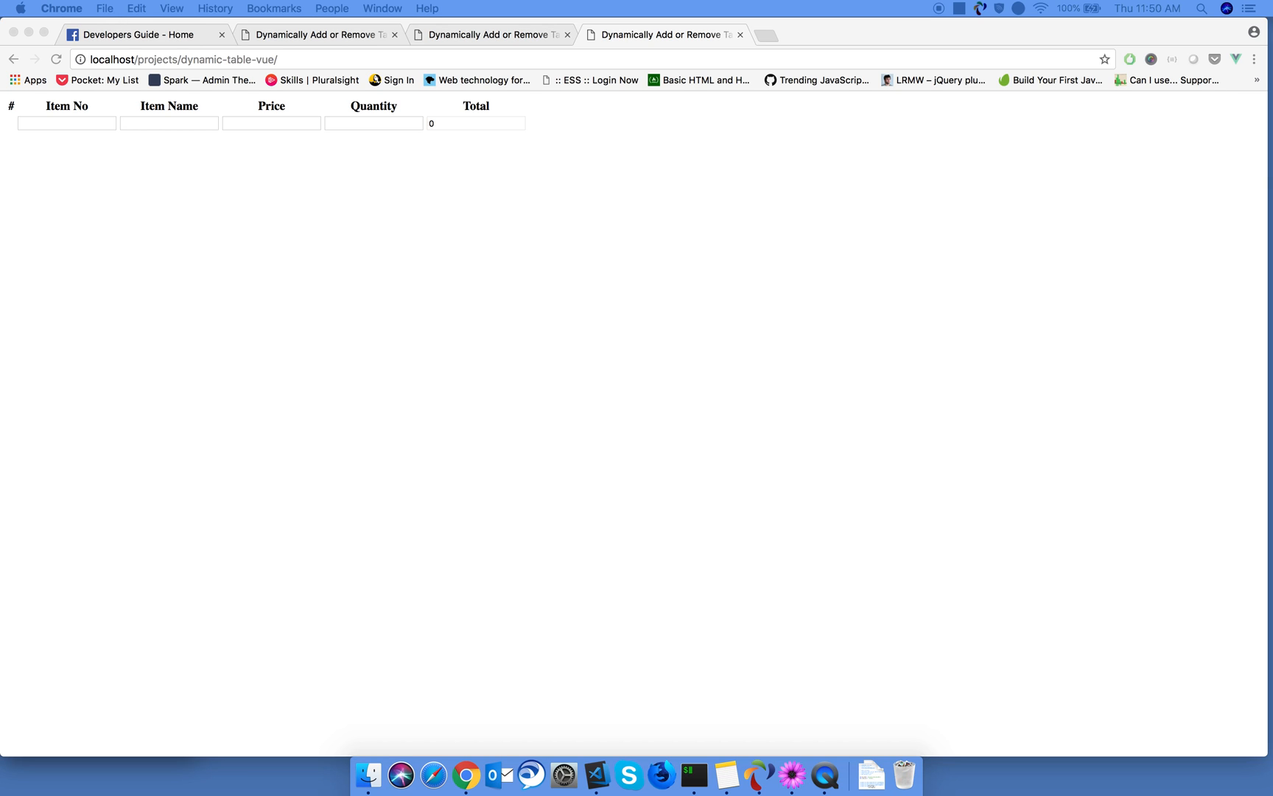
pyautogui.moveTo(563, 775)
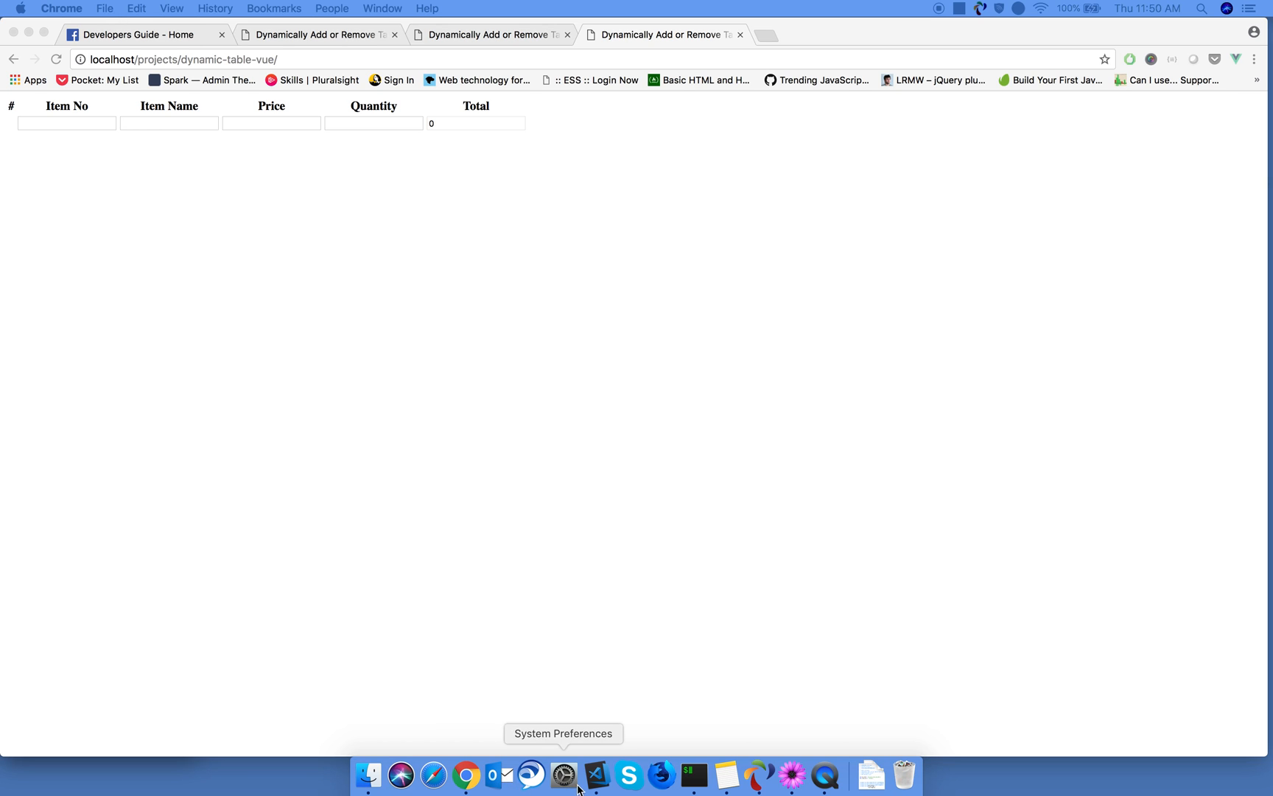
# Step: Reload the localhost invoice table showing styled inputs and a delete icon, then return to the tutorial tab
pyautogui.click(595, 775)
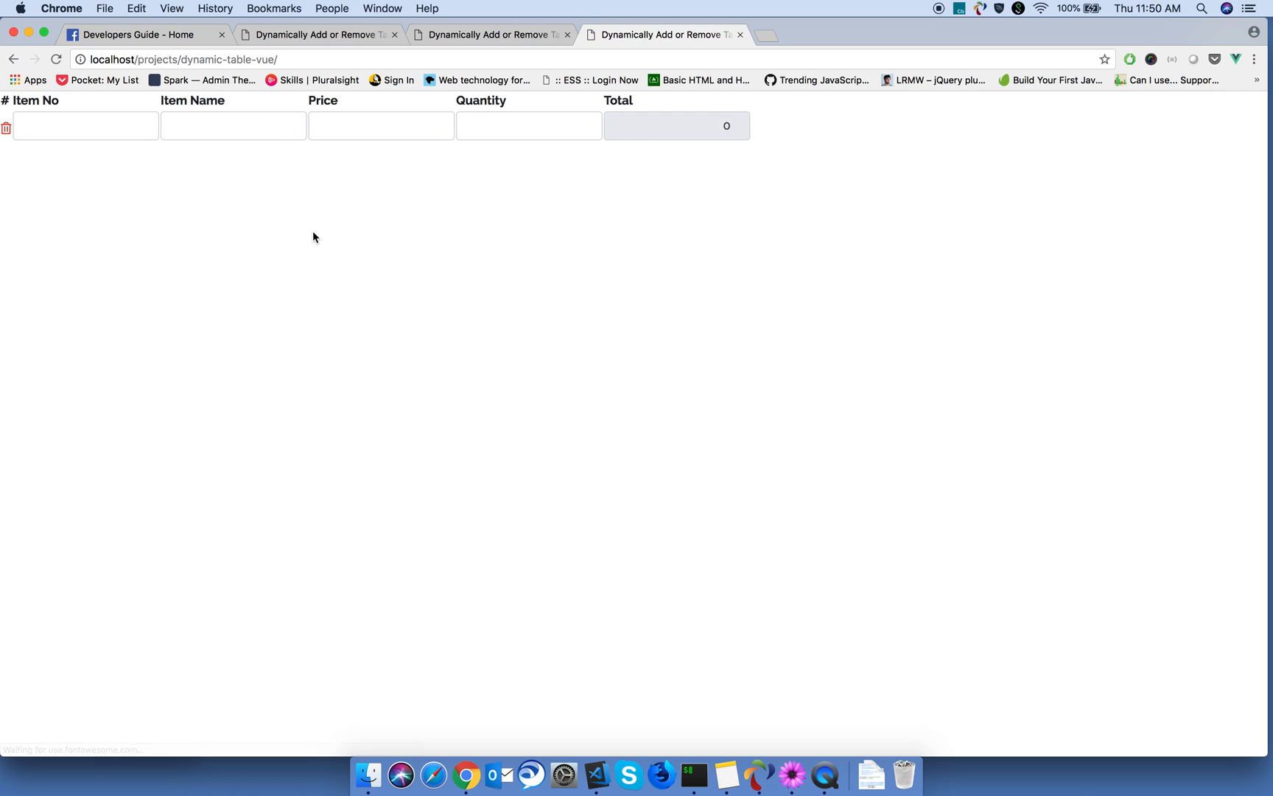
pyautogui.click(597, 774)
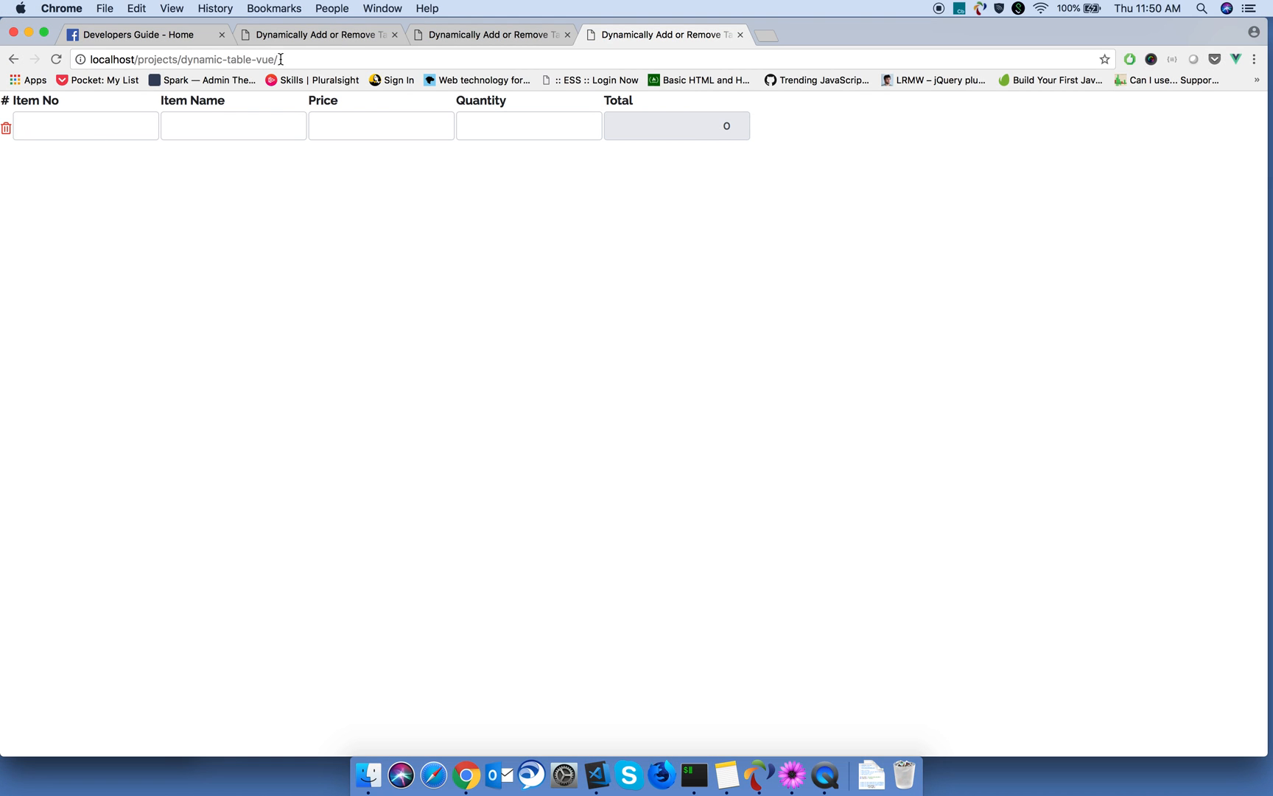
pyautogui.click(317, 34)
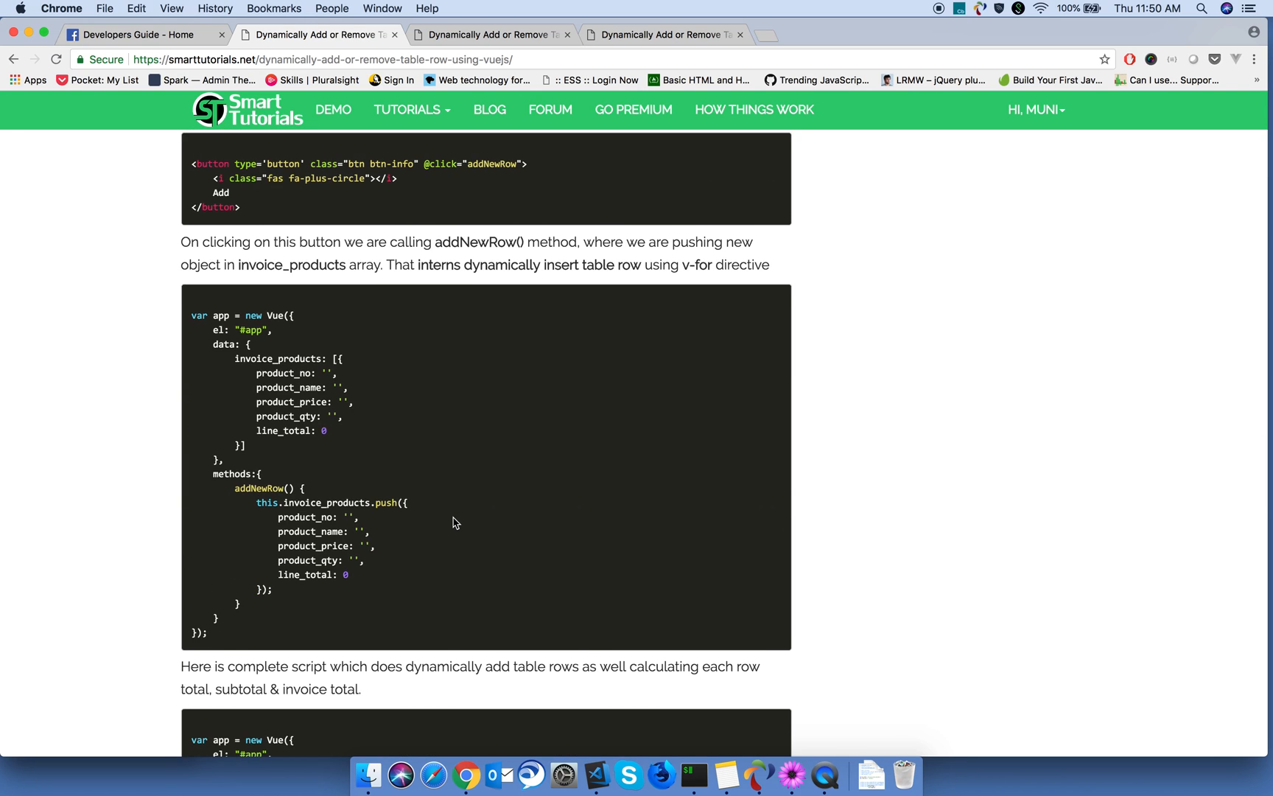
# Step: Select the tutorial's addNewRow() method code and check the local page now shows an Add button
pyautogui.scroll(-3)
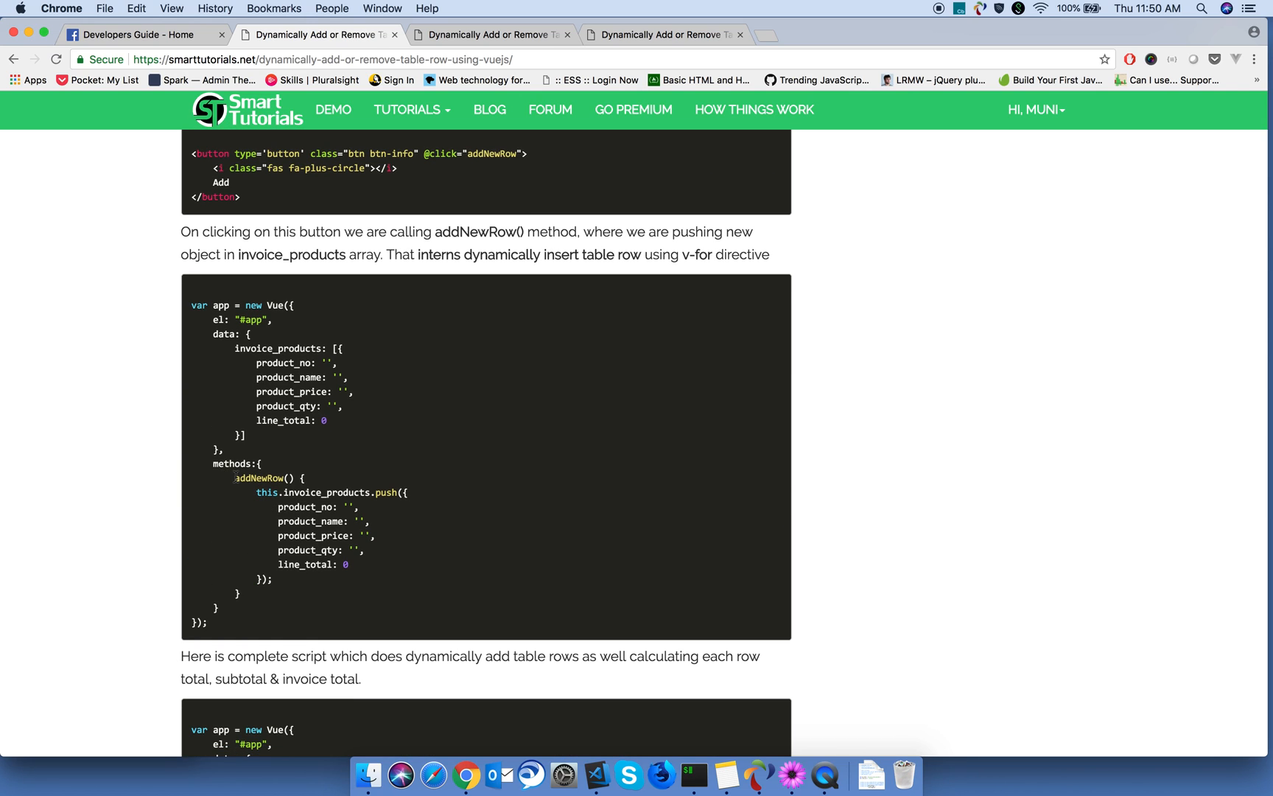
pyautogui.moveTo(233, 478); pyautogui.dragTo(273, 597)
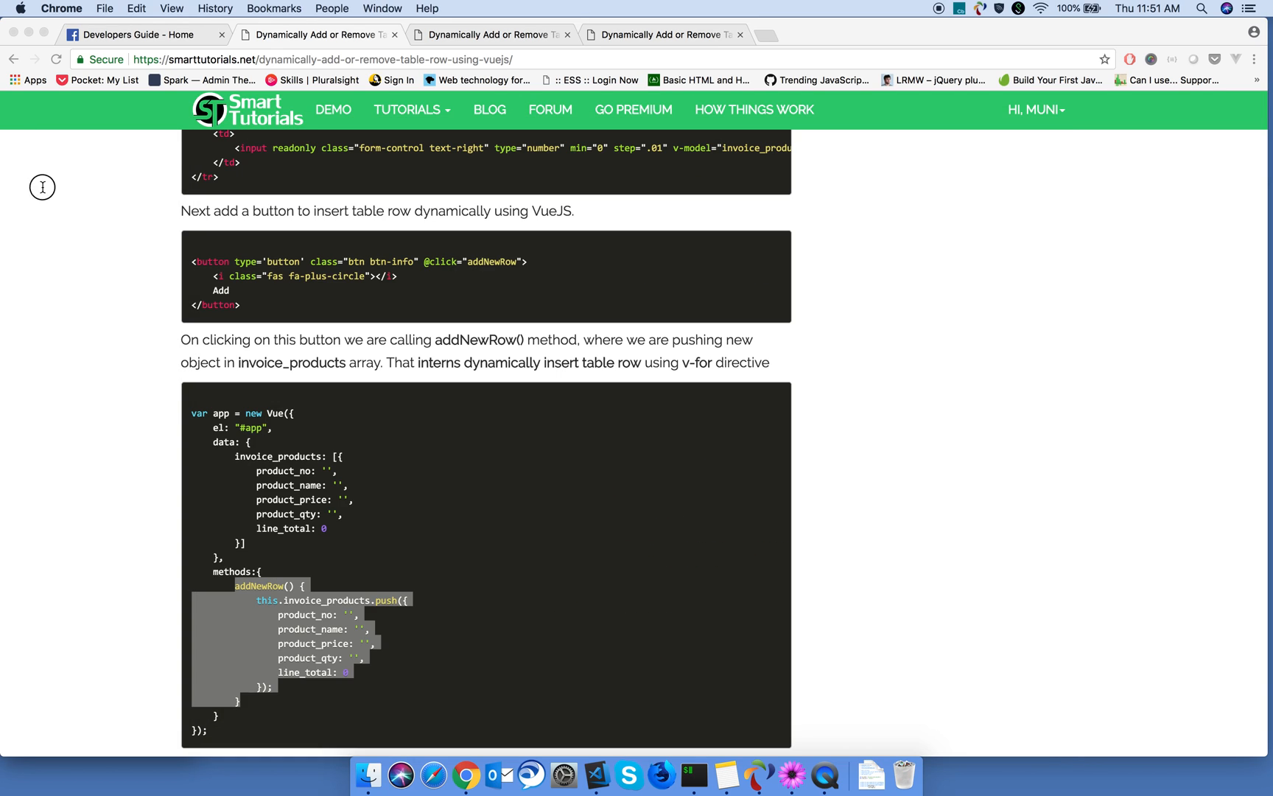
pyautogui.click(661, 34)
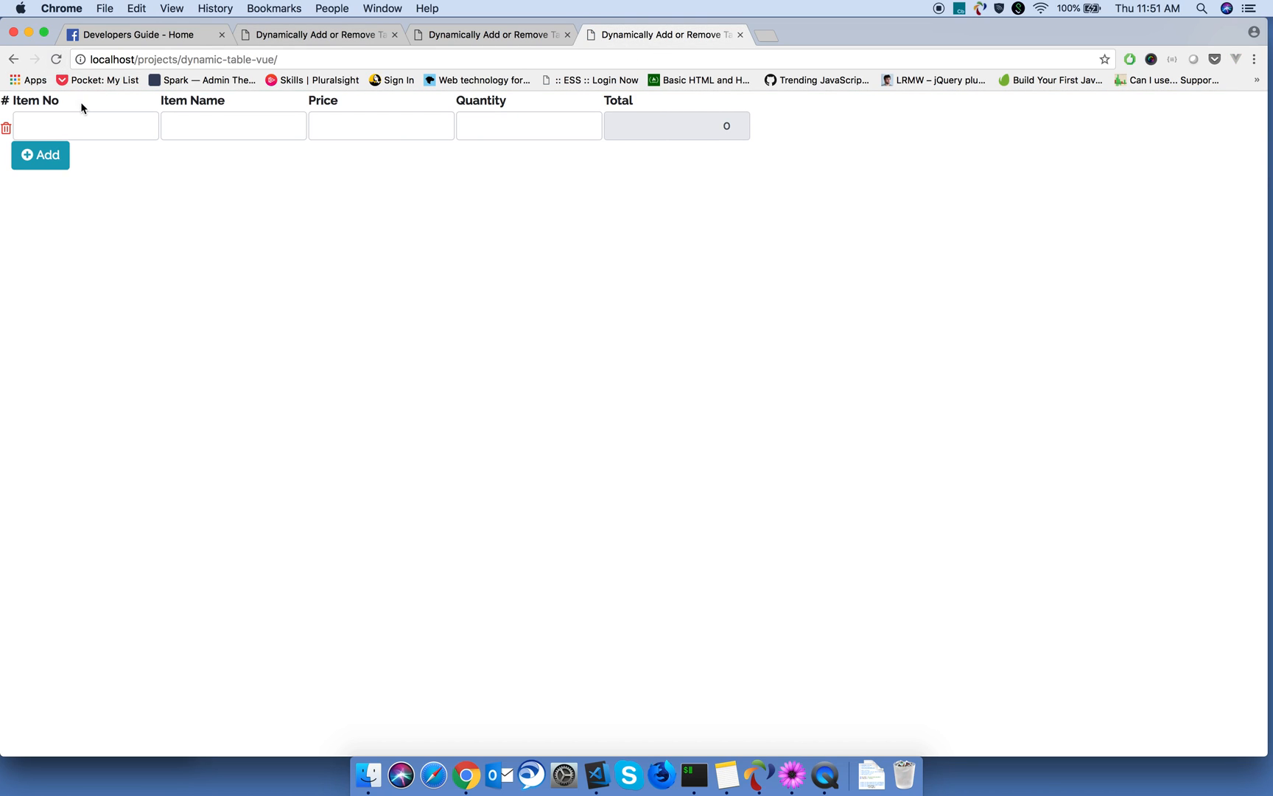
pyautogui.moveTo(70, 162)
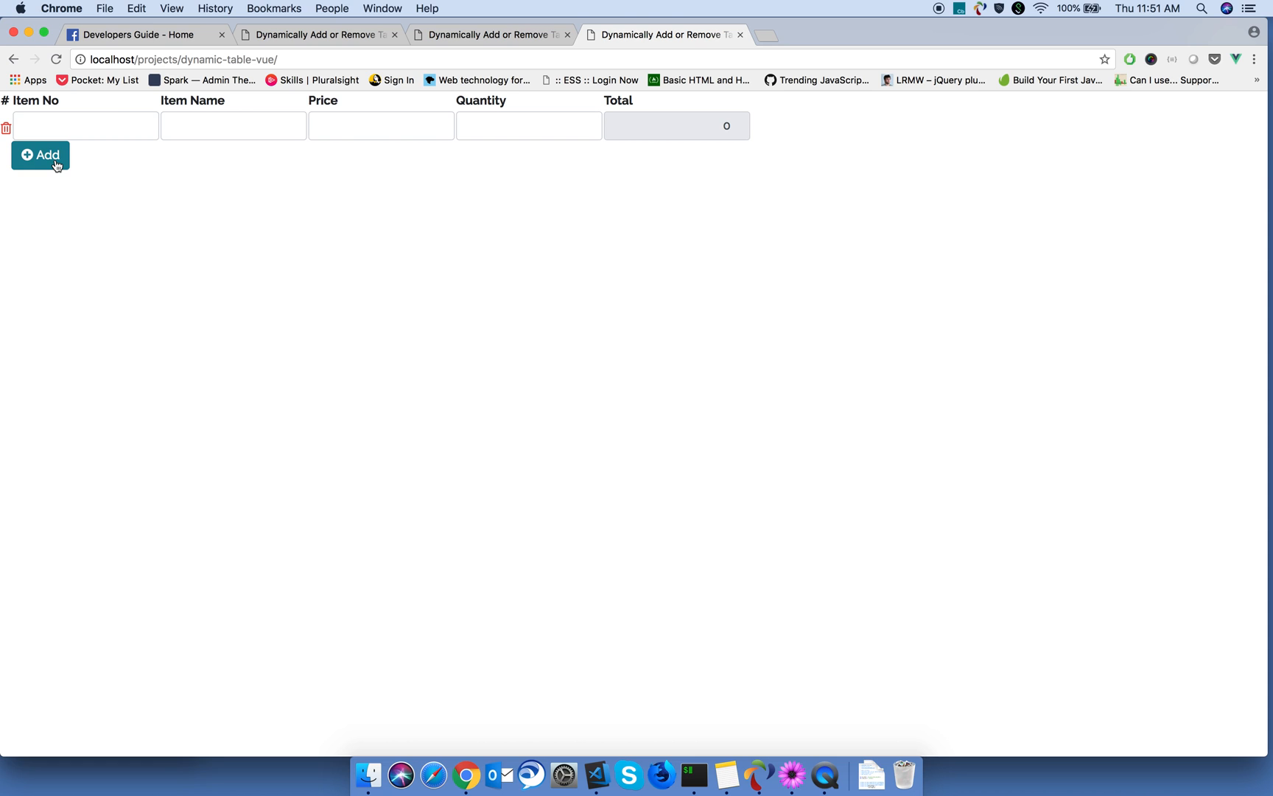
pyautogui.click(317, 34)
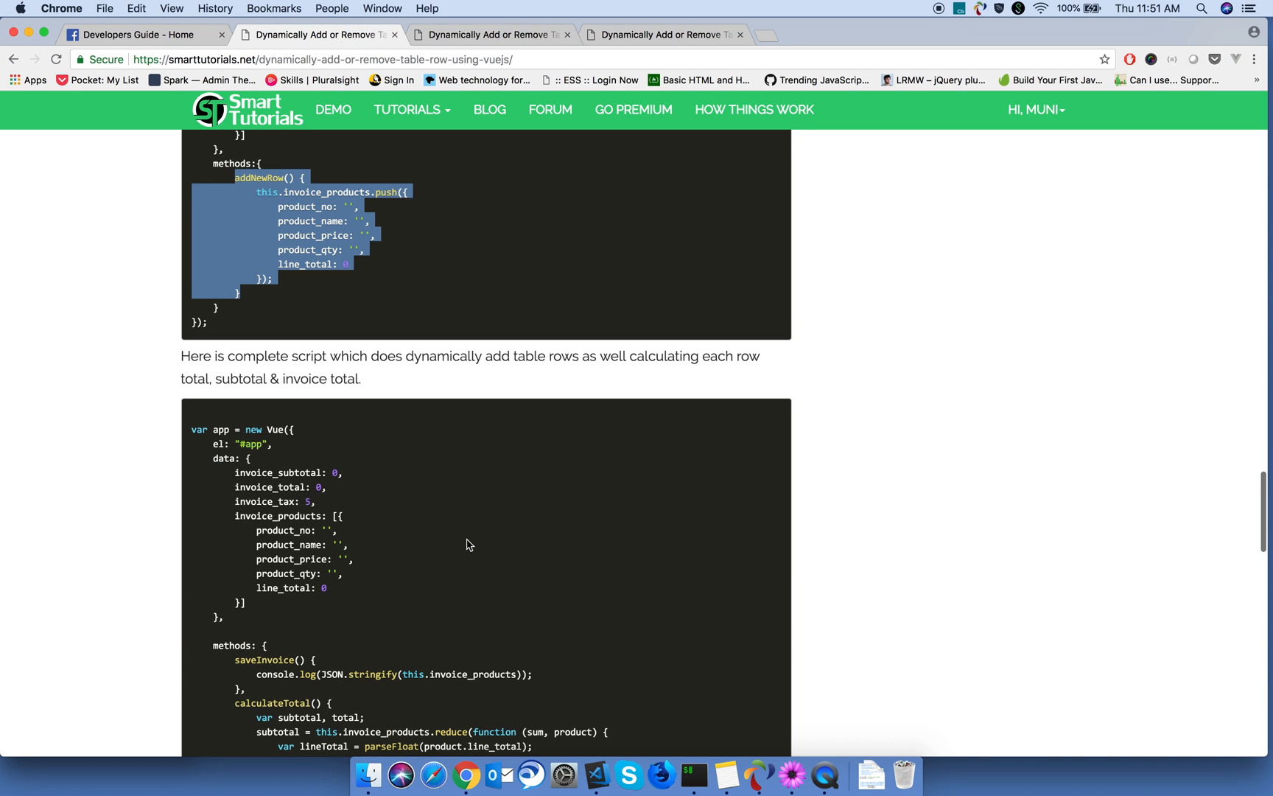
# Step: Define addNewRow() under a methods block, pushing an empty product object onto invoice_products
pyautogui.scroll(-3)
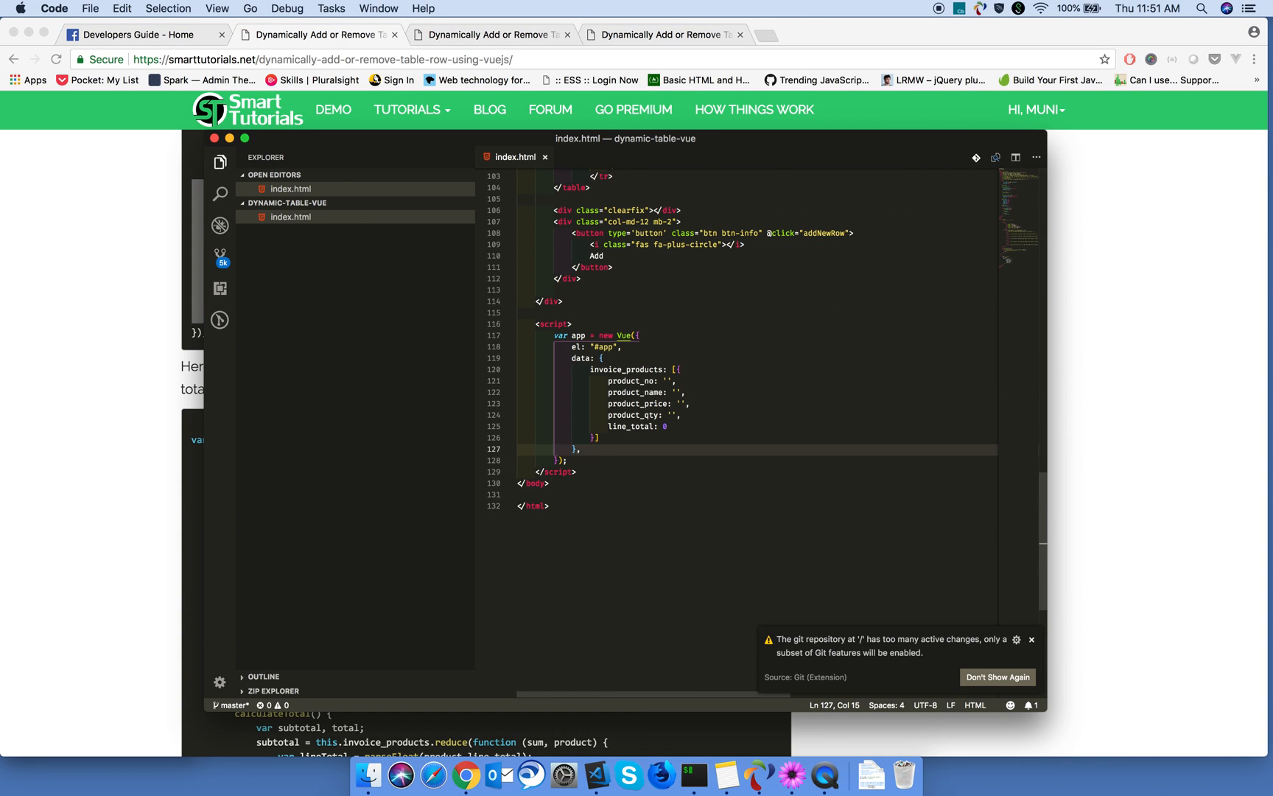
pyautogui.write('methods:{')
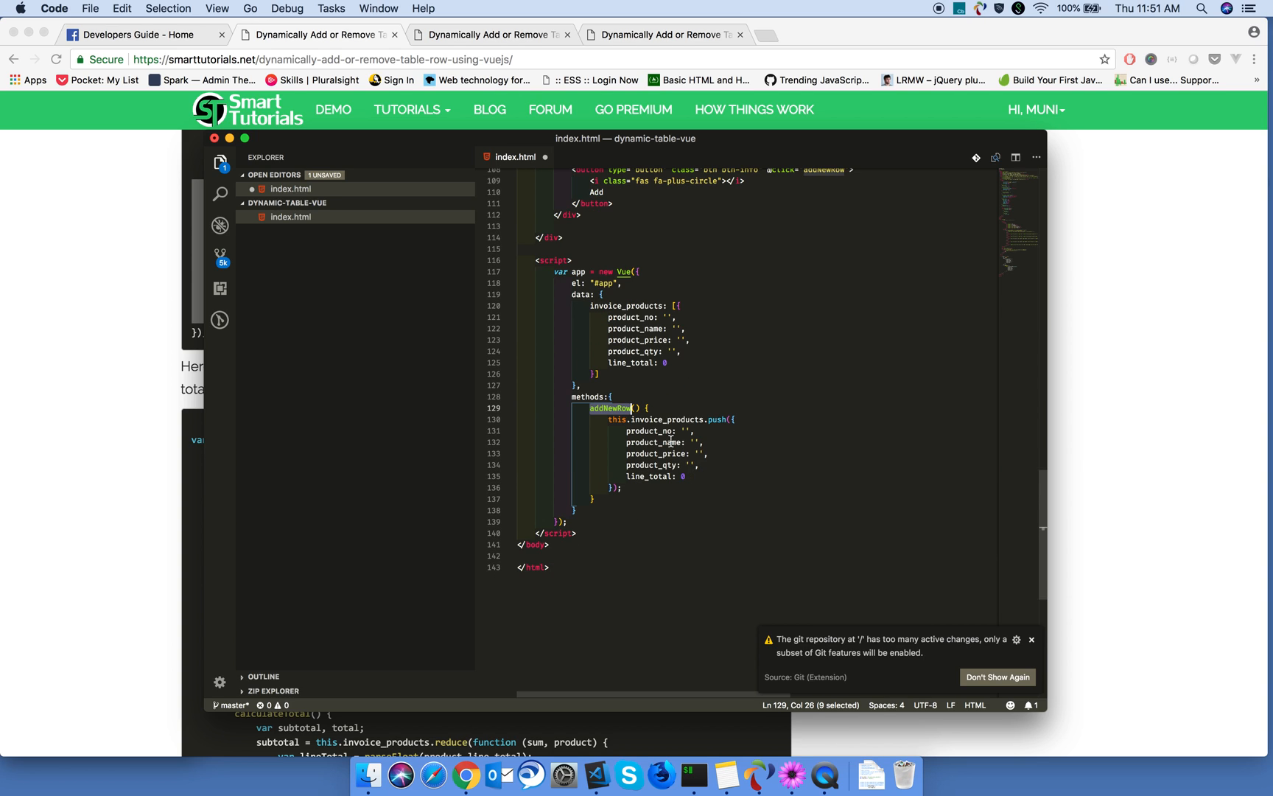
pyautogui.moveTo(615, 408)
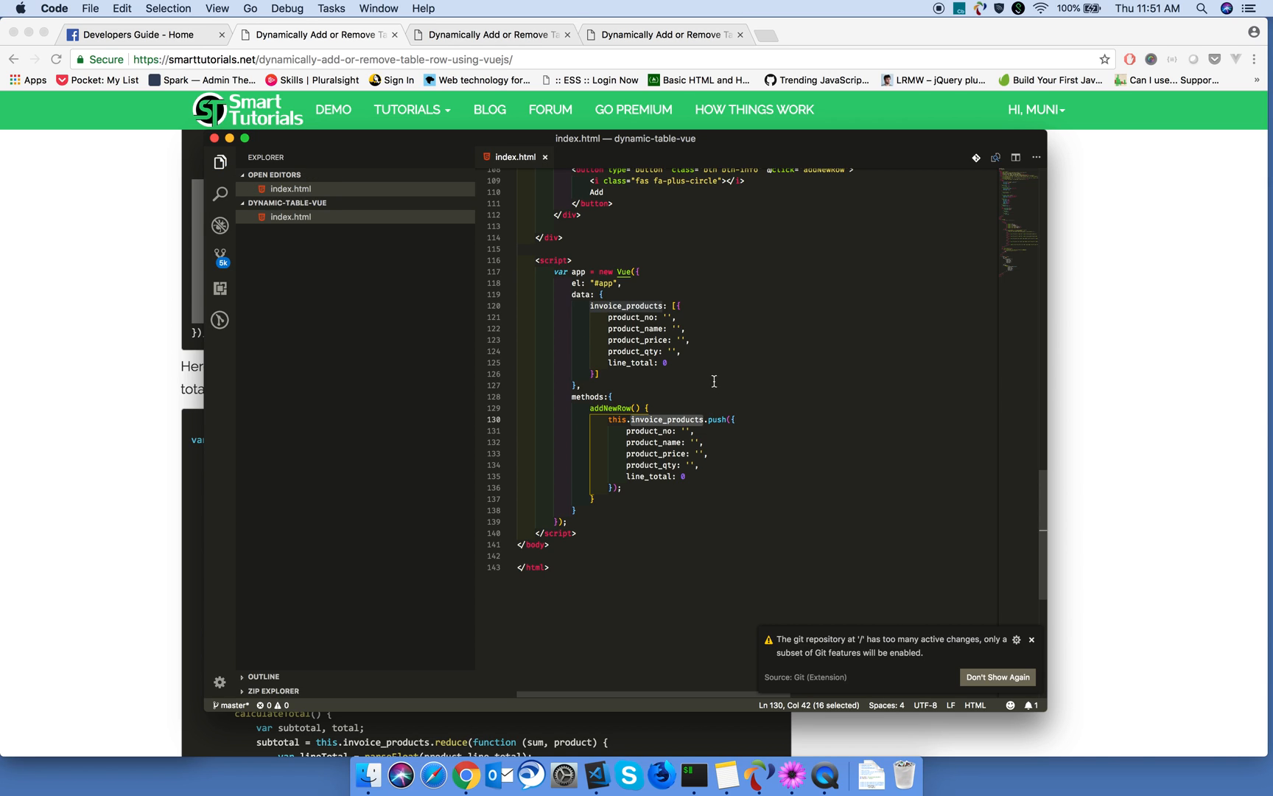
pyautogui.moveTo(577, 342)
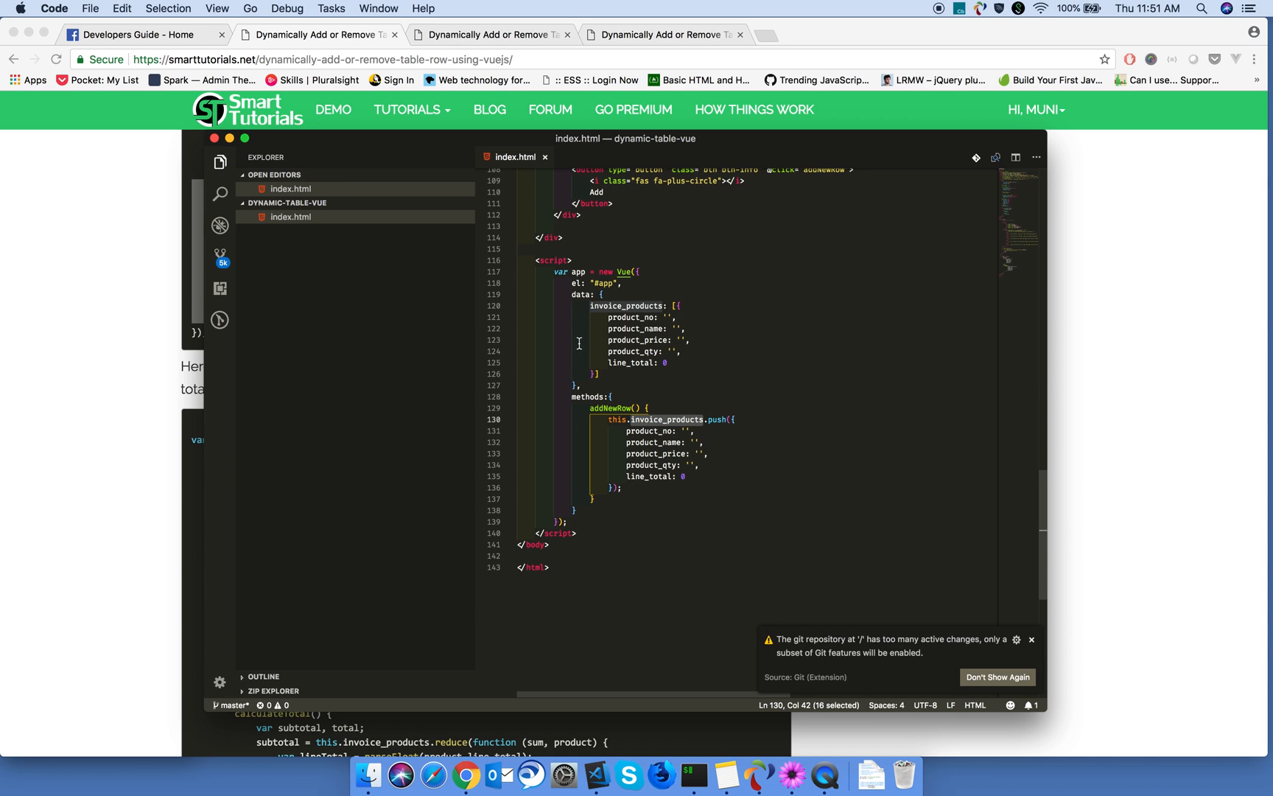
pyautogui.moveTo(90, 208)
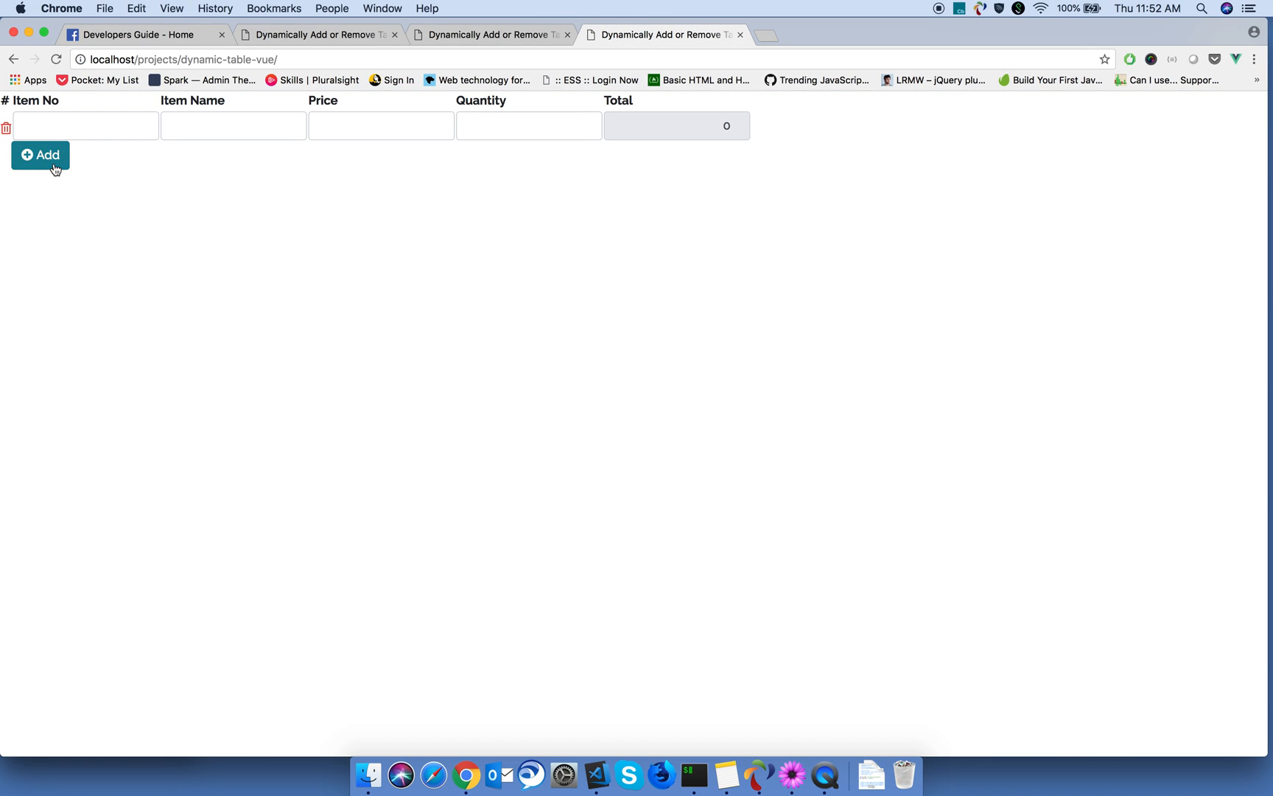
# Step: Add three blank rows so the local invoice table shows four empty rows
pyautogui.click(40, 155)
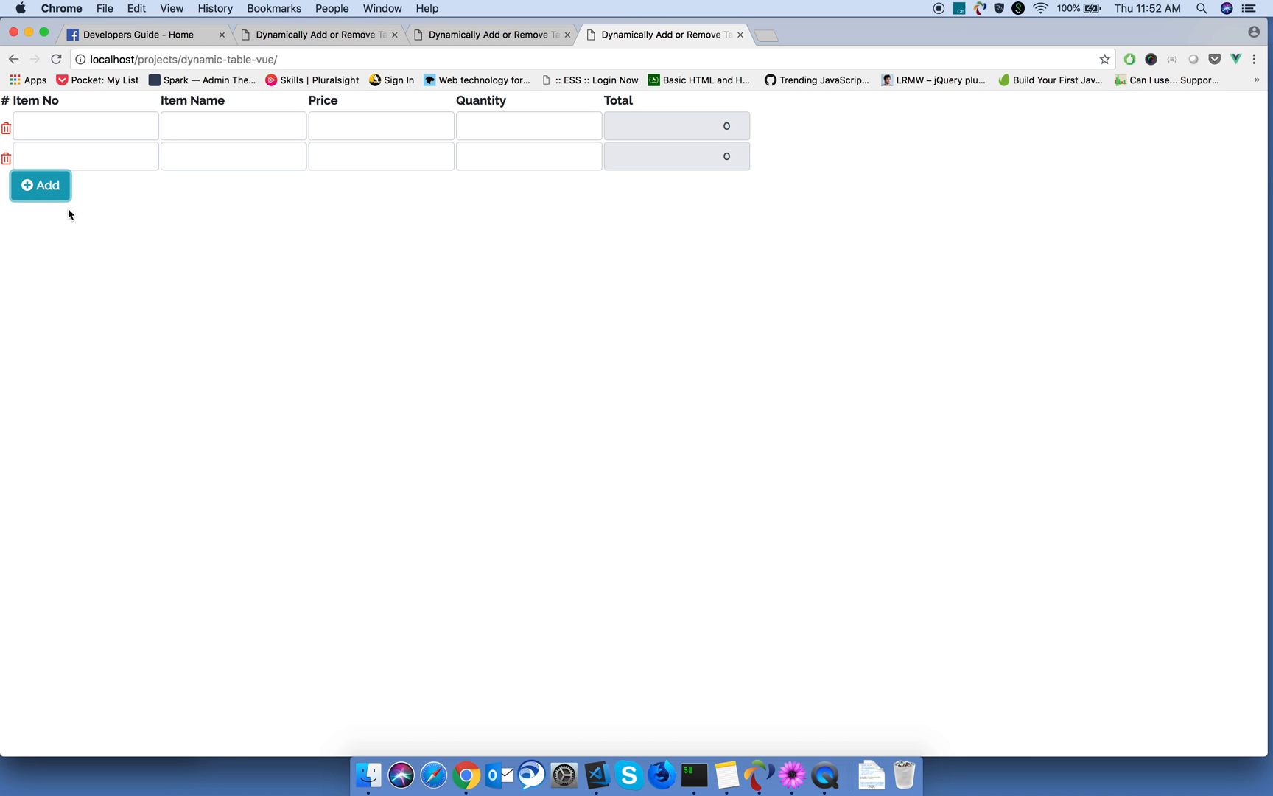
pyautogui.click(38, 184)
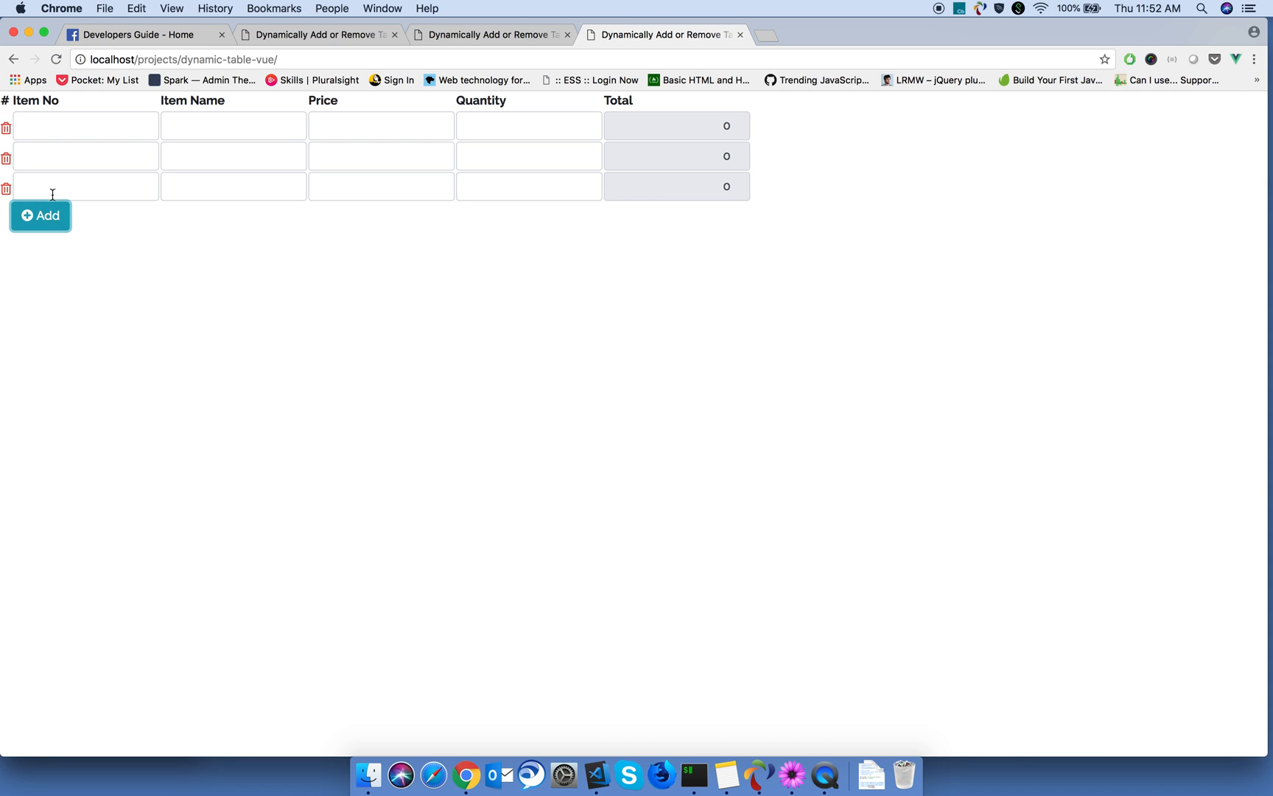
pyautogui.click(40, 217)
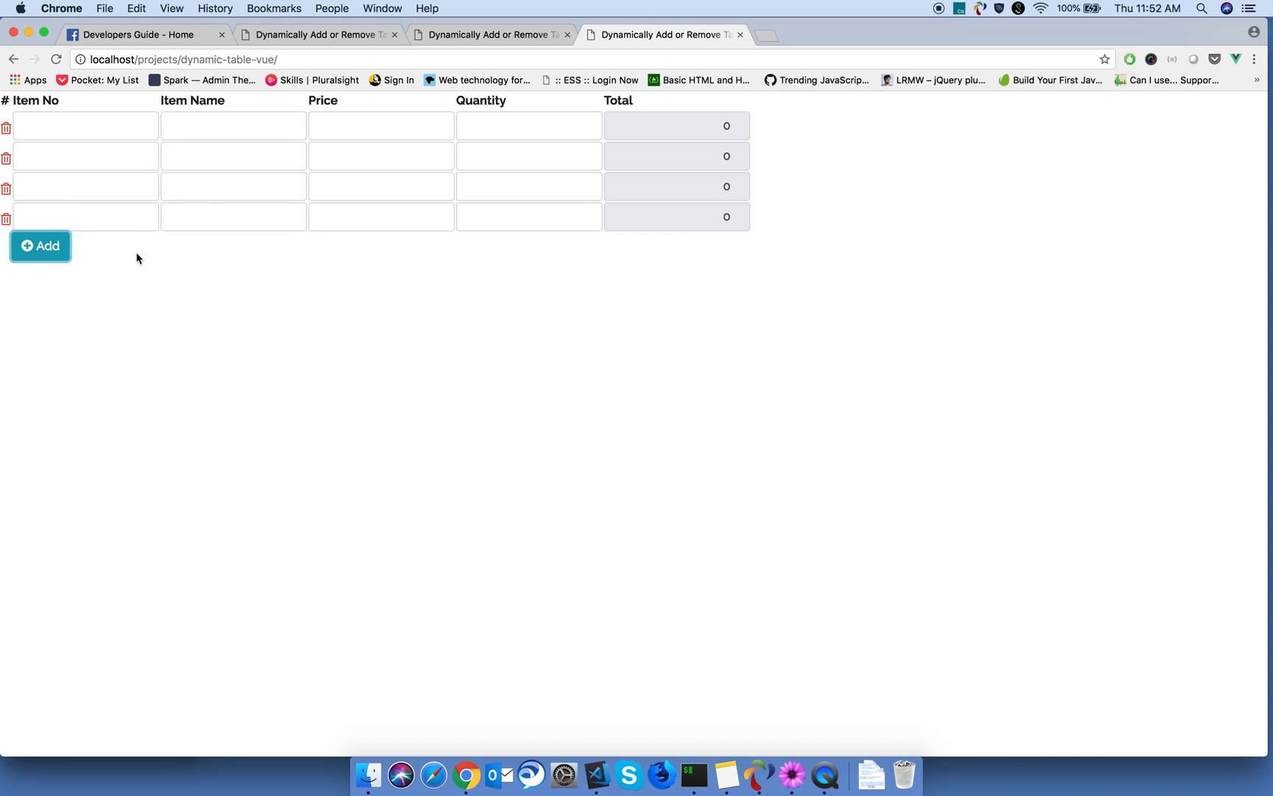
pyautogui.moveTo(6, 131)
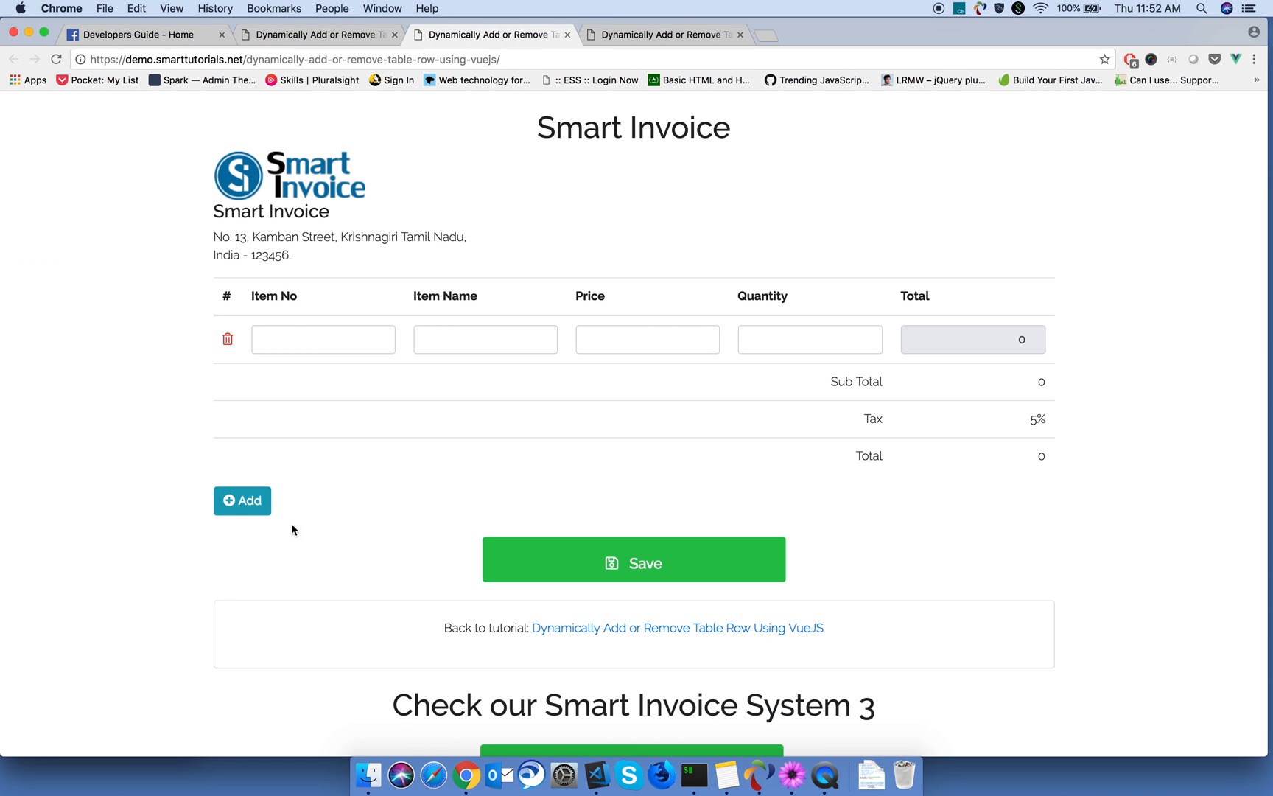
# Step: Scroll the tutorial's Vue script down to its methods section
pyautogui.click(317, 34)
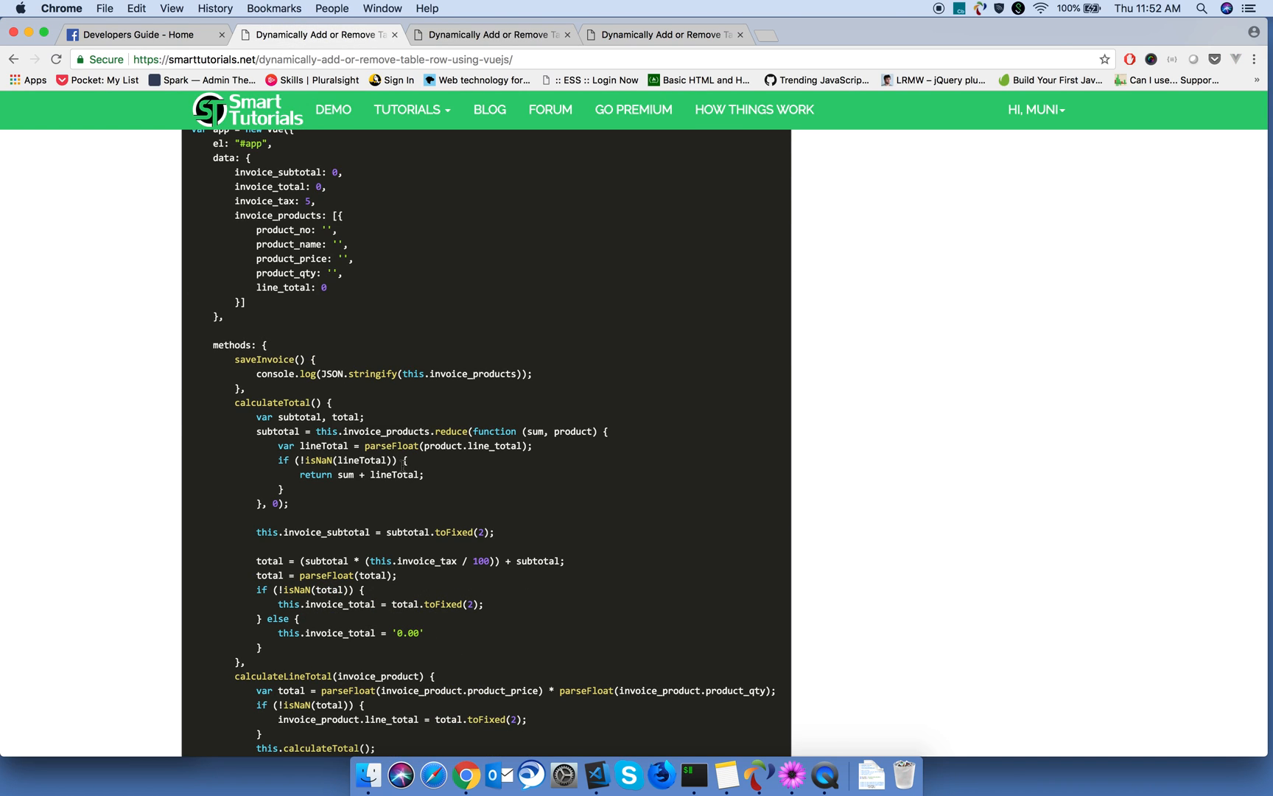
pyautogui.scroll(-3)
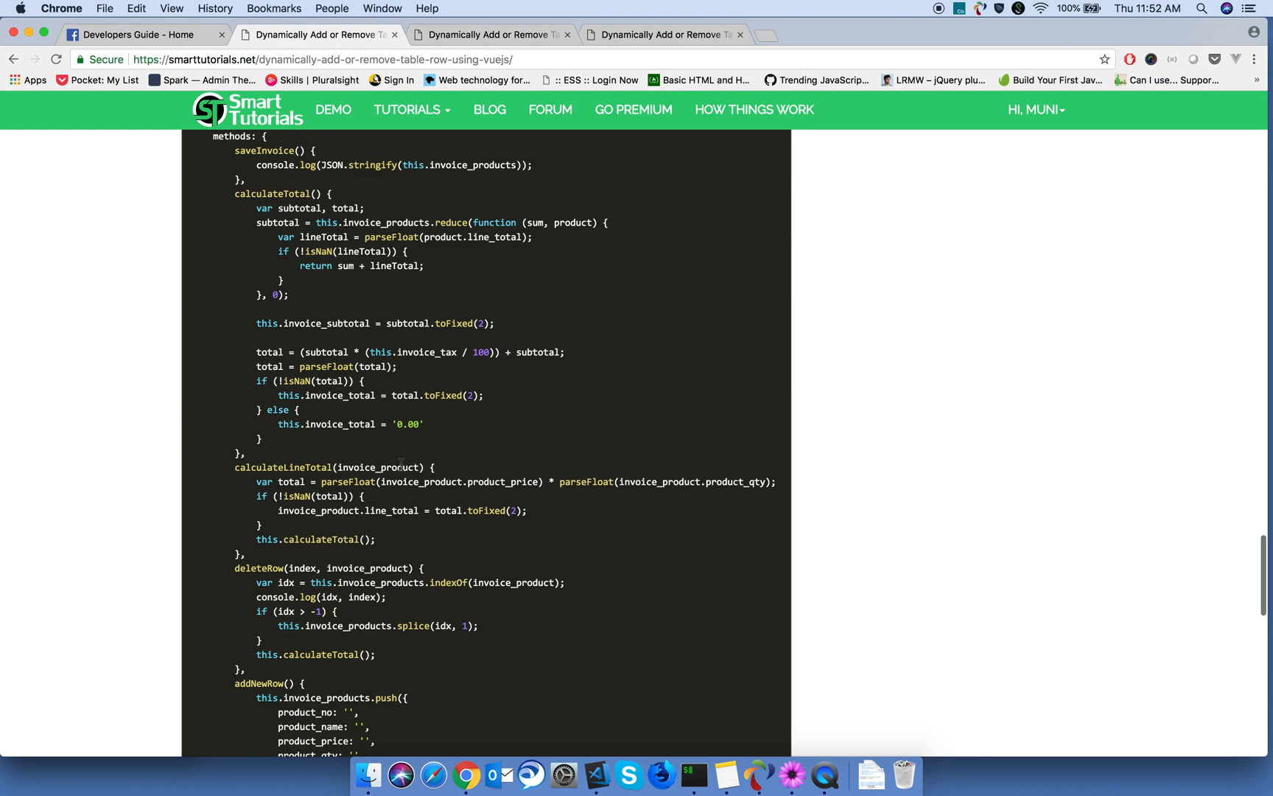
pyautogui.scroll(-3)
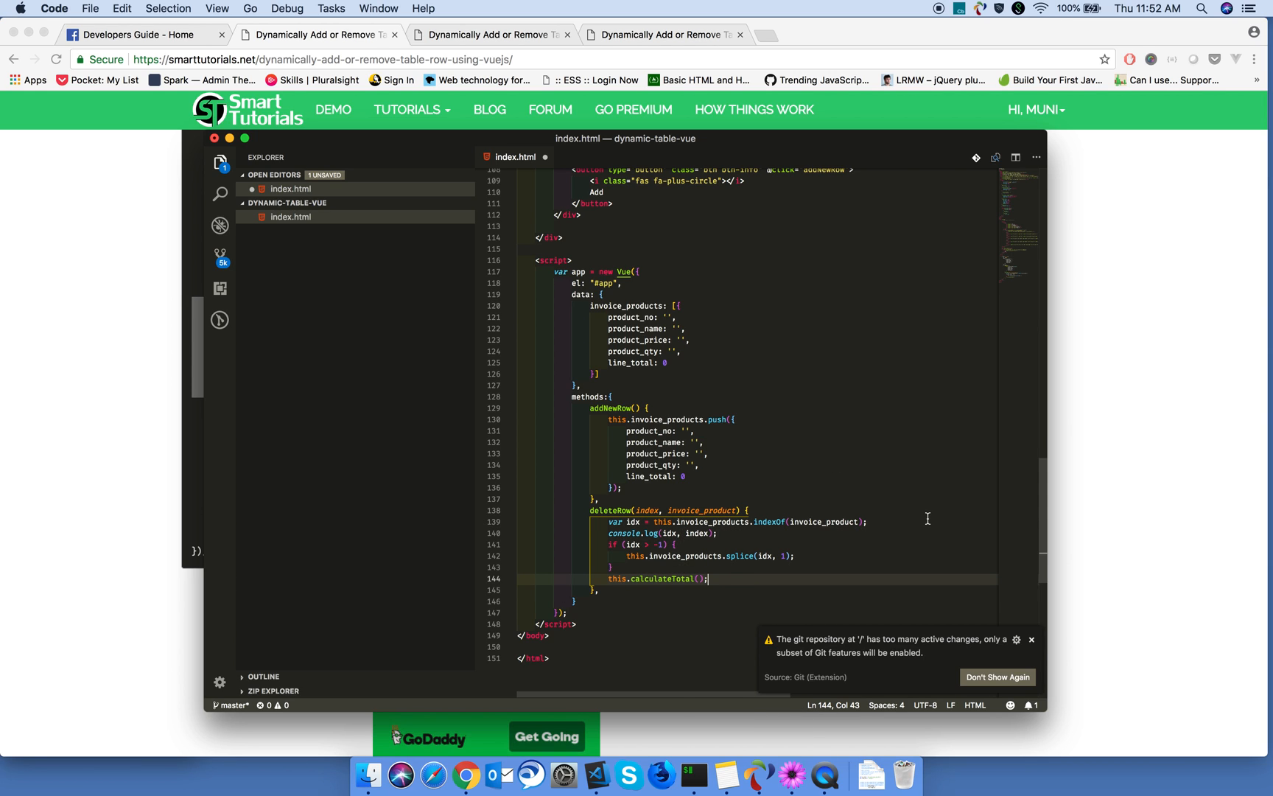
# Step: Write deleteRow(index, invoice_product) using indexOf and splice, then this.calculateTotal()
pyautogui.scroll(-3)
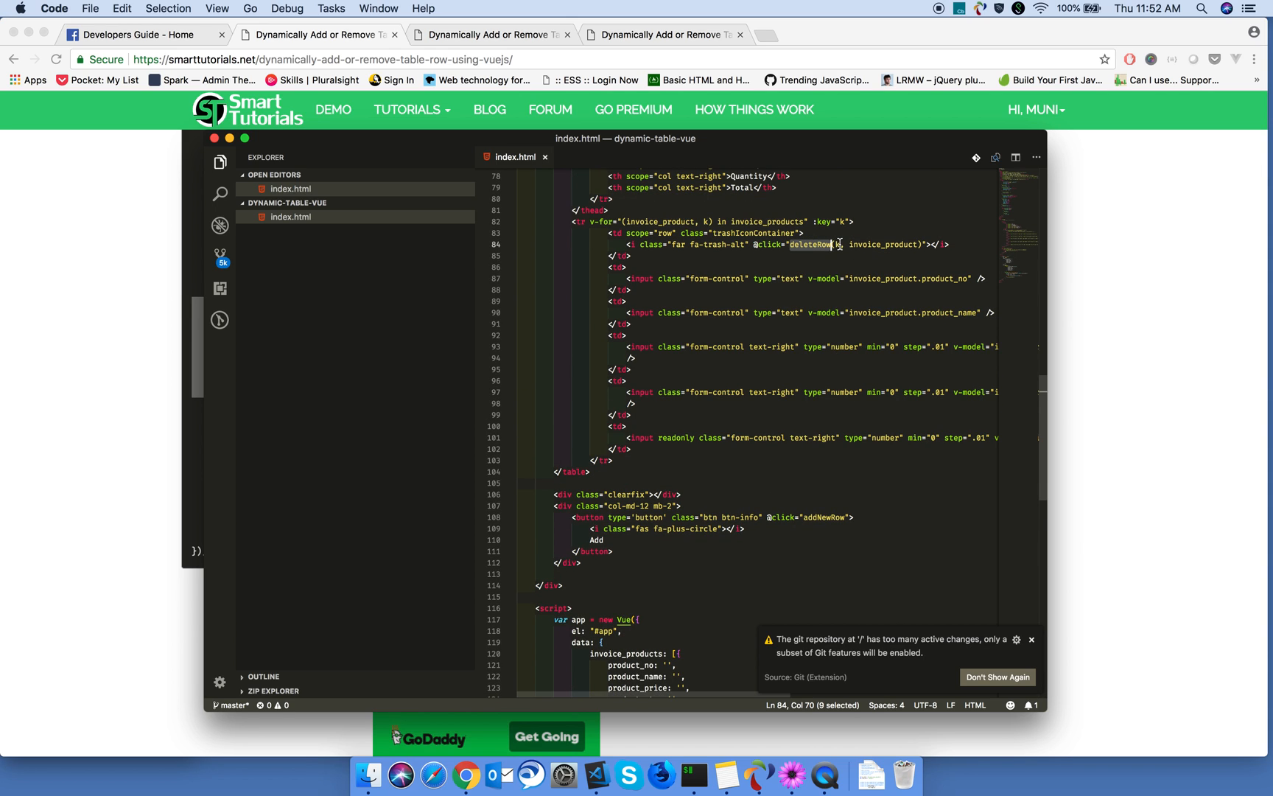
pyautogui.scroll(-3)
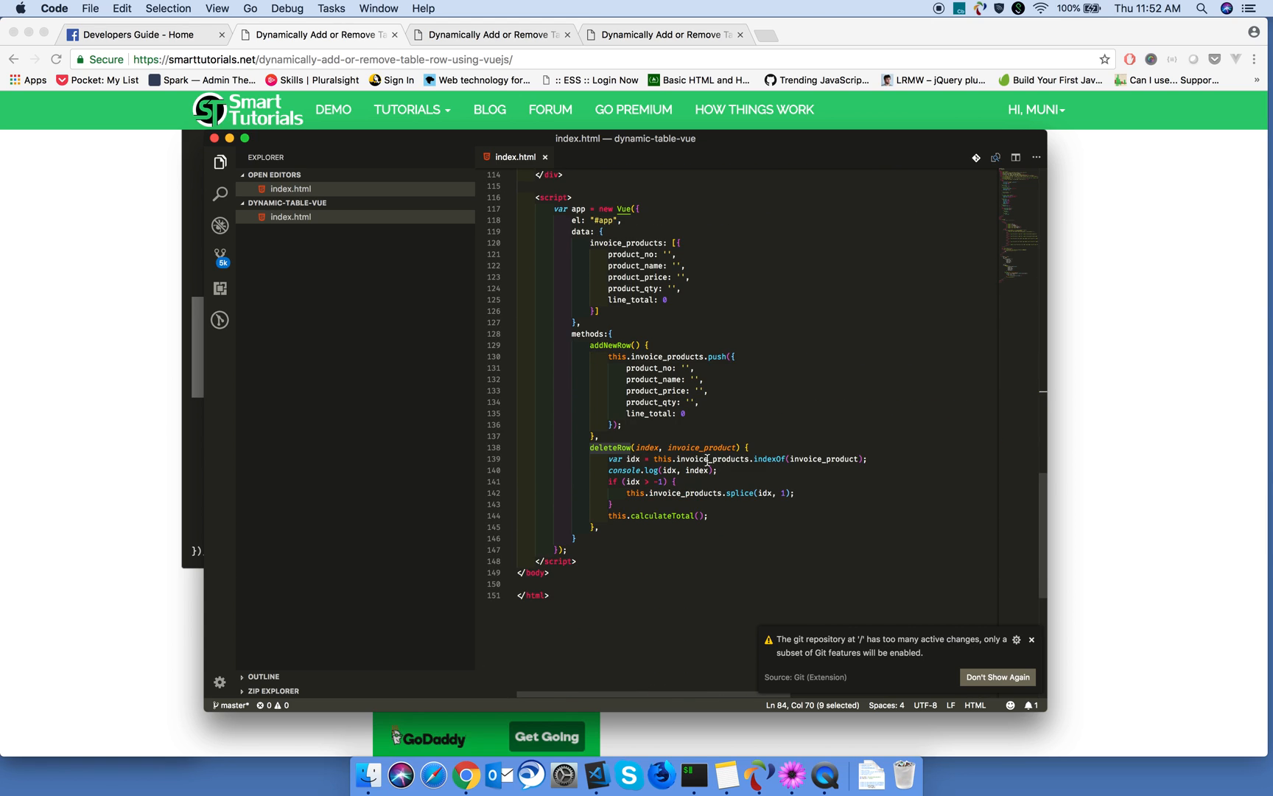
pyautogui.moveTo(672, 480)
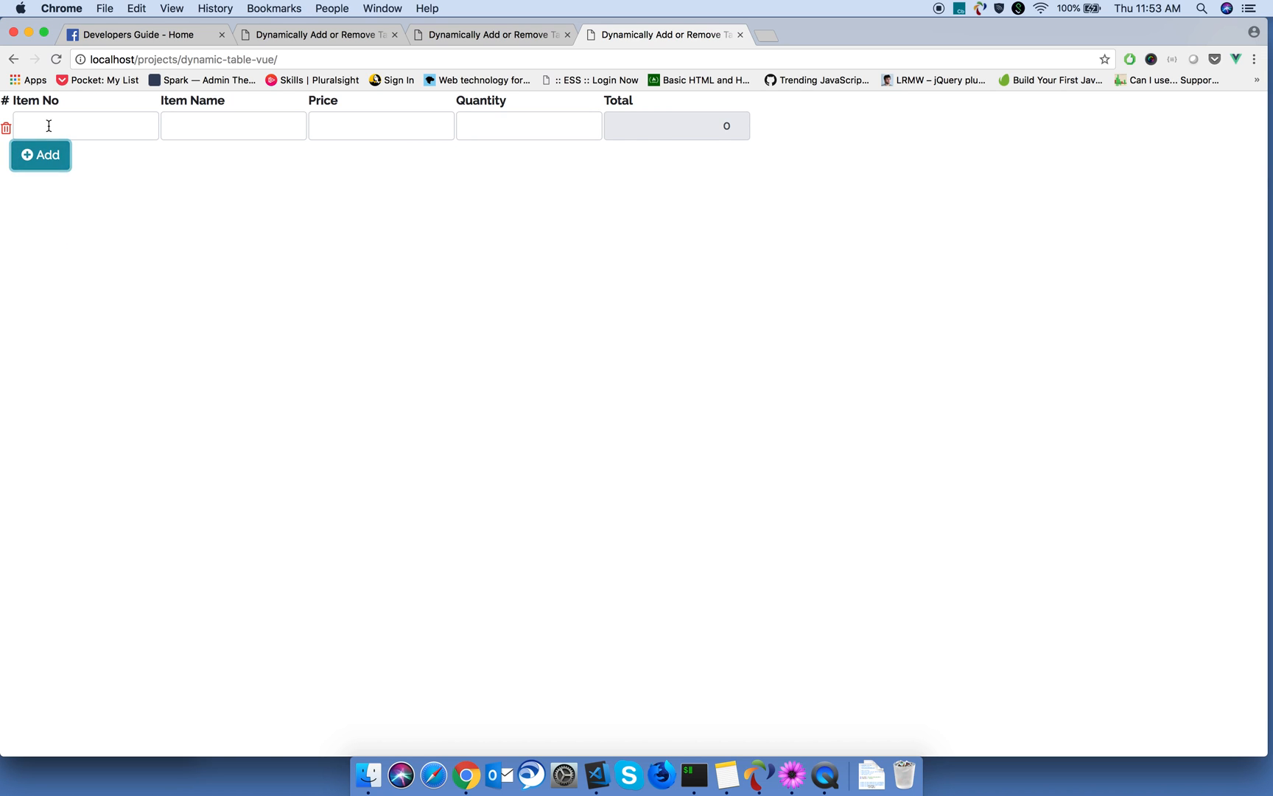
# Step: Add one blank row so the reloaded invoice table shows two rows
pyautogui.click(39, 155)
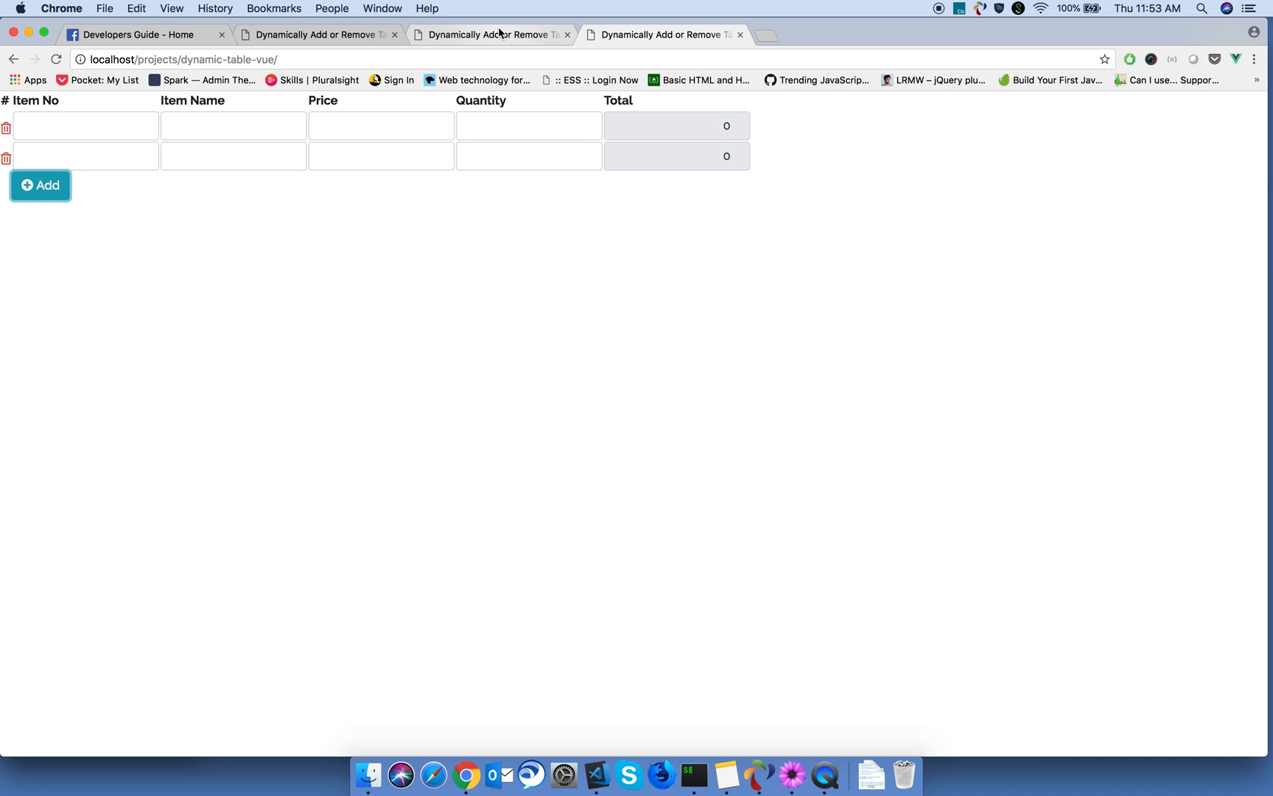
pyautogui.moveTo(487, 44)
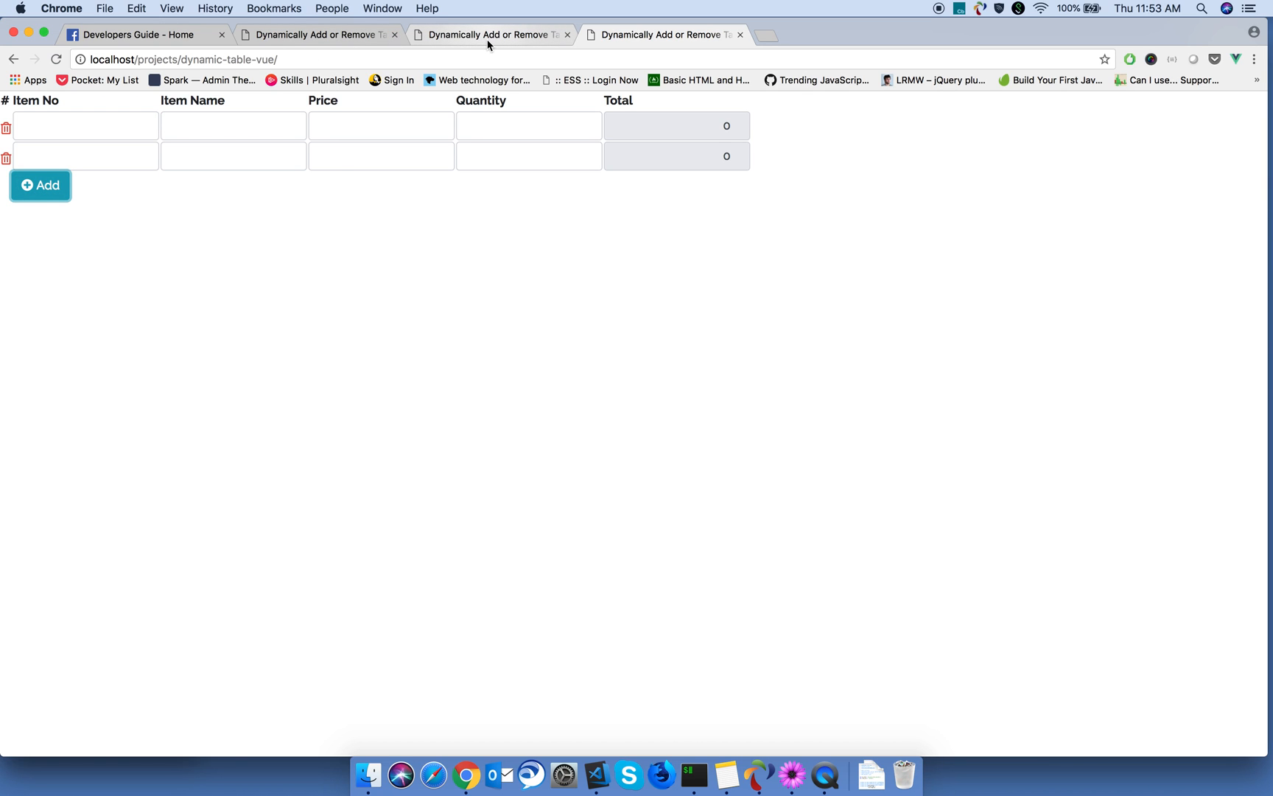
pyautogui.moveTo(491, 34)
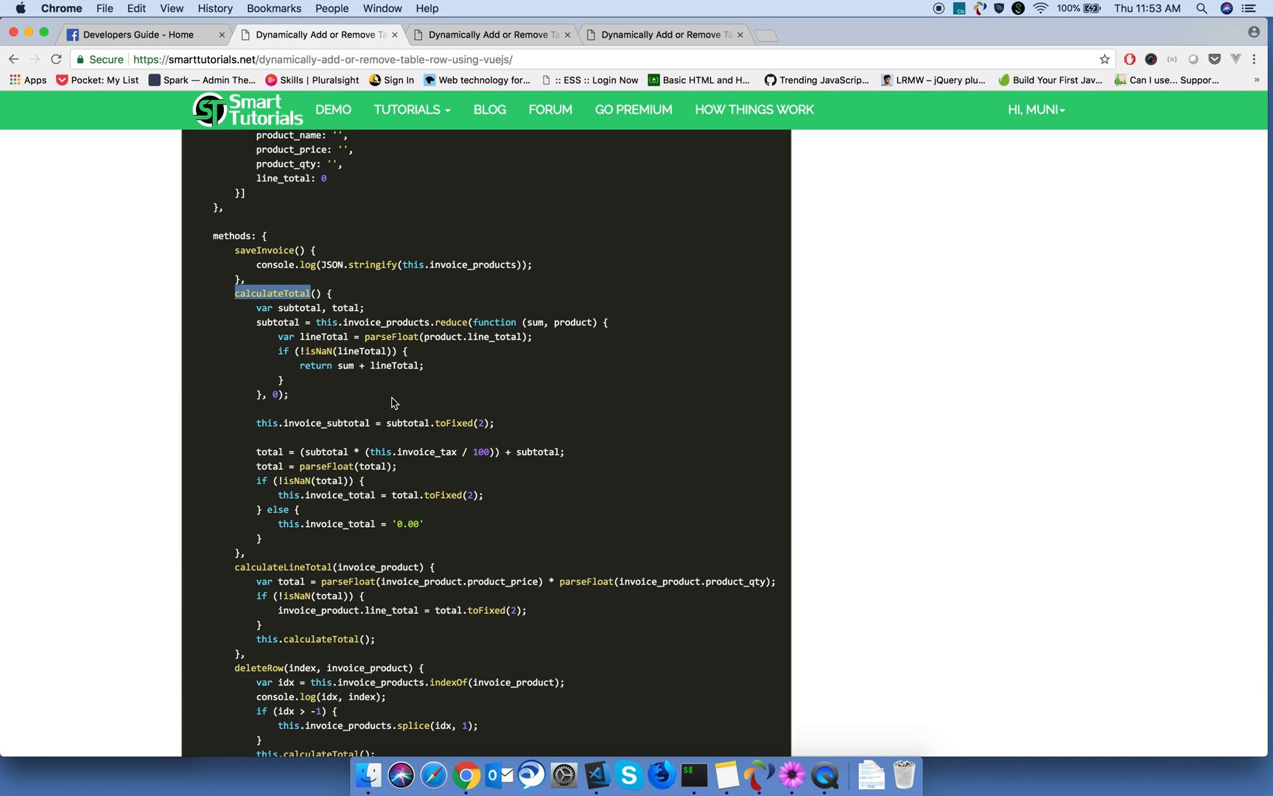
# Step: Select and copy the tutorial's calculateLineTotal method multiplying price by quantity
pyautogui.scroll(-3)
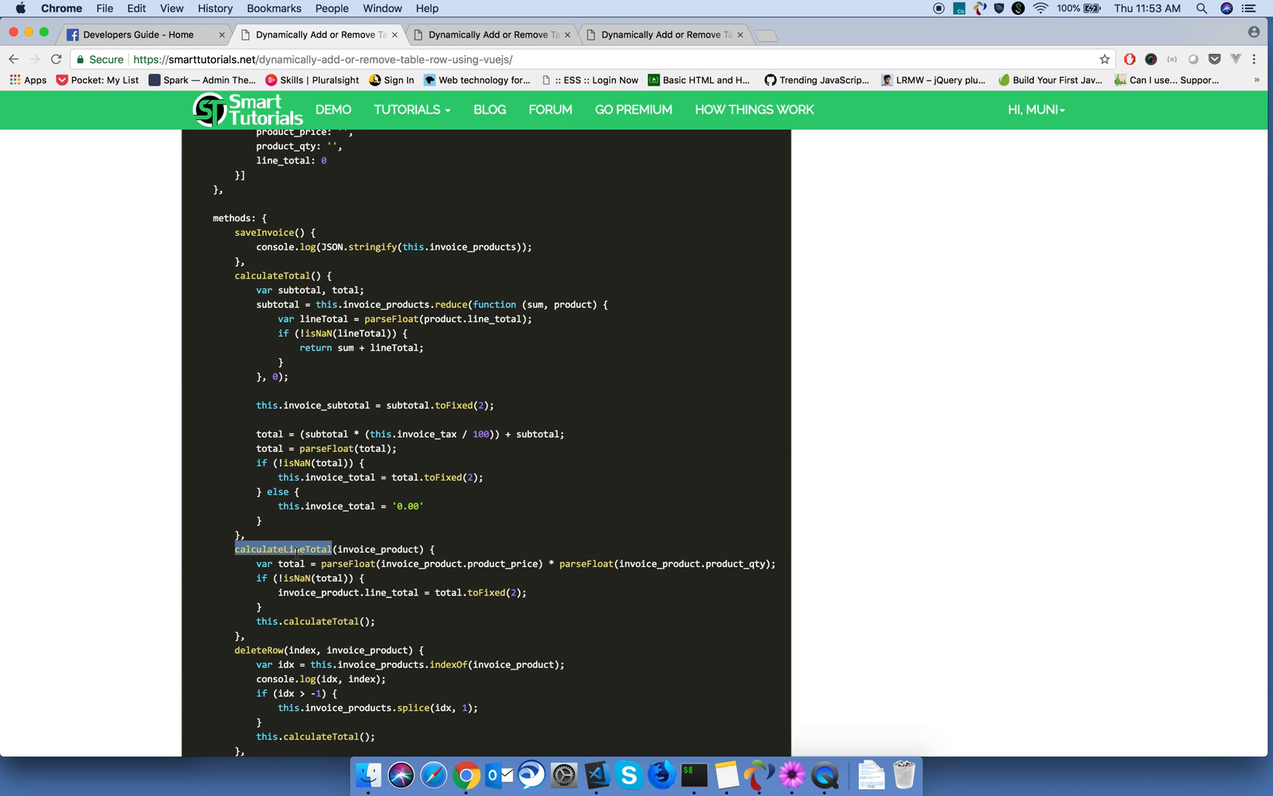
pyautogui.scroll(-3)
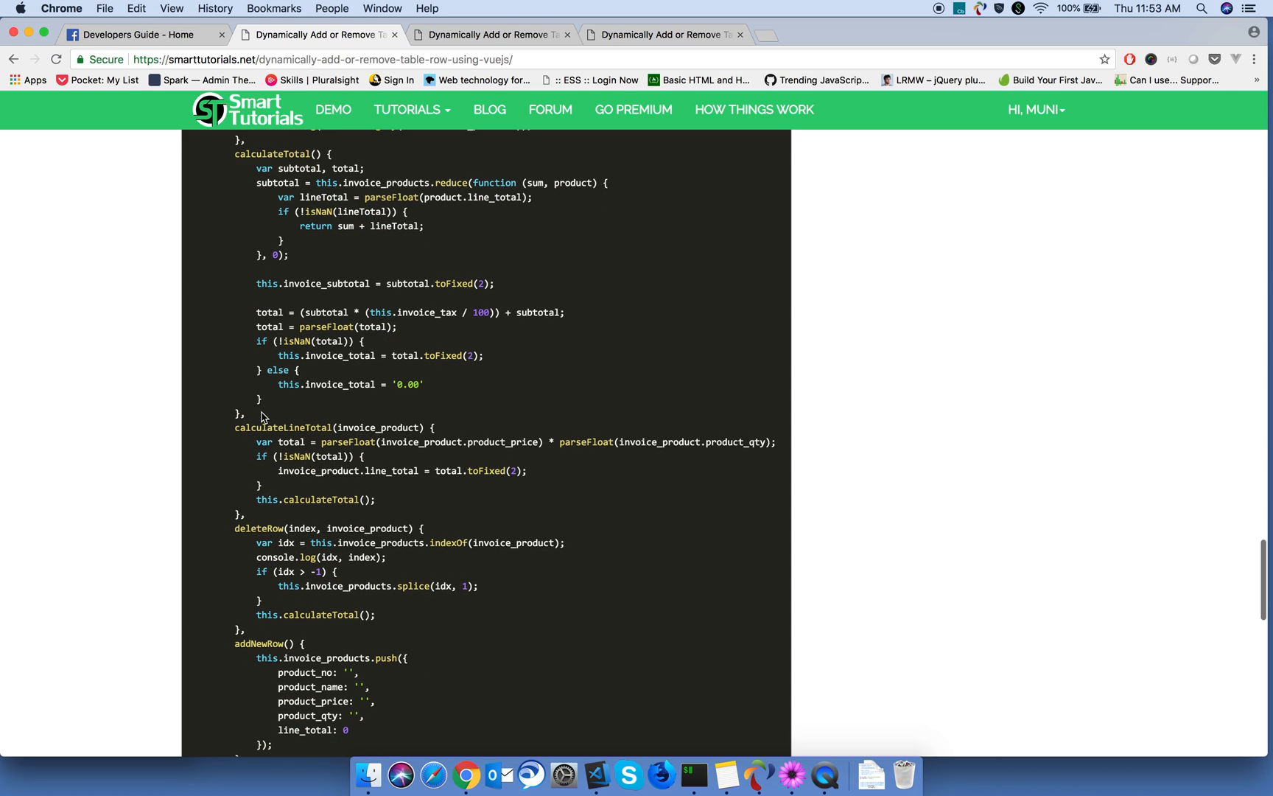
pyautogui.moveTo(235, 427); pyautogui.dragTo(243, 516)
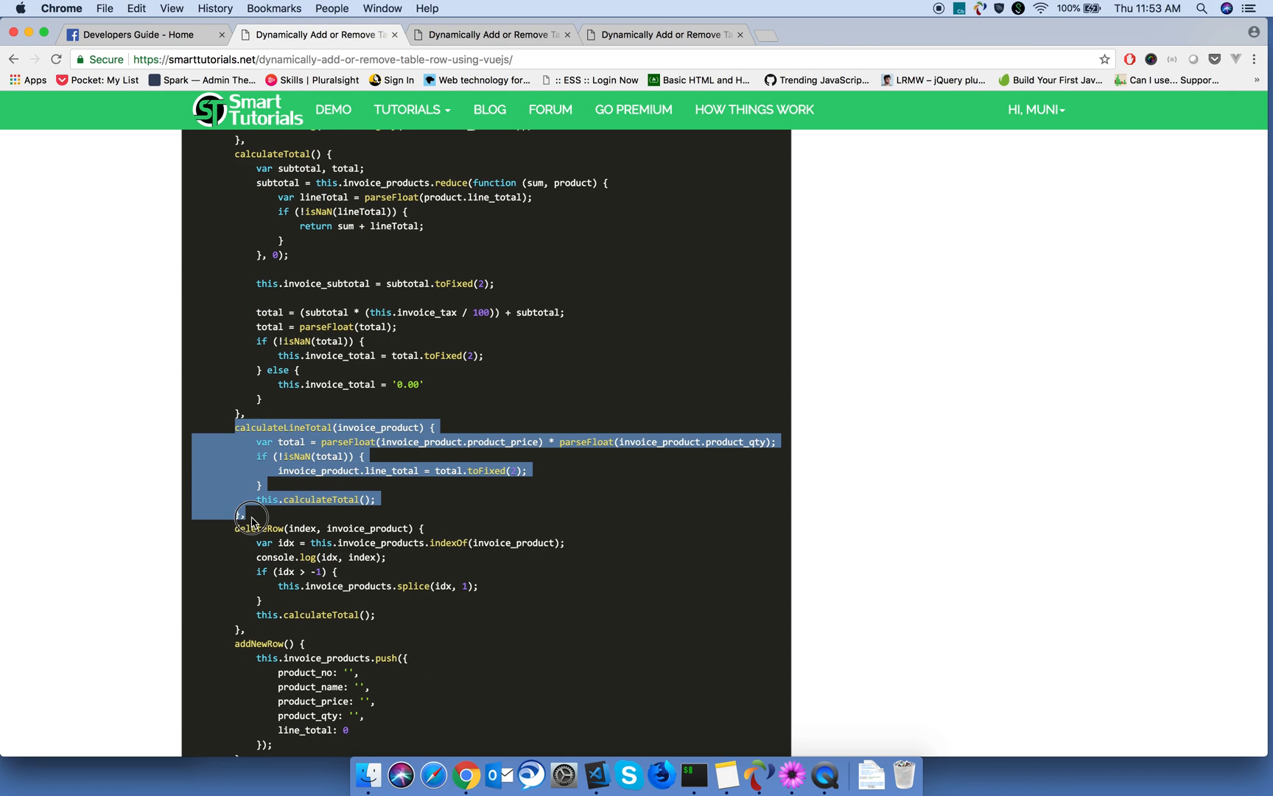
pyautogui.scroll(-3)
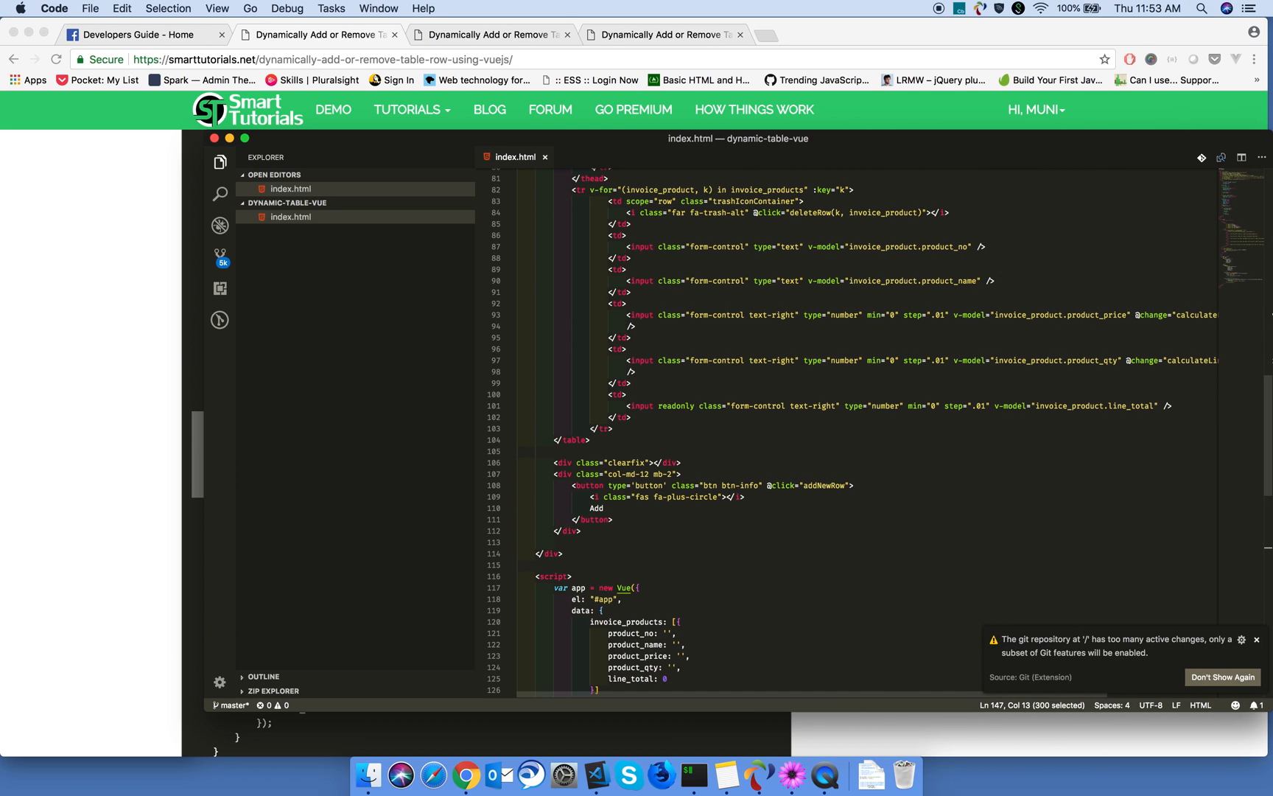
pyautogui.moveTo(1157, 321)
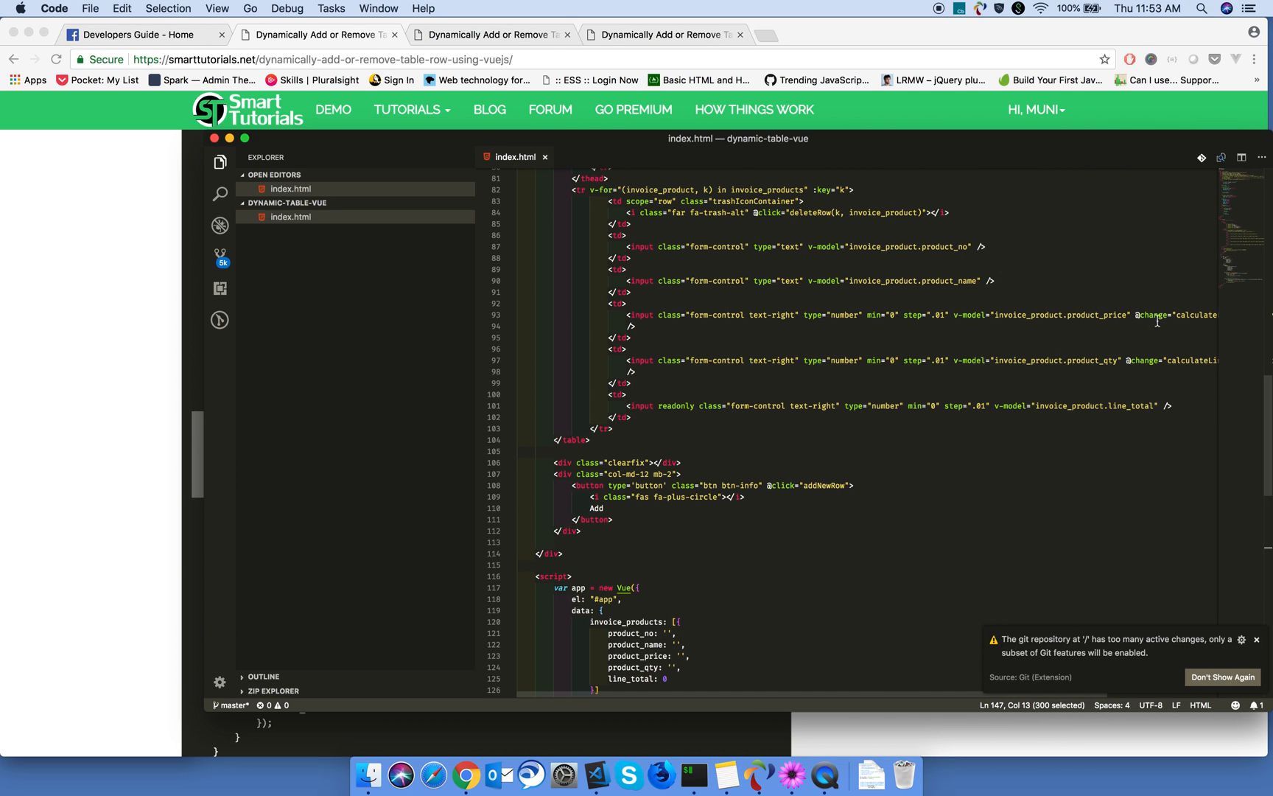
pyautogui.doubleClick(1089, 360)
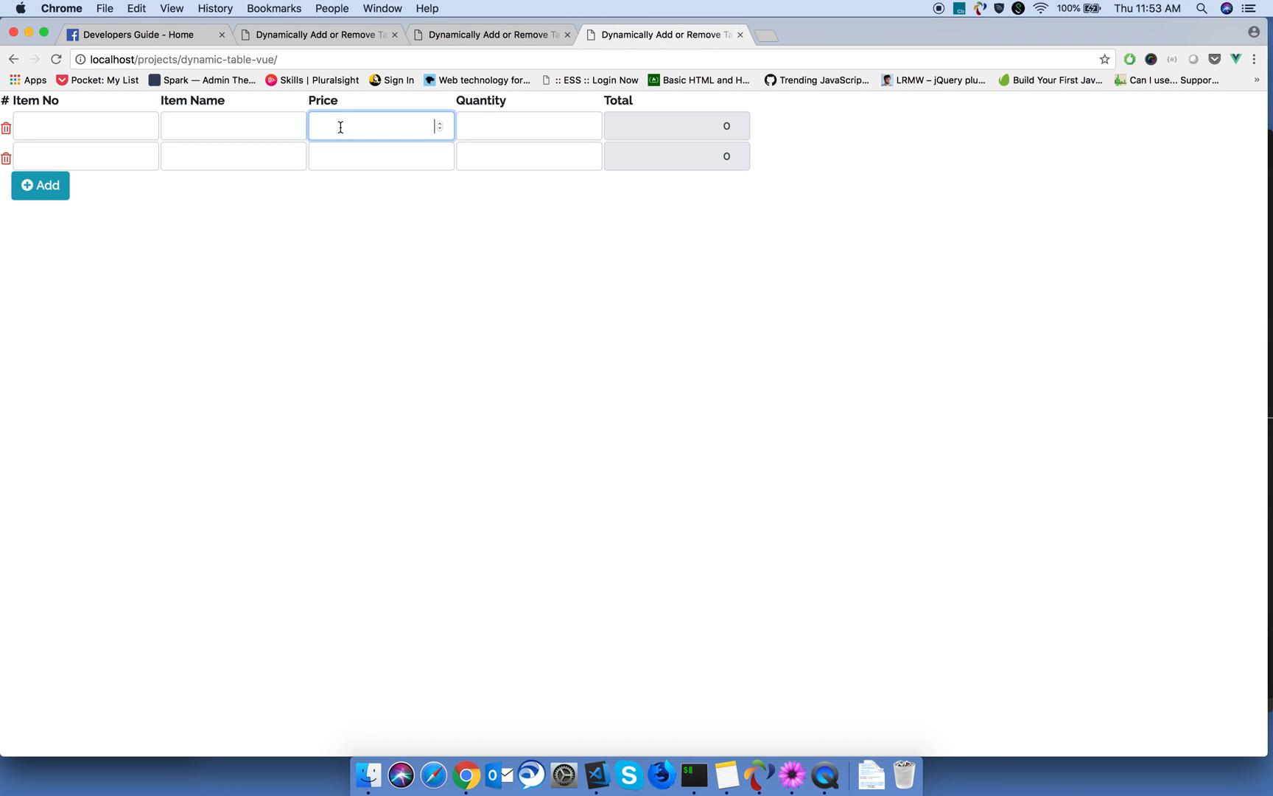
pyautogui.click(527, 125)
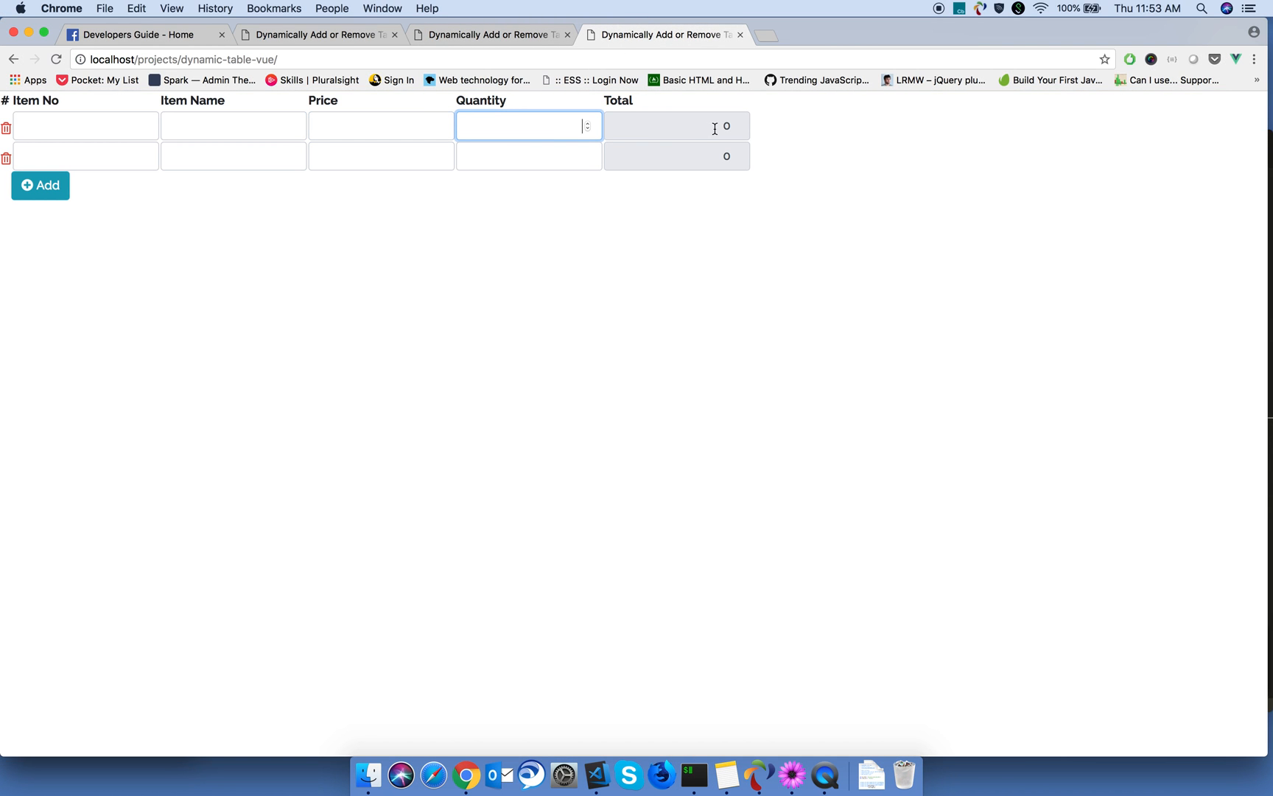
pyautogui.click(676, 126)
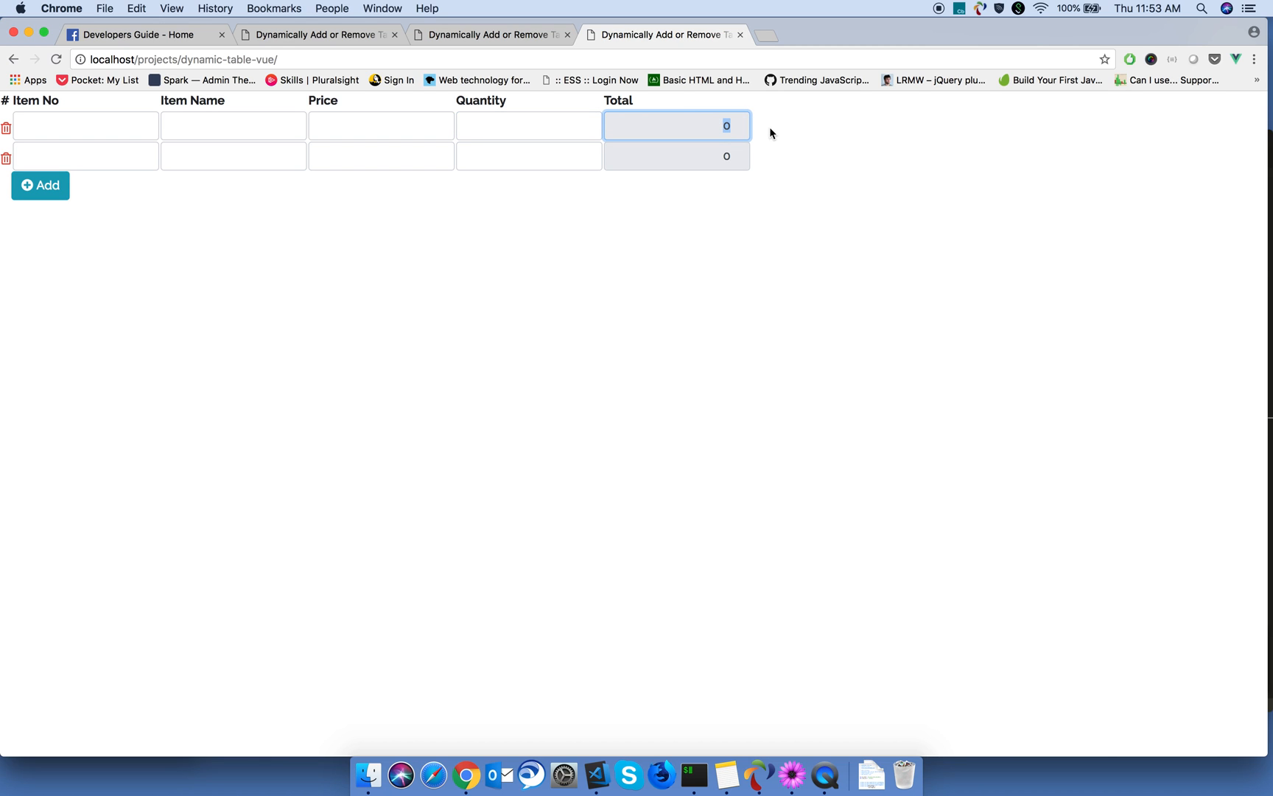
pyautogui.moveTo(563, 775)
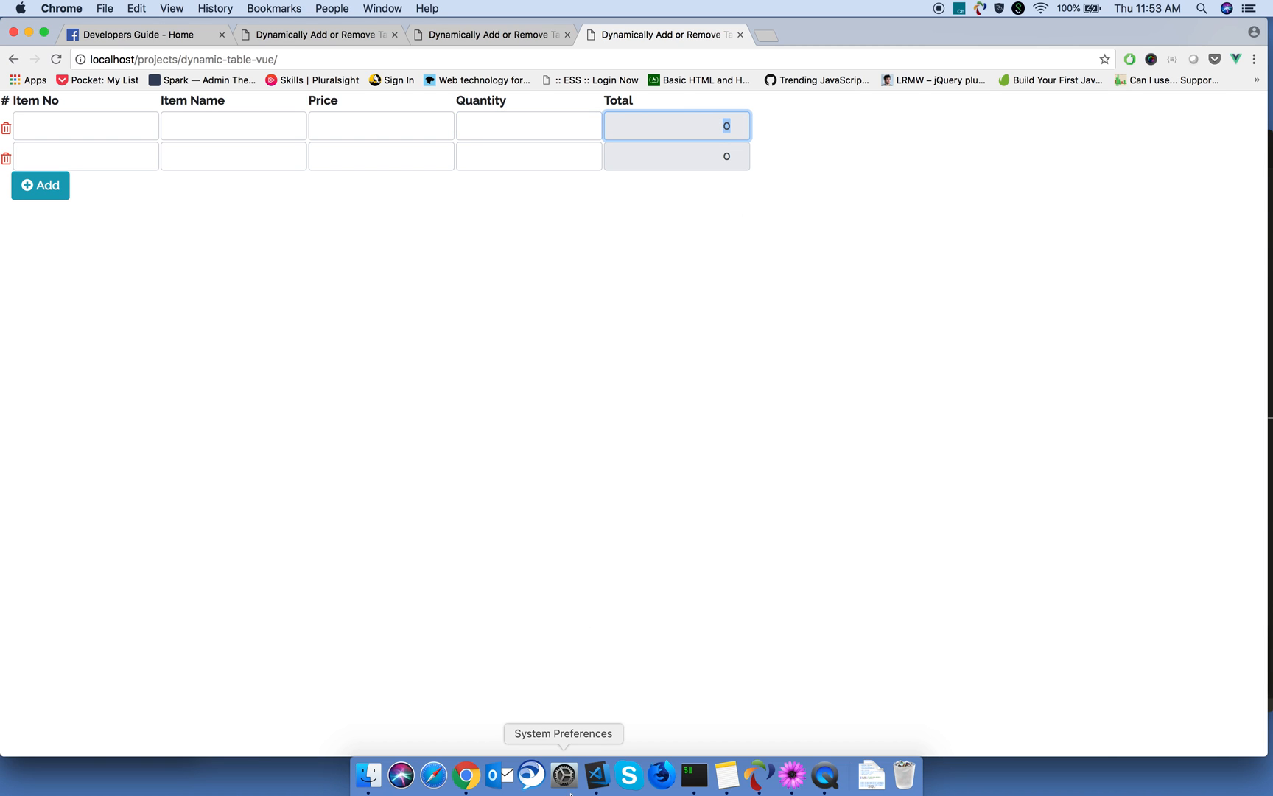
pyautogui.click(596, 775)
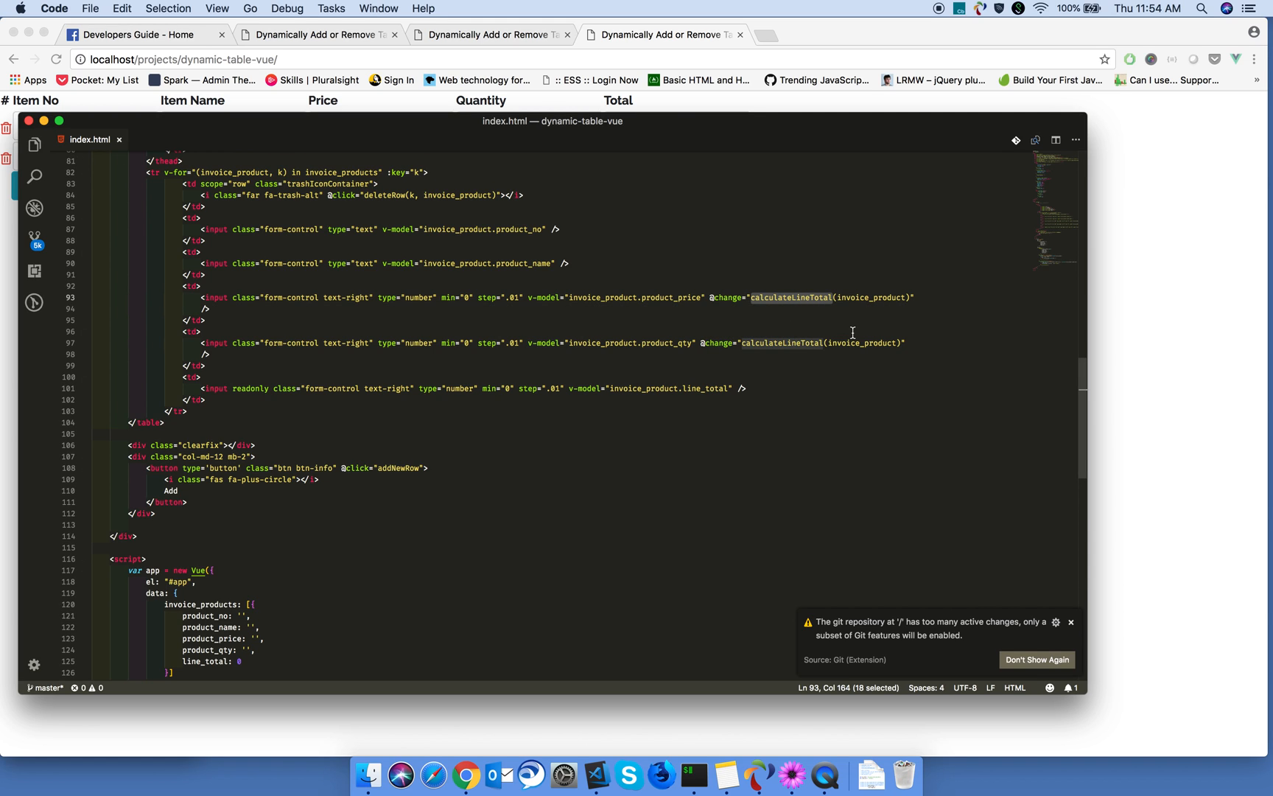
pyautogui.moveTo(852, 333)
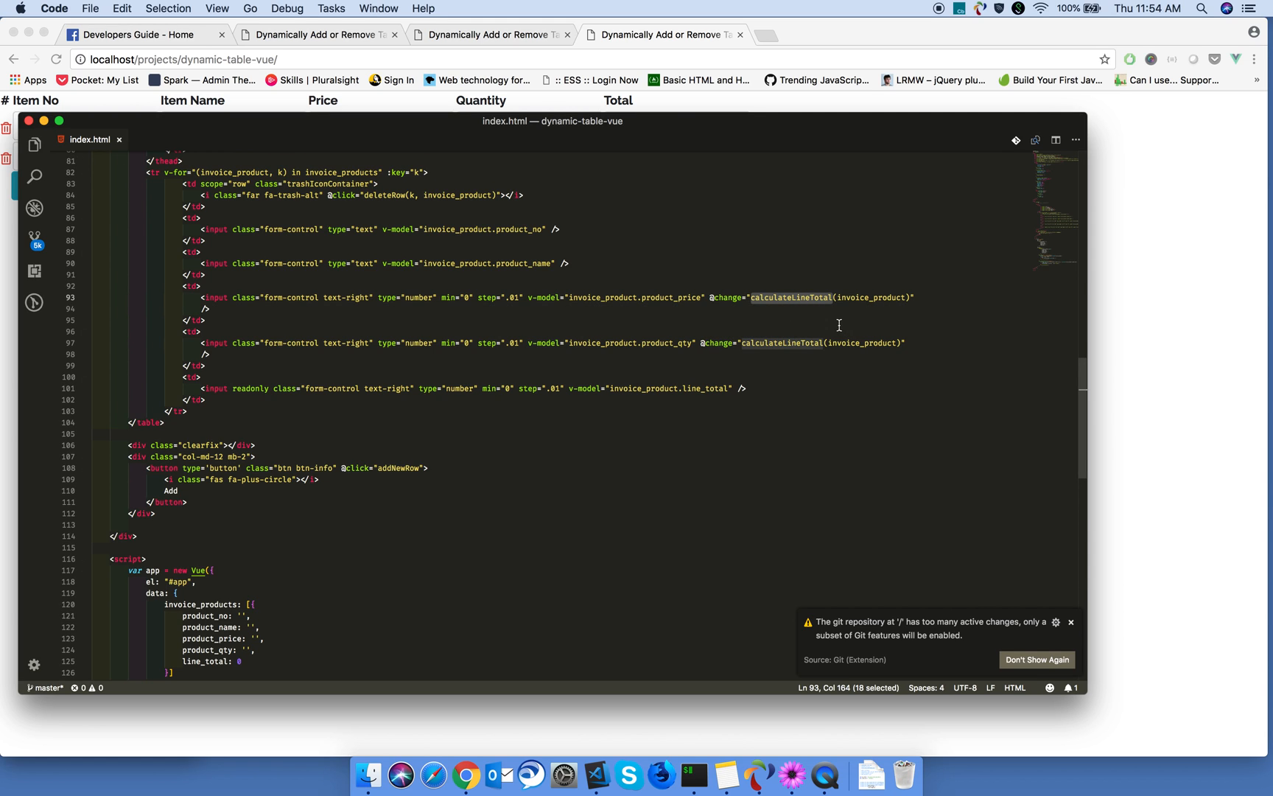
pyautogui.scroll(-3)
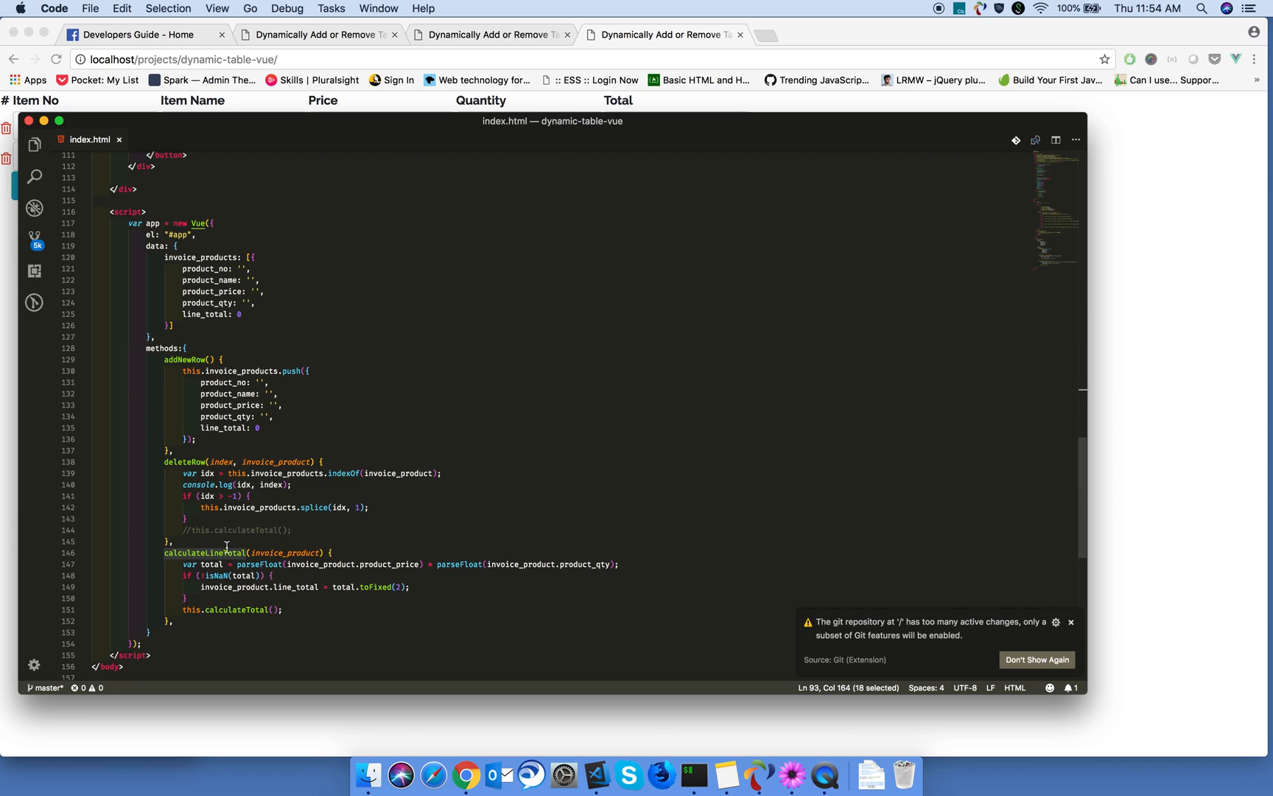
pyautogui.click(572, 564)
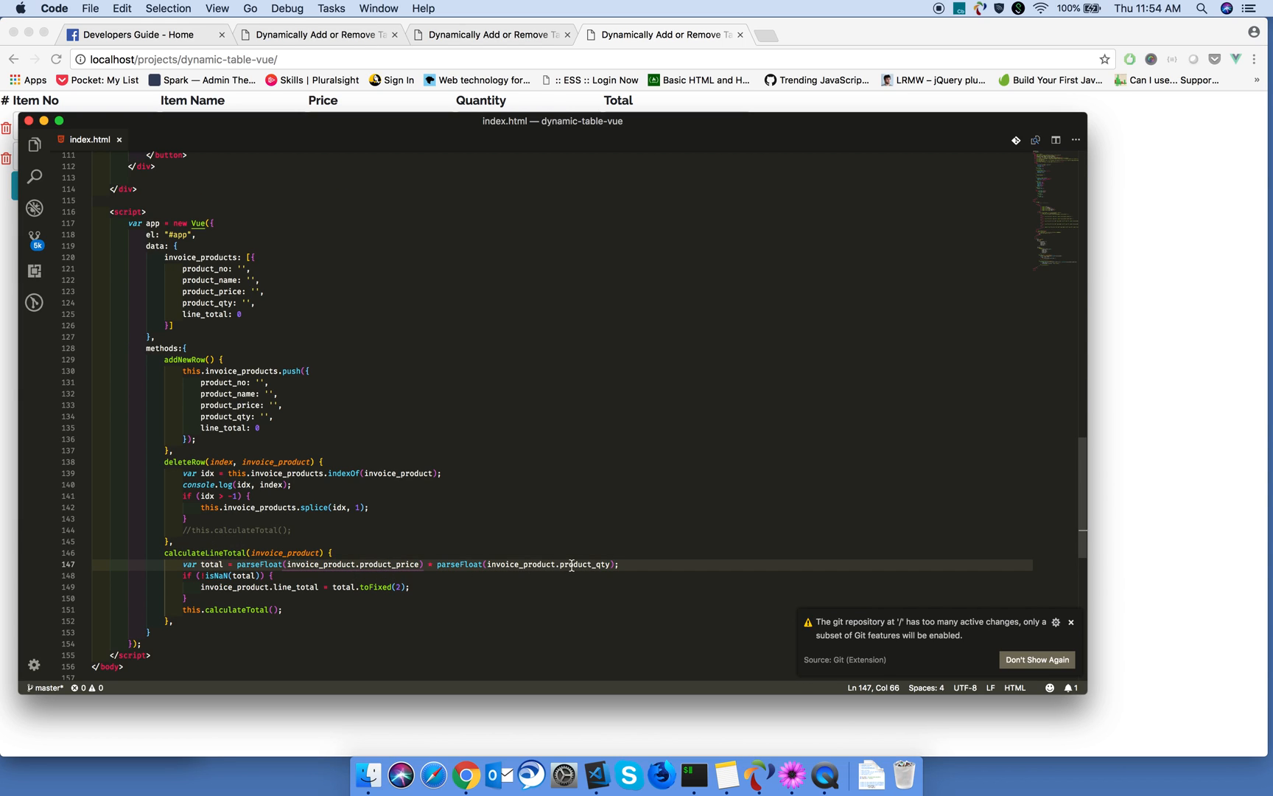
pyautogui.doubleClick(586, 565)
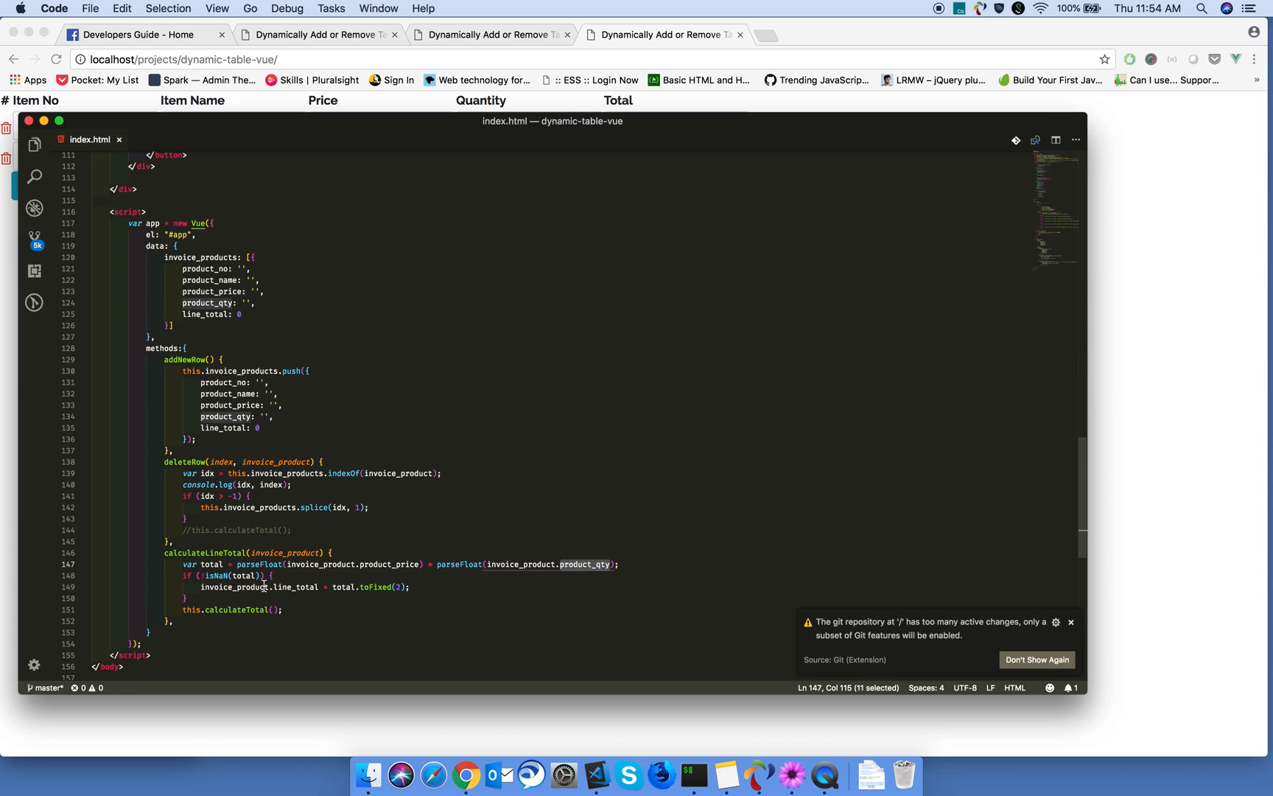
pyautogui.moveTo(257, 594)
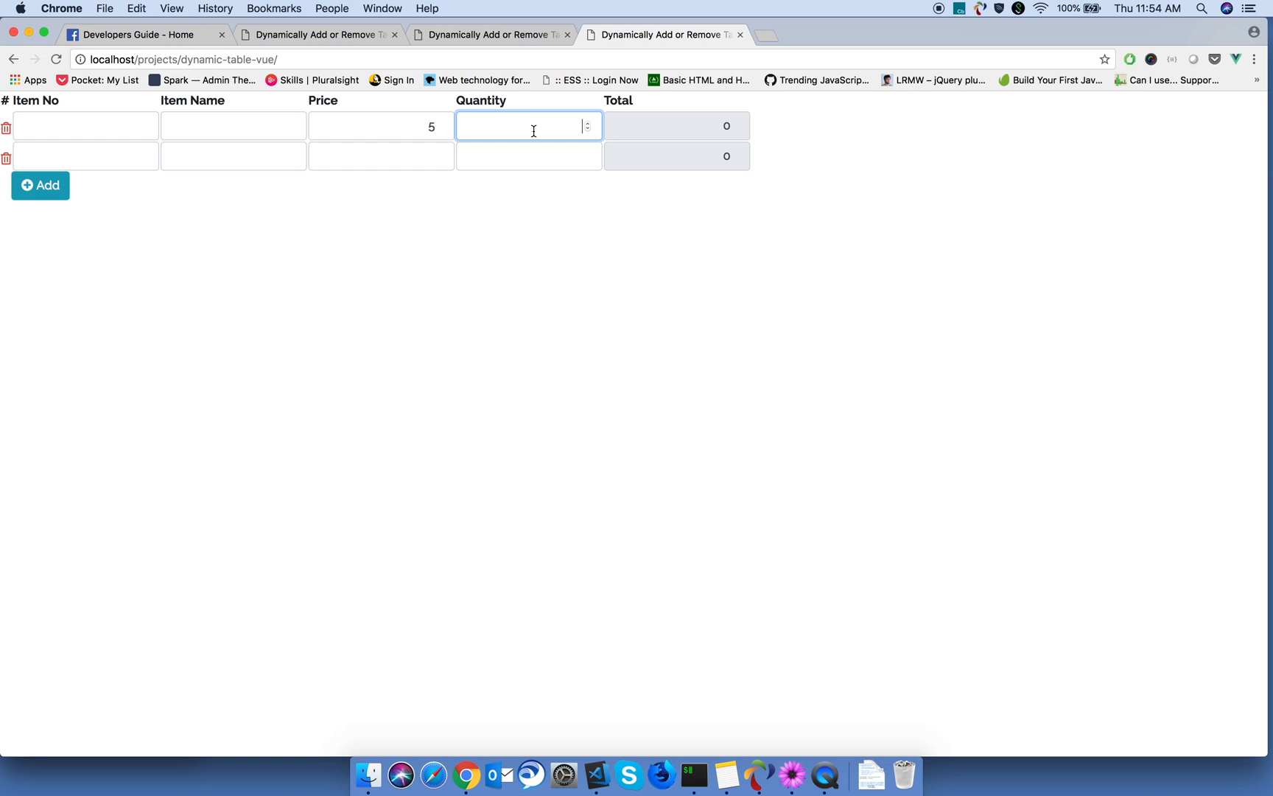
# Step: Fill two rows with price 5 × quantity 5 and 345 × 45, giving line totals 25.00 and 15525.00
pyautogui.write('6')
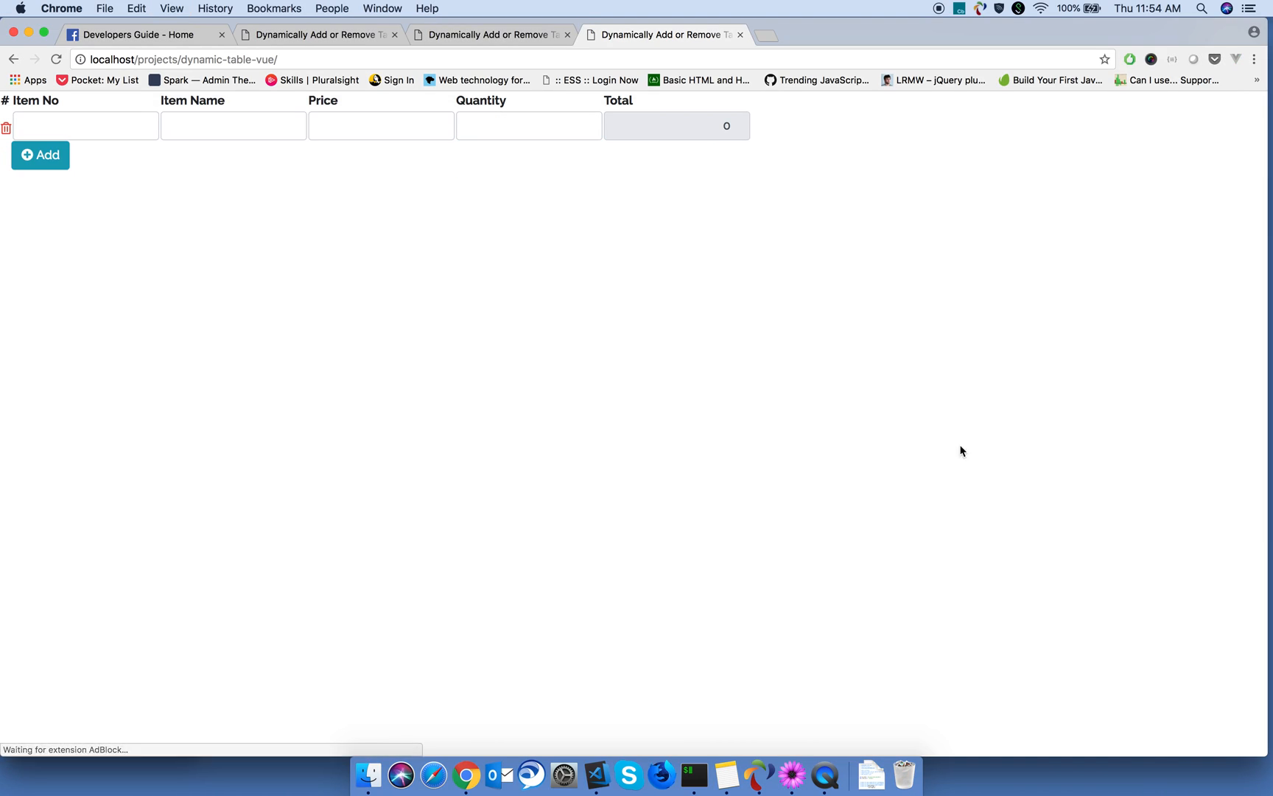
pyautogui.write('5')
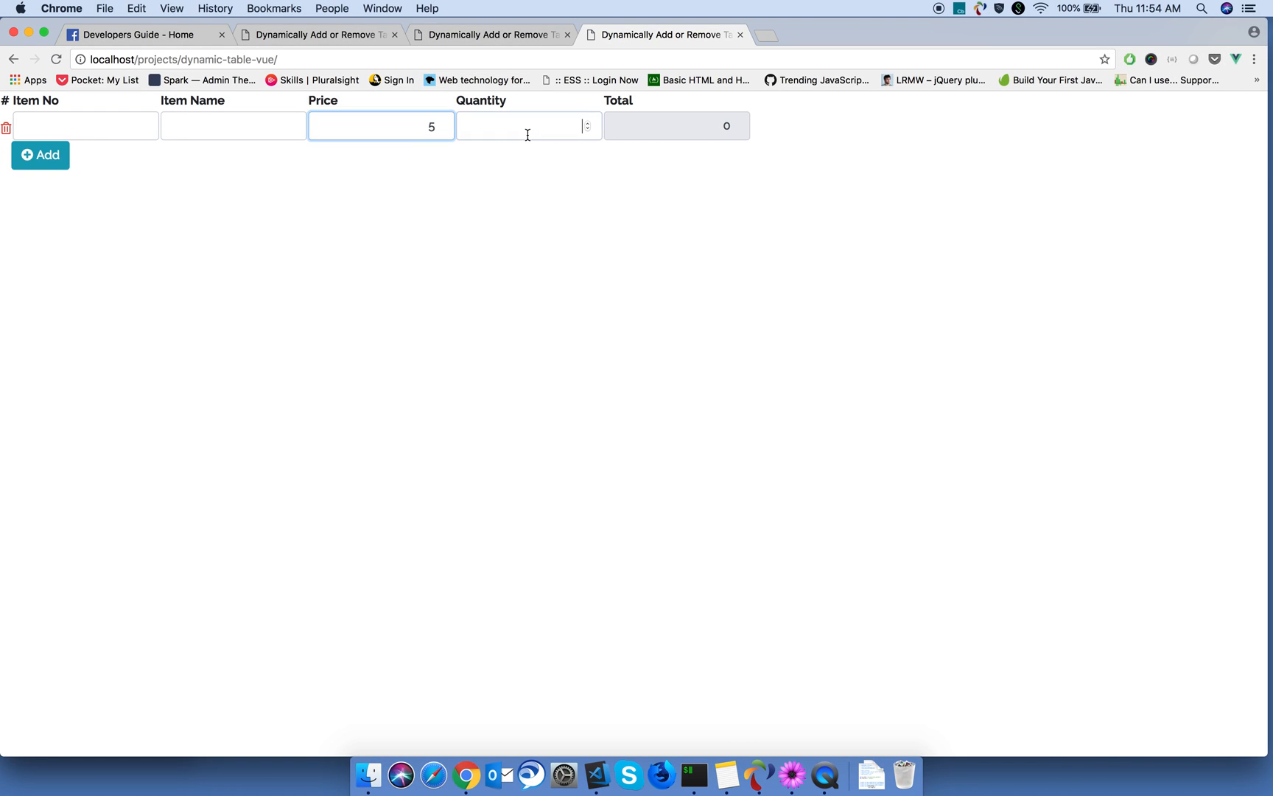
pyautogui.write('5')
pyautogui.write('3')
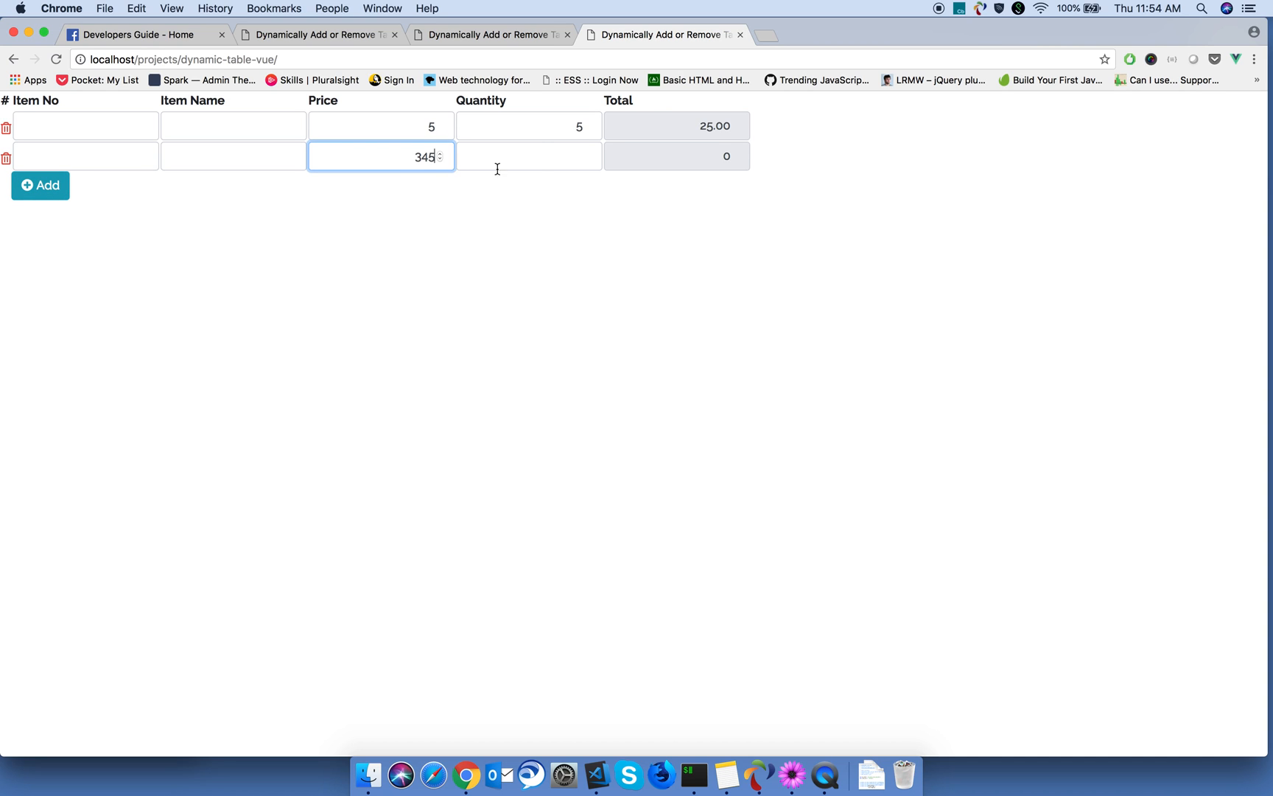
pyautogui.write('45')
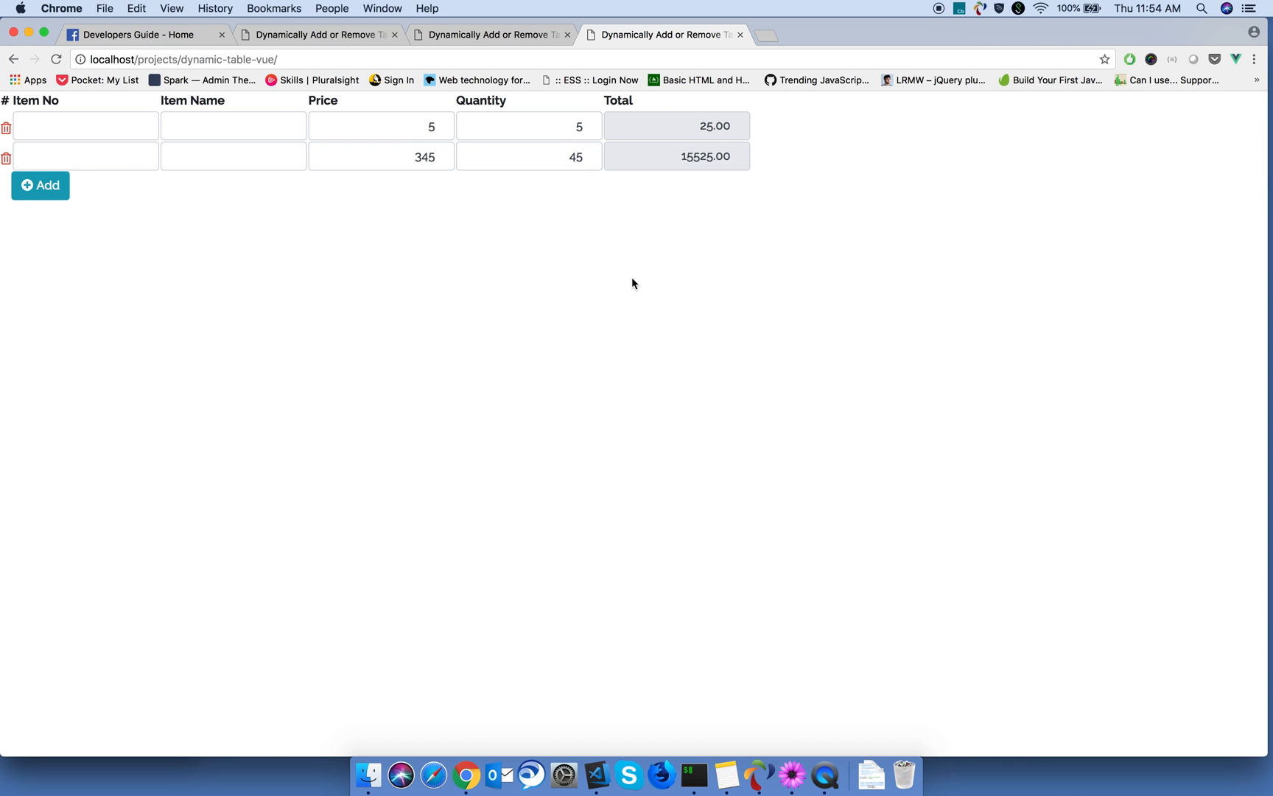
pyautogui.moveTo(595, 775)
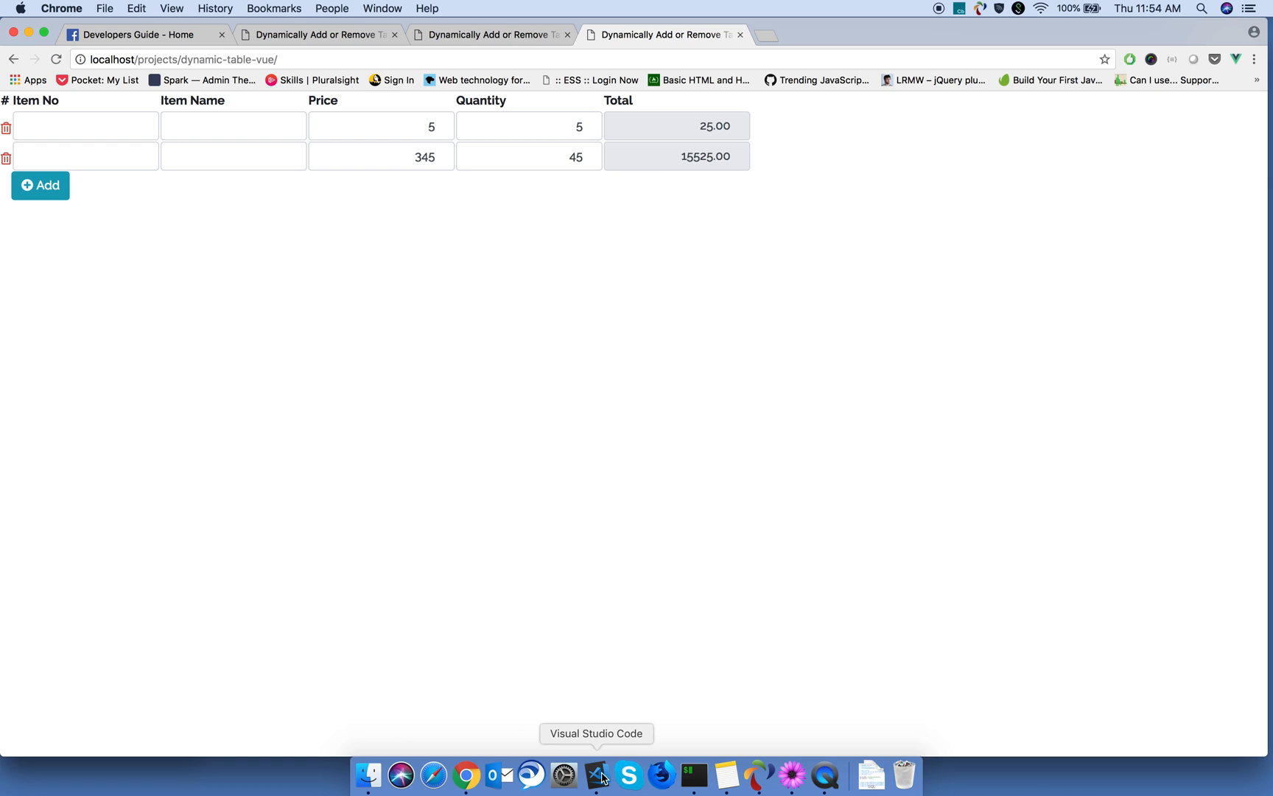
pyautogui.click(597, 775)
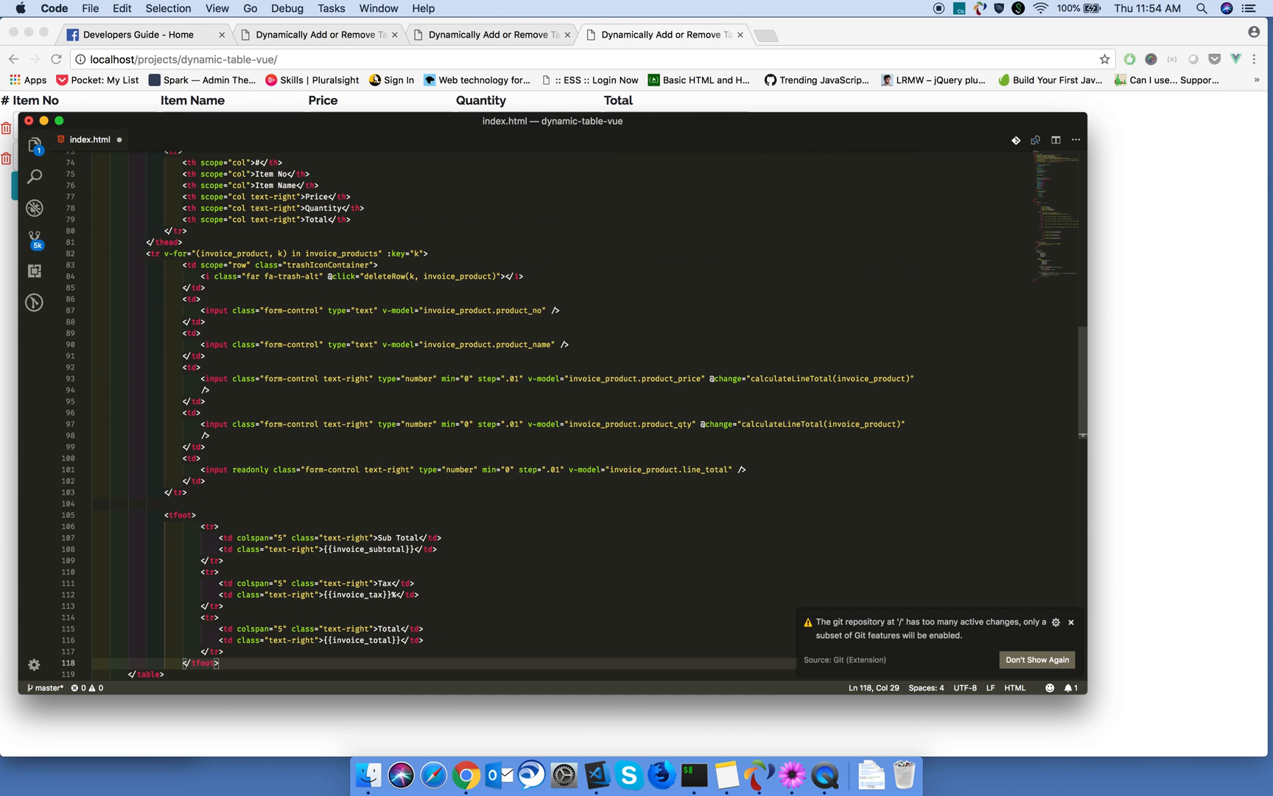
# Step: Paste a tfoot with Sub Total, Tax % and Total rows bound to invoice_subtotal, invoice_tax, invoice_total
pyautogui.doubleClick(414, 538)
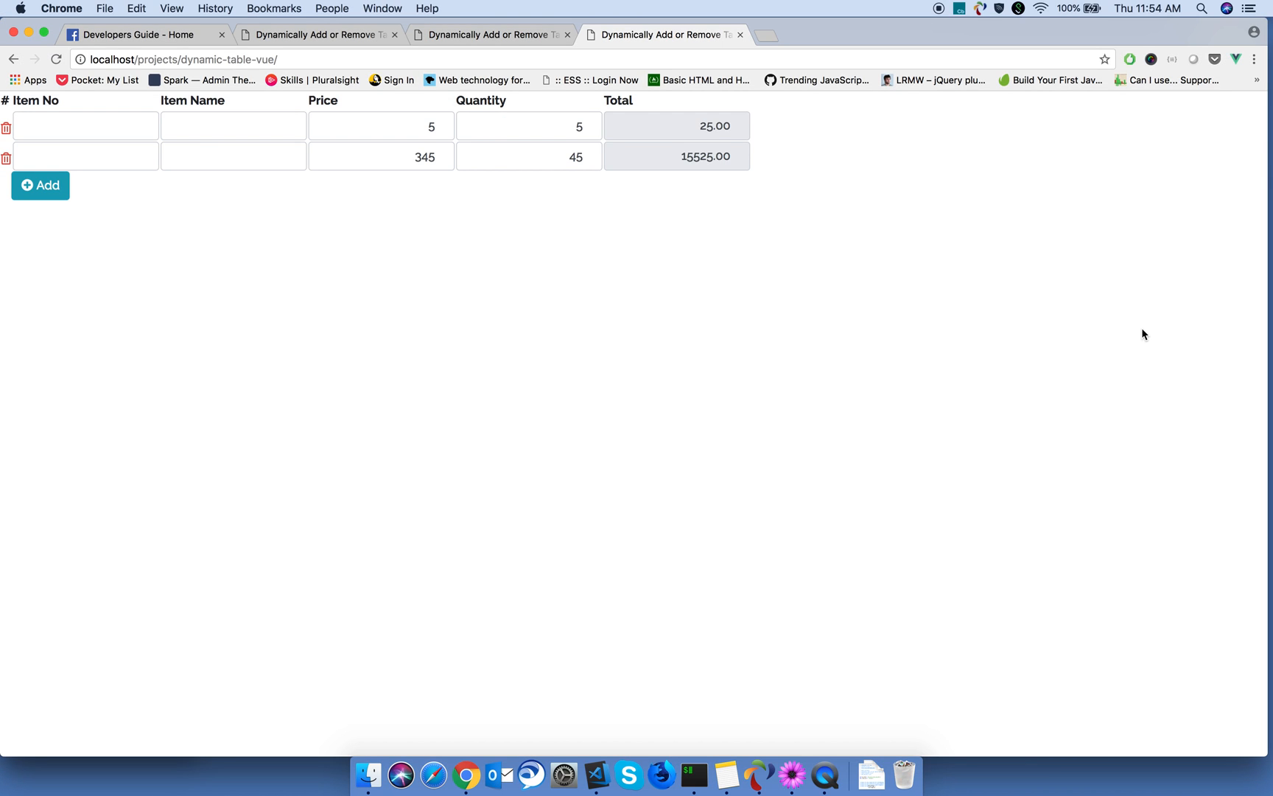
pyautogui.moveTo(760, 15)
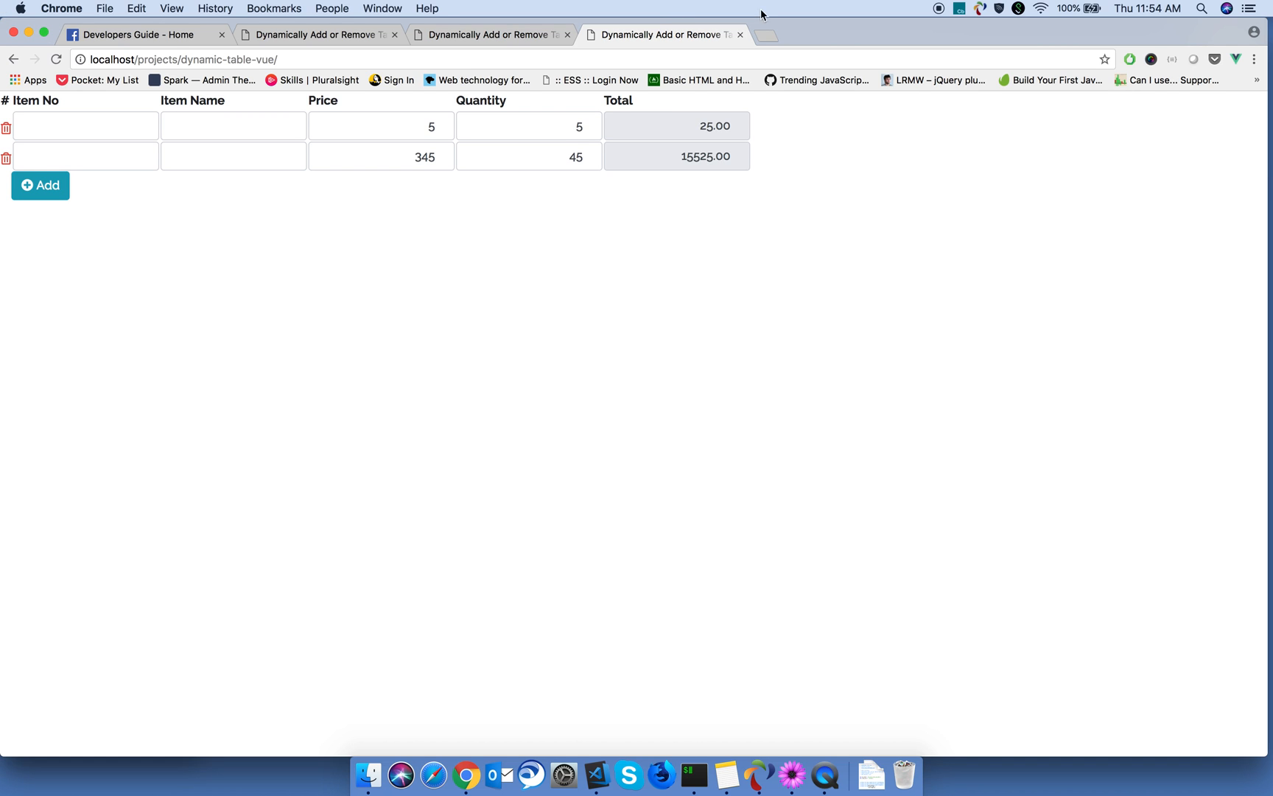
# Step: Scroll the tutorial's code listing to the calculateTotal method
pyautogui.click(317, 34)
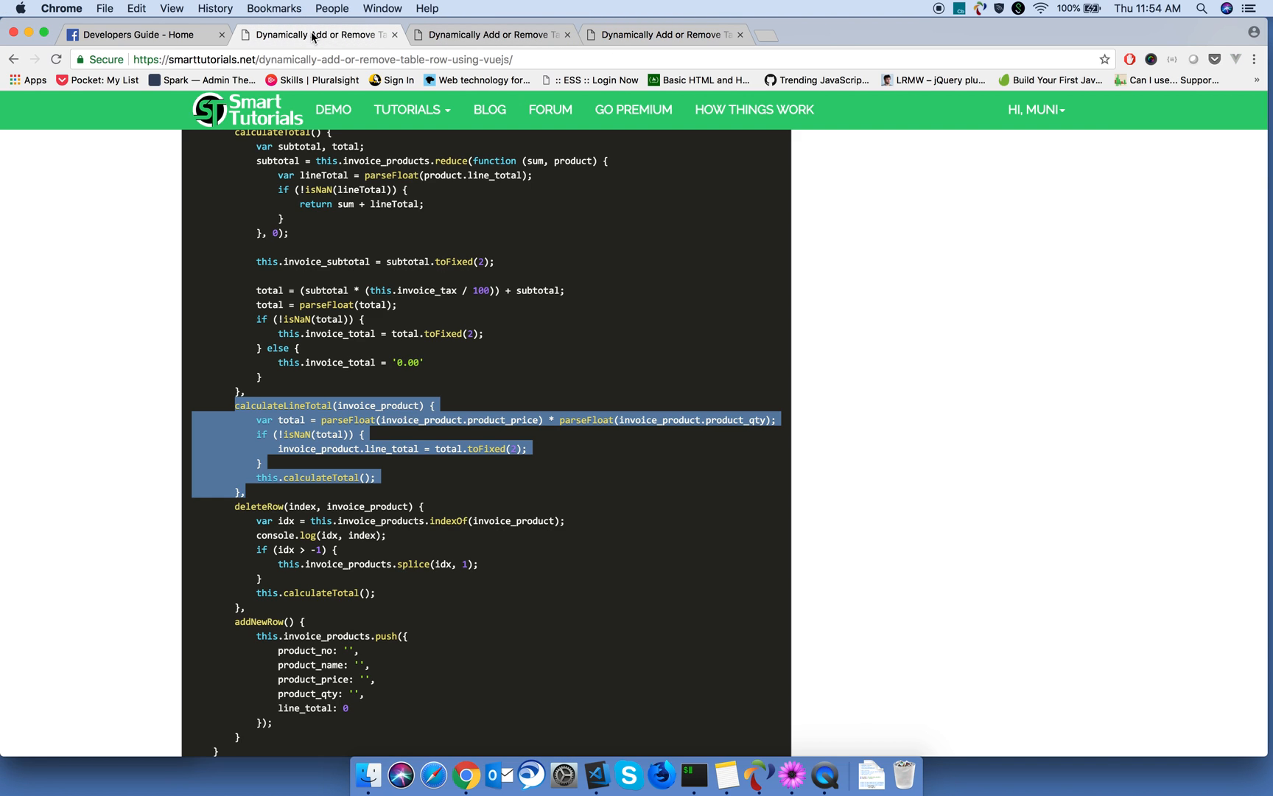
pyautogui.scroll(-3)
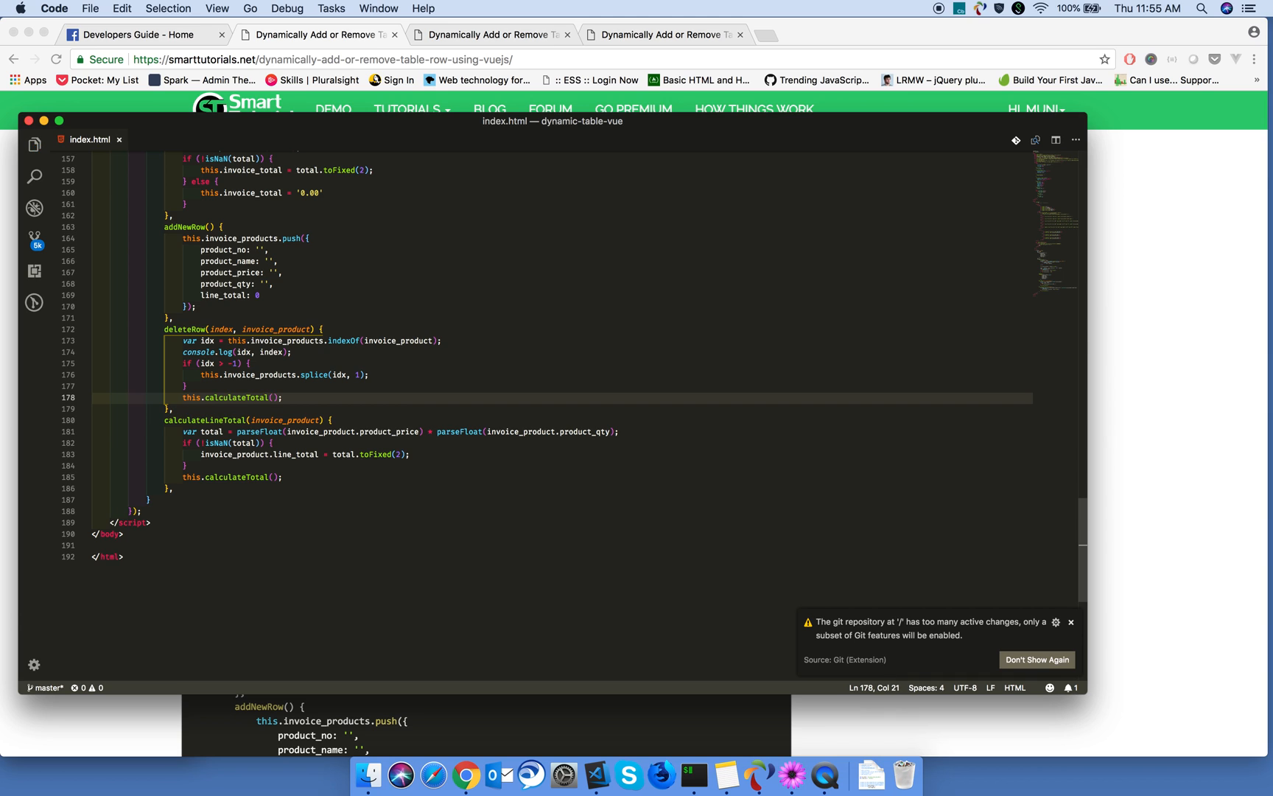
# Step: Uncomment this.calculateTotal() in deleteRow and add invoice_subtotal: 0 to the data object
pyautogui.doubleClick(235, 396)
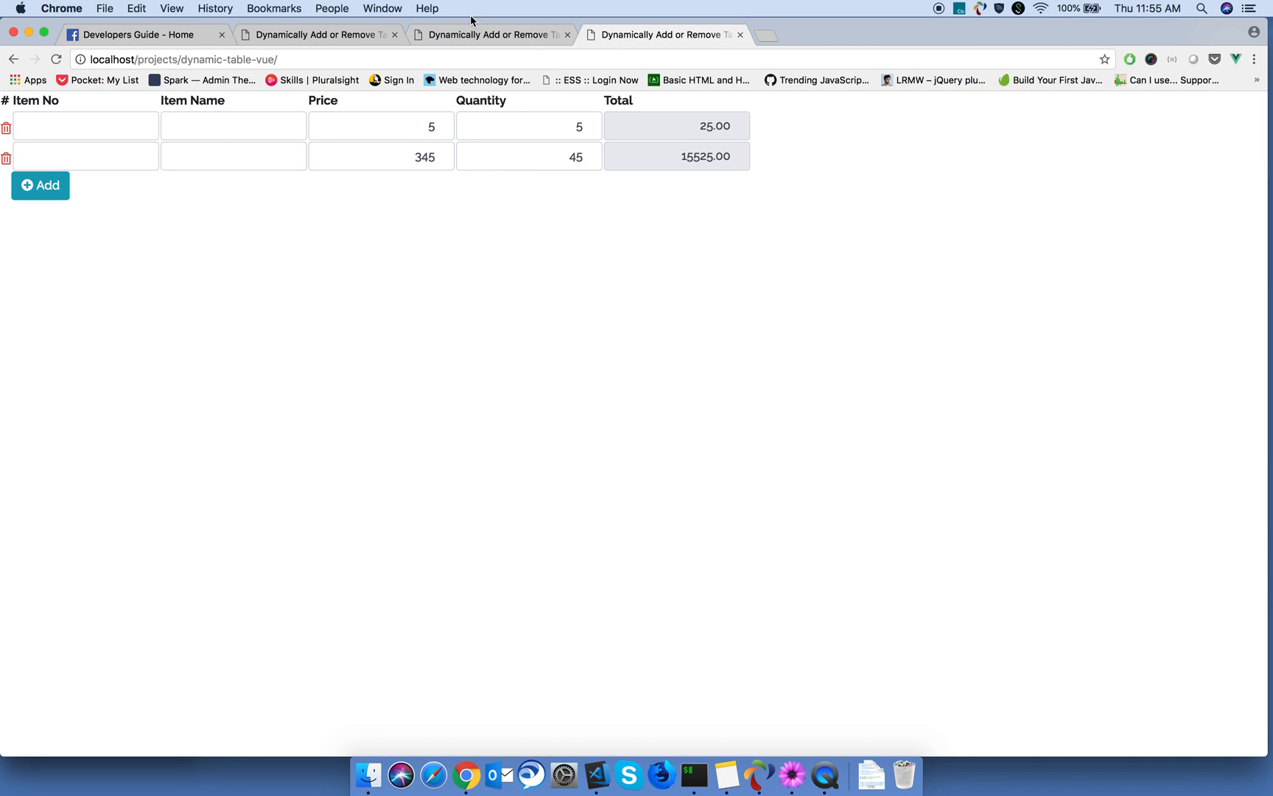
pyautogui.click(318, 34)
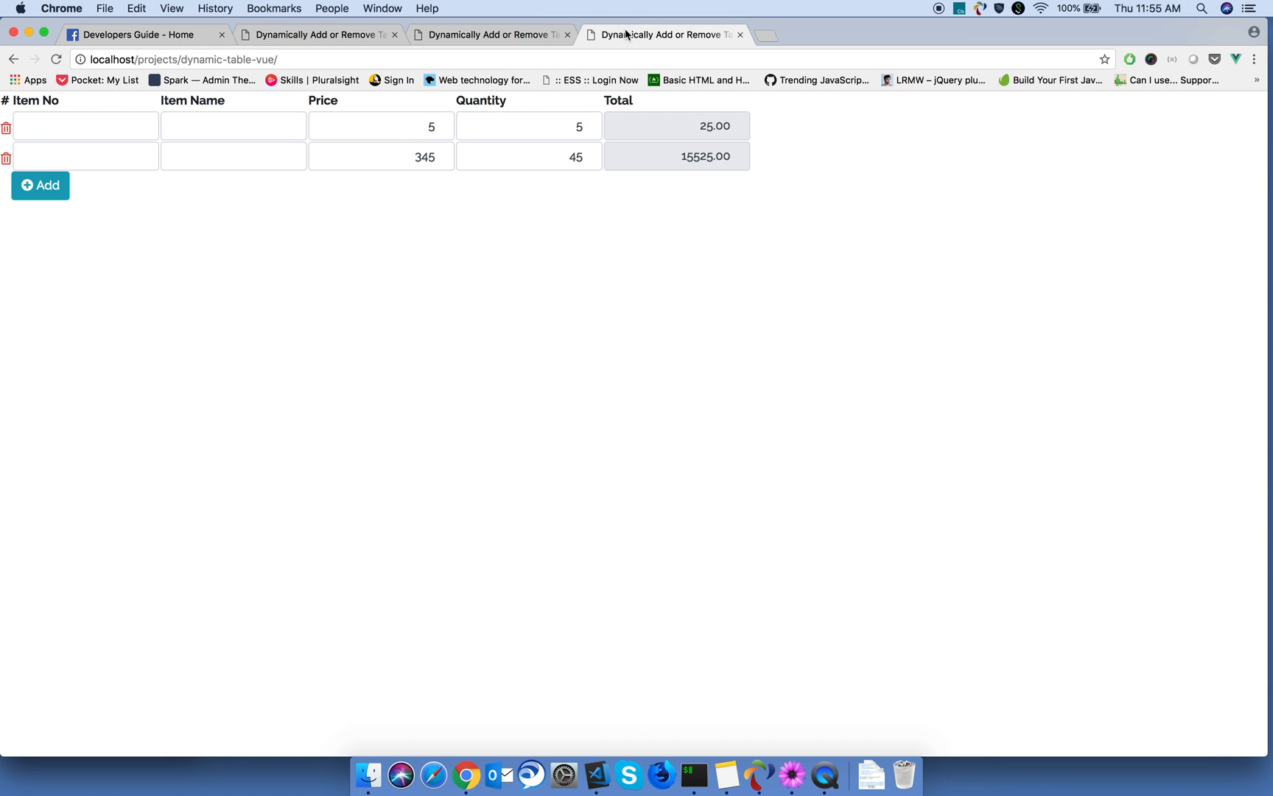
pyautogui.click(597, 775)
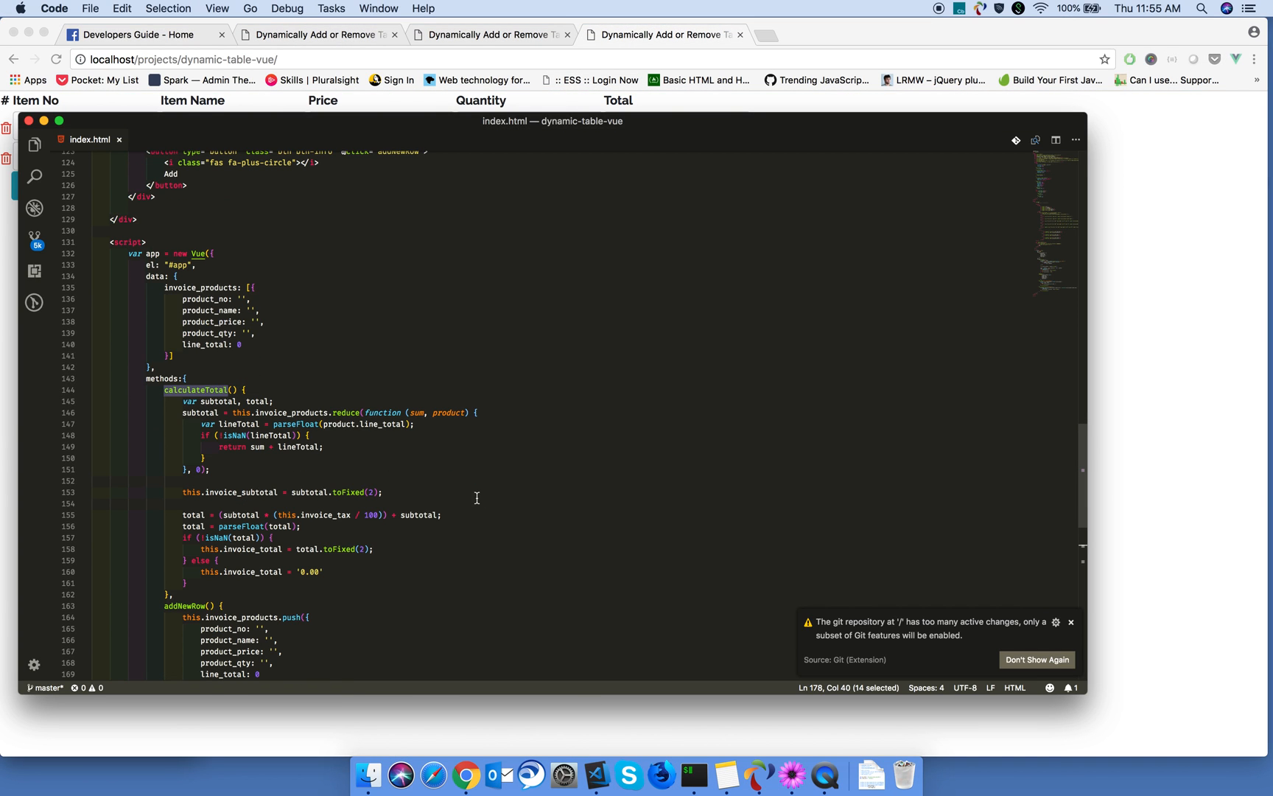
pyautogui.write('invoice_subtotal: 0,')
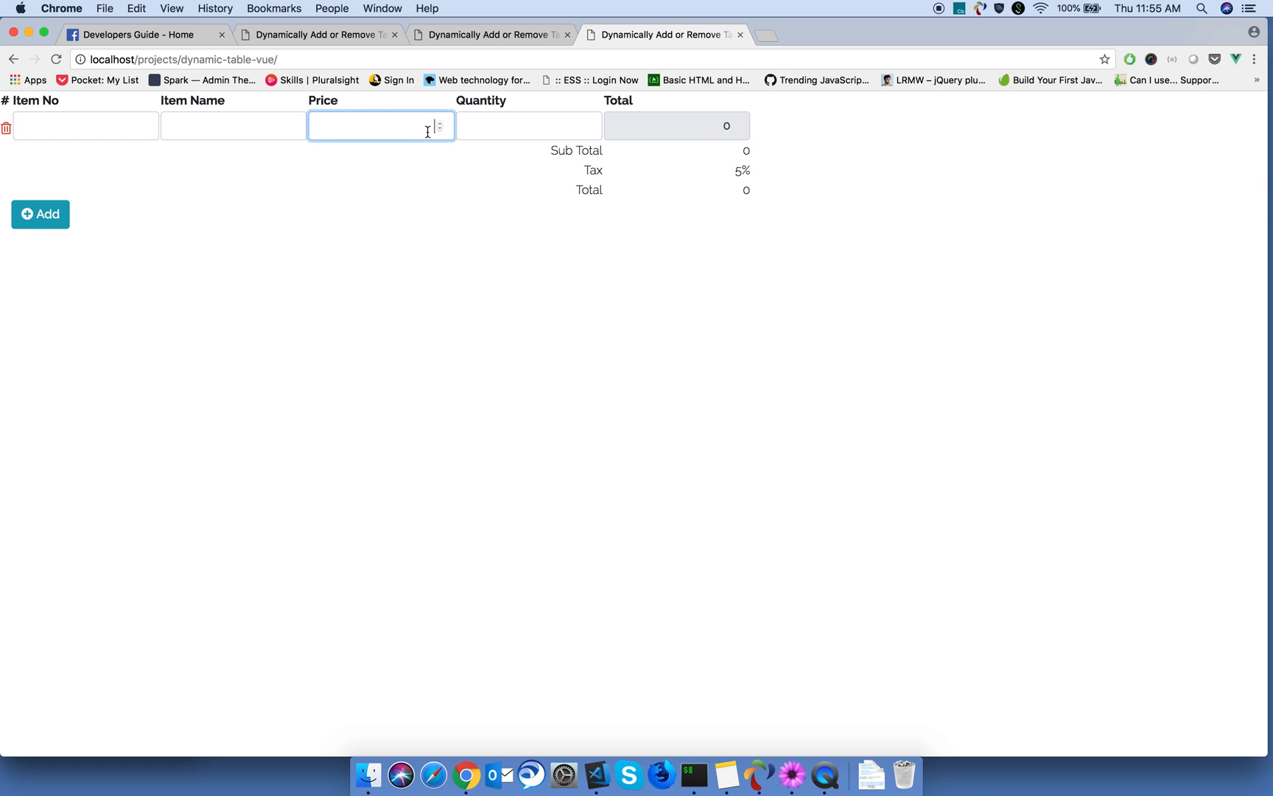
# Step: Enter prices and quantities across three invoice rows, reaching Sub Total 153566.00 and Total 161244.30
pyautogui.write('5')
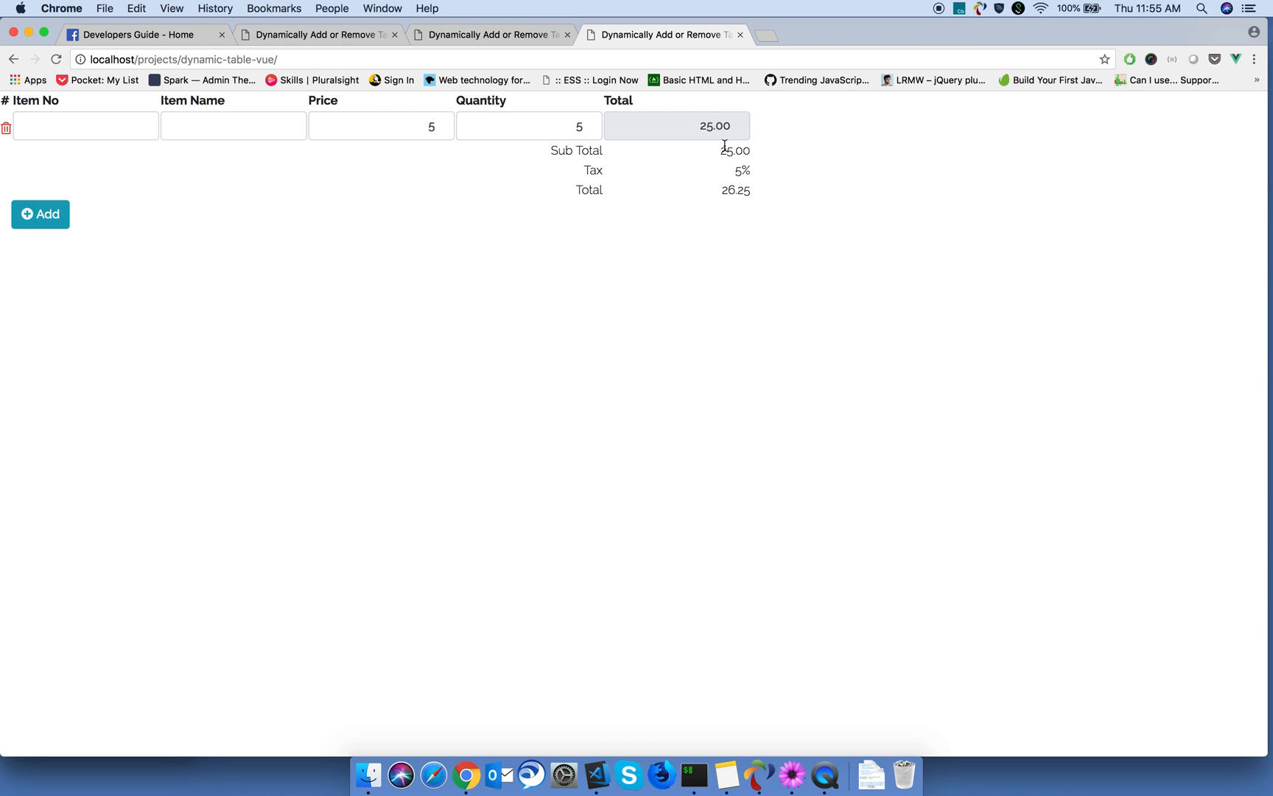
pyautogui.moveTo(681, 171)
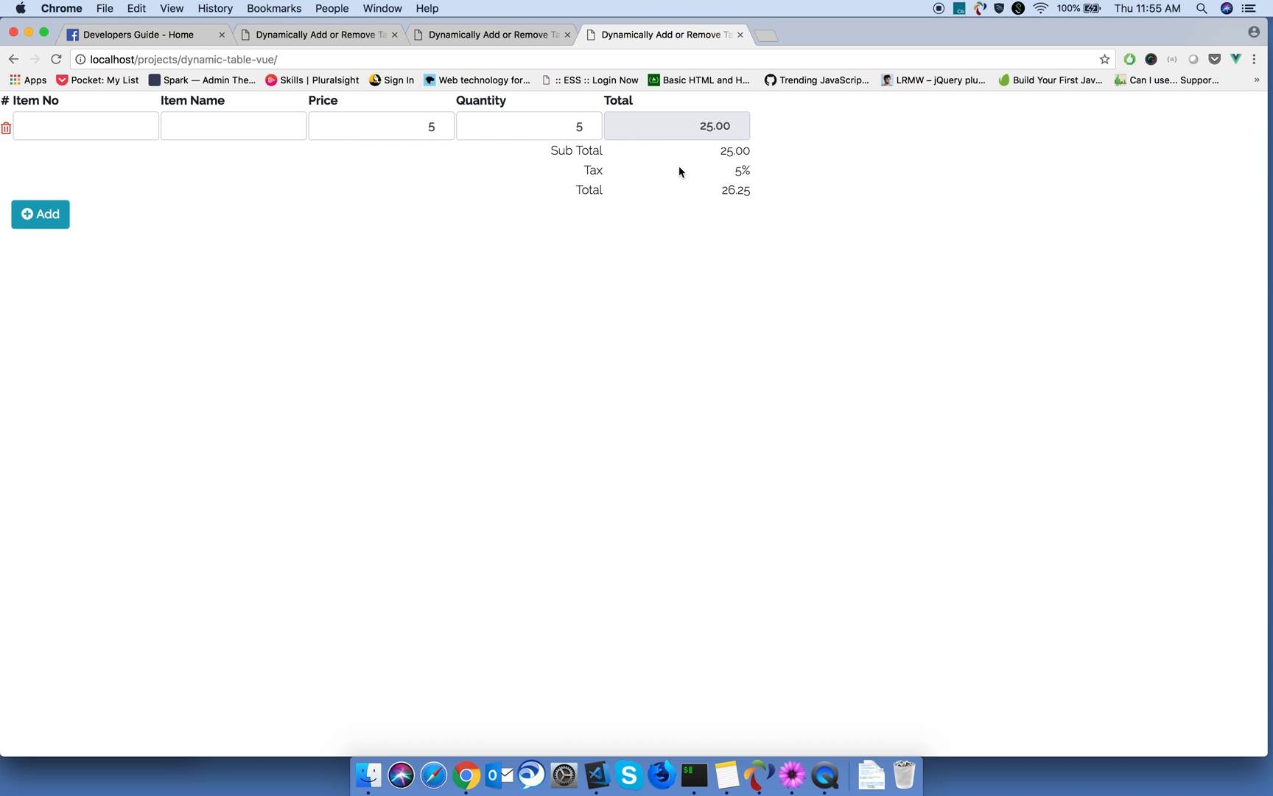
pyautogui.moveTo(728, 171)
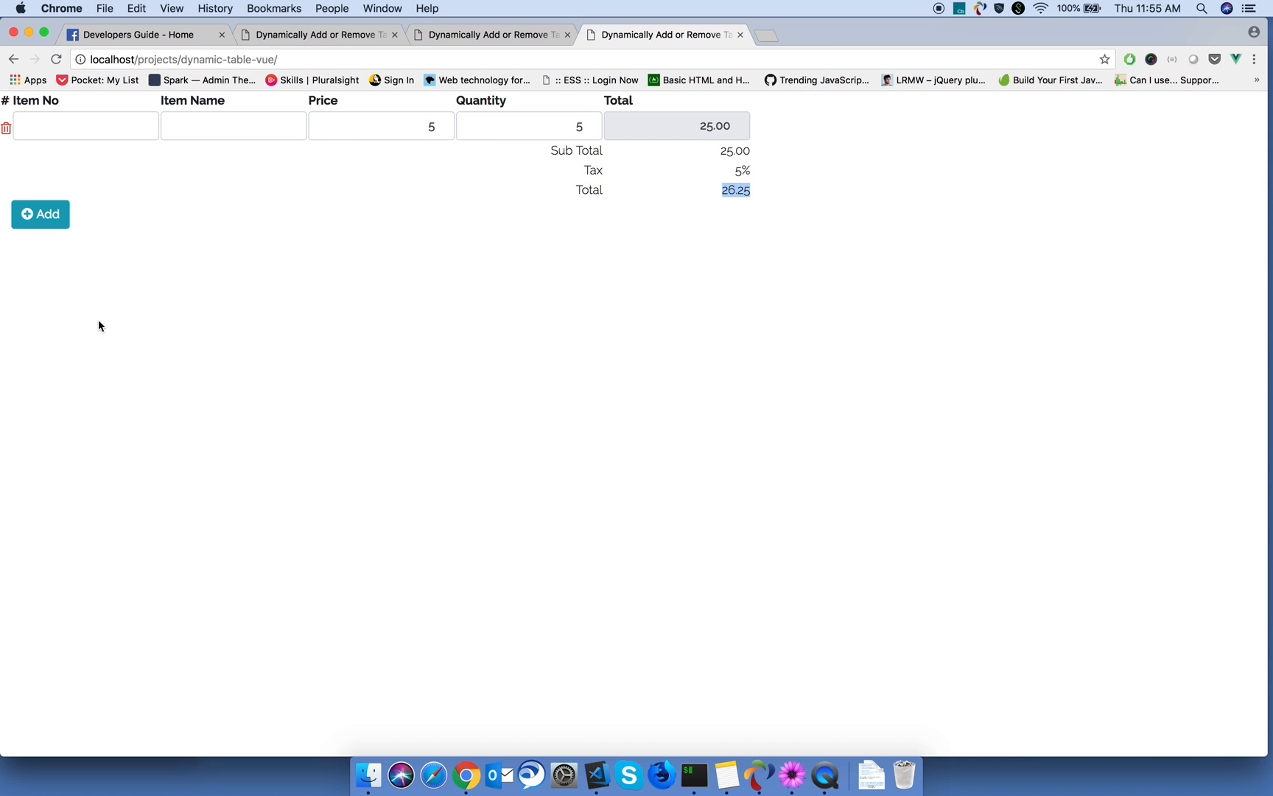
pyautogui.write('345')
pyautogui.write('445')
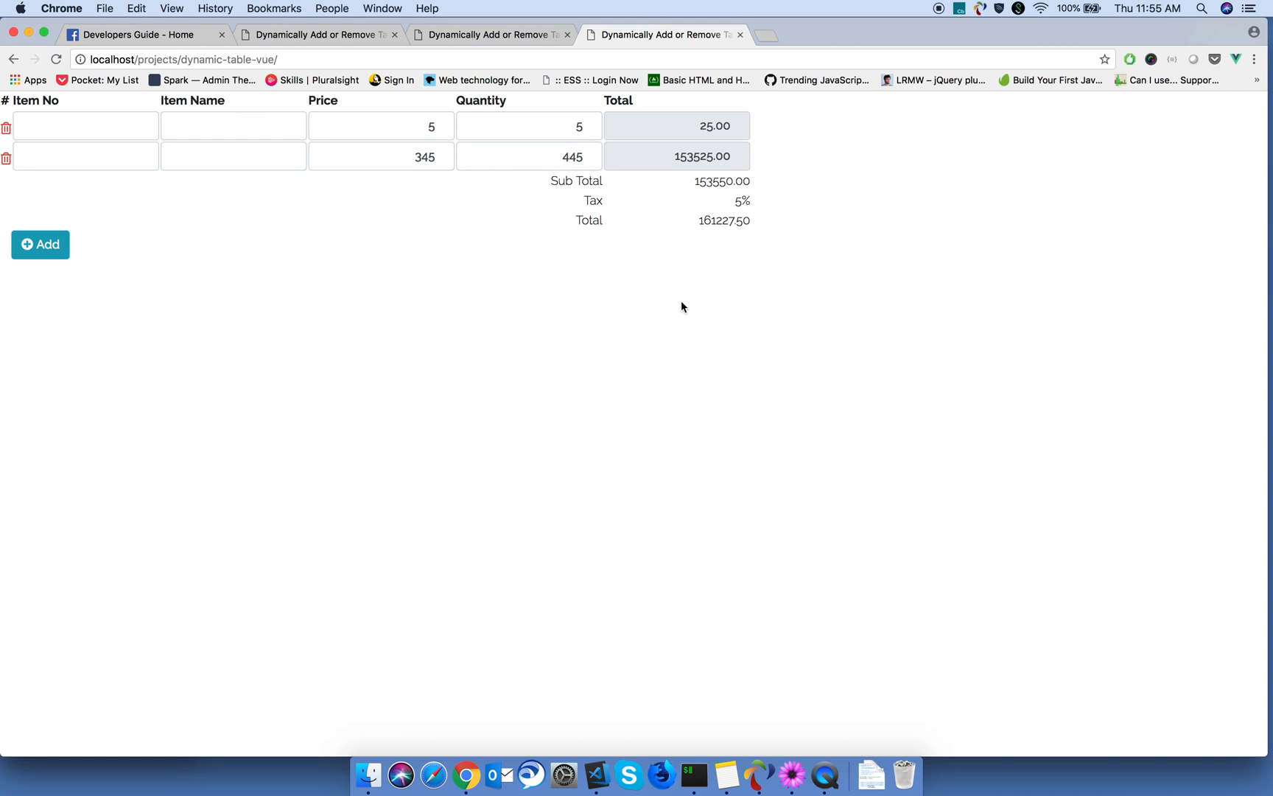
pyautogui.click(40, 245)
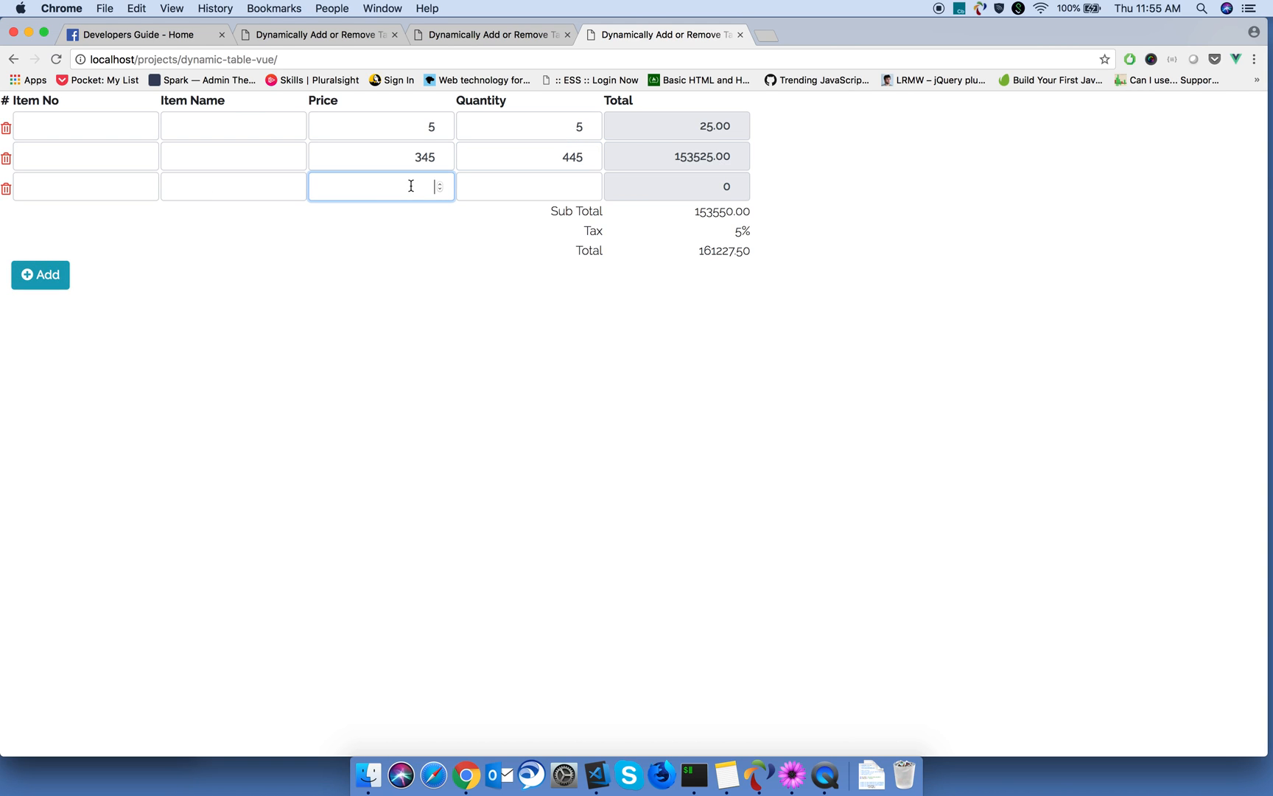
pyautogui.write('4')
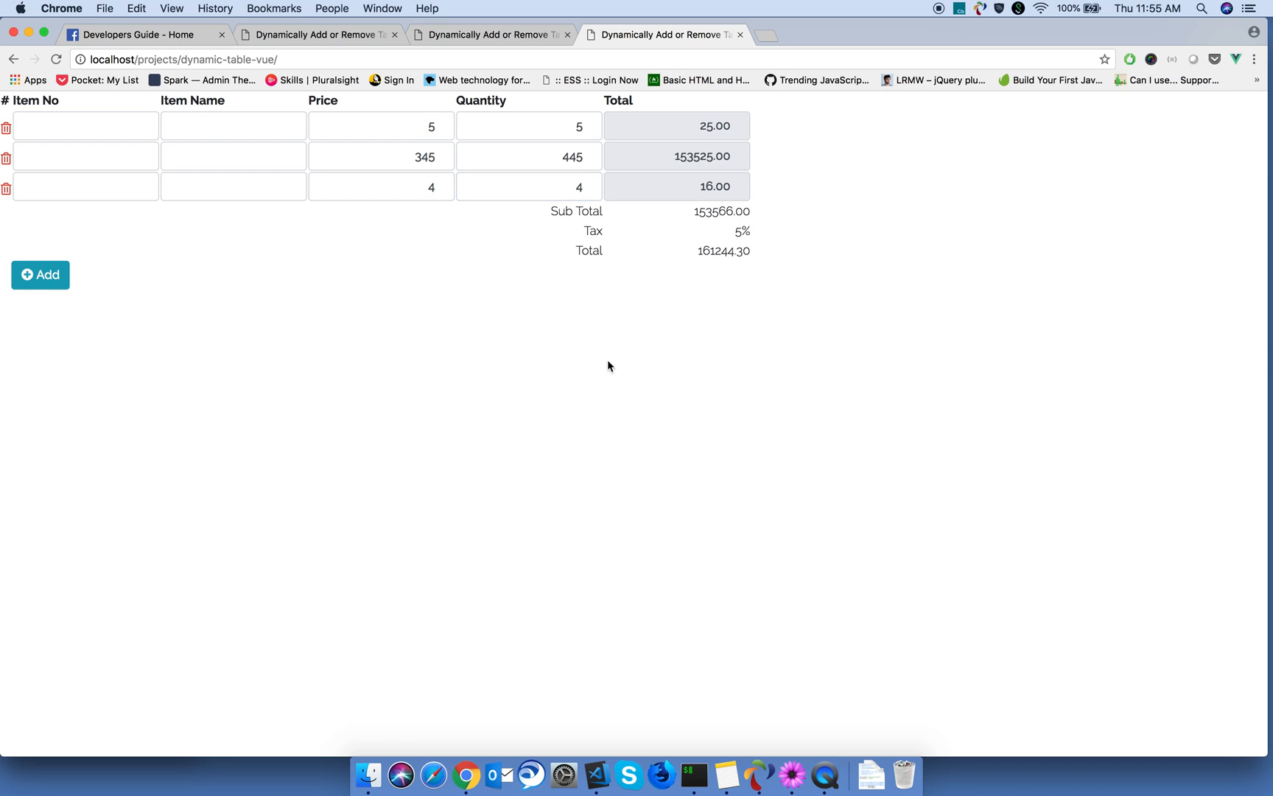